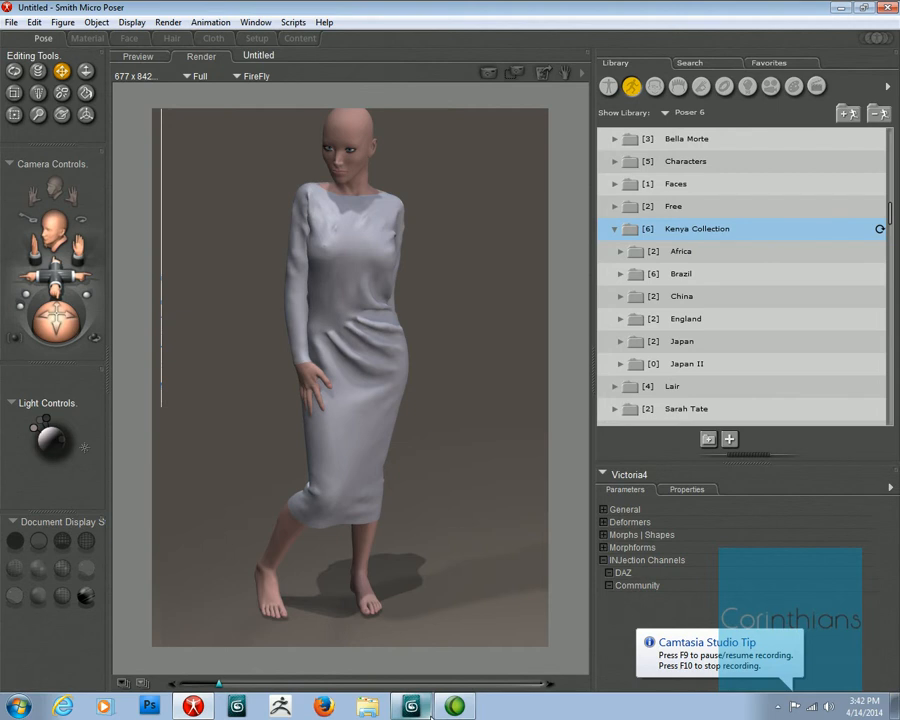
{"action": "mouse_move", "coordinate": [705, 598]}
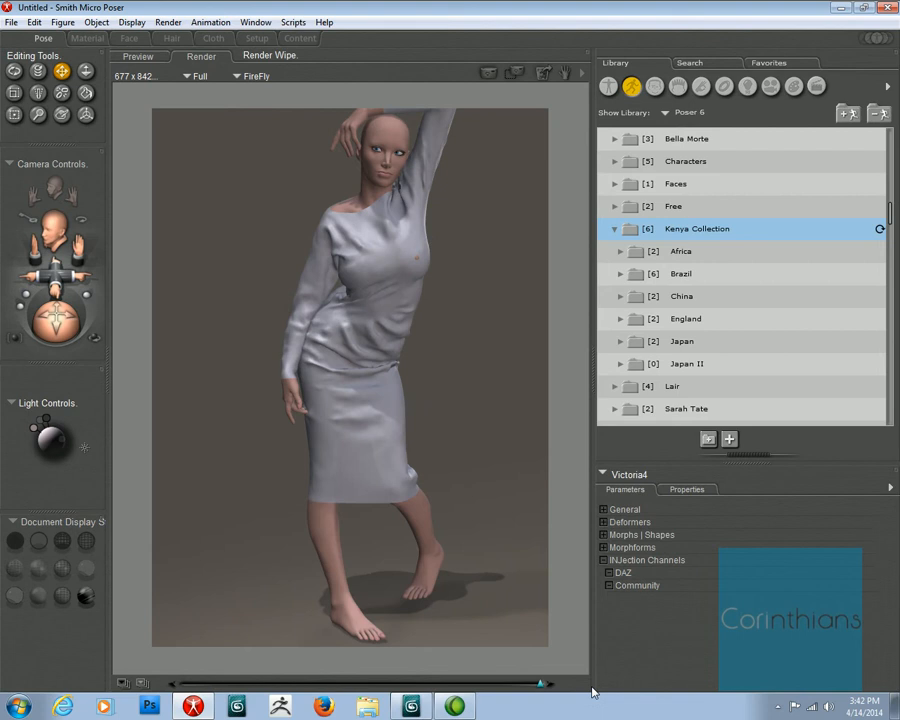
Slide the Render Wipe between the posed and standing dress renders to compare them.
{"action": "left_click_drag", "start_coordinate": [540, 683], "coordinate": [378, 683]}
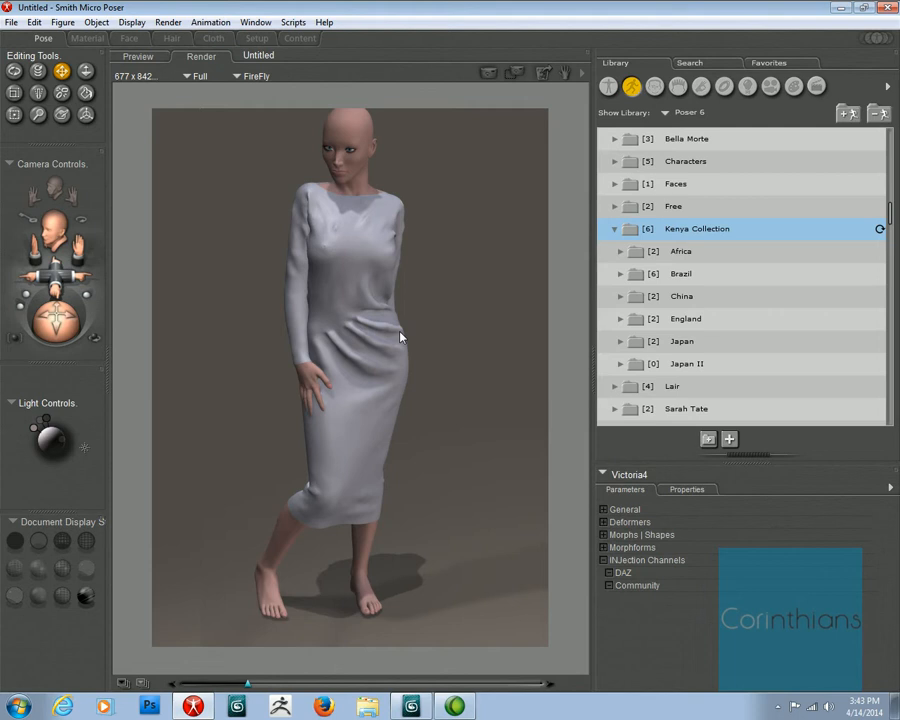
{"action": "mouse_move", "coordinate": [358, 590]}
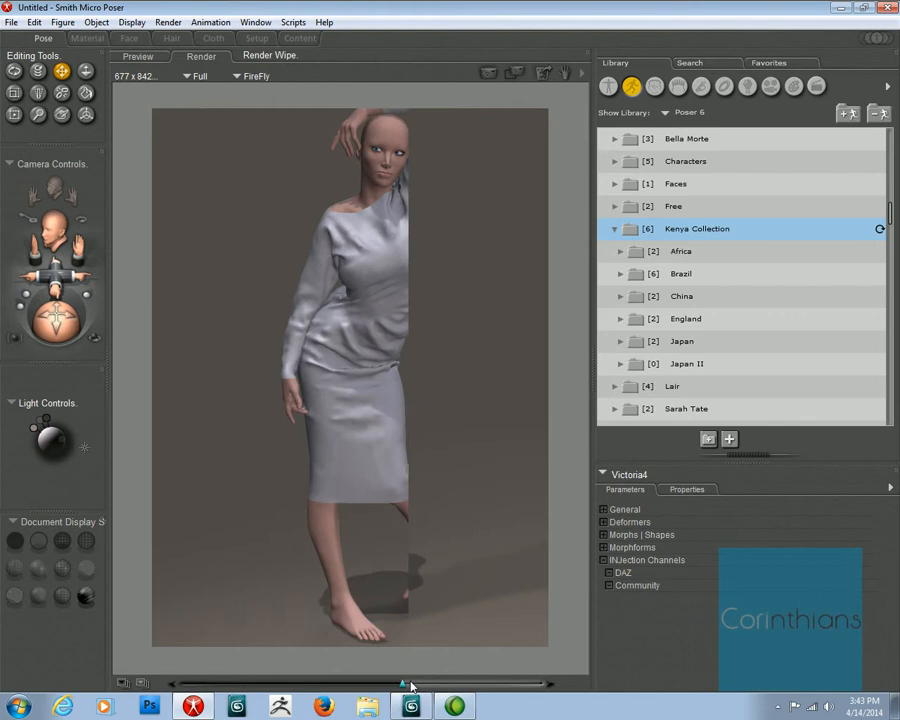
{"action": "left_click_drag", "start_coordinate": [410, 684], "coordinate": [540, 684]}
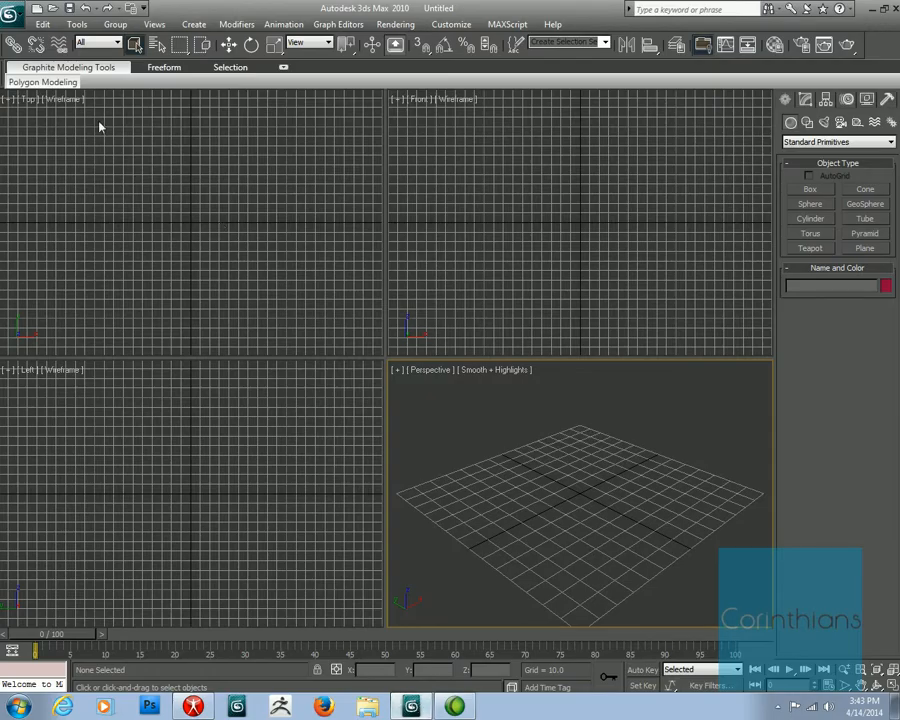
Import blMilWom_v4b.obj, picking it from the file name history.
{"action": "left_click", "coordinate": [14, 11]}
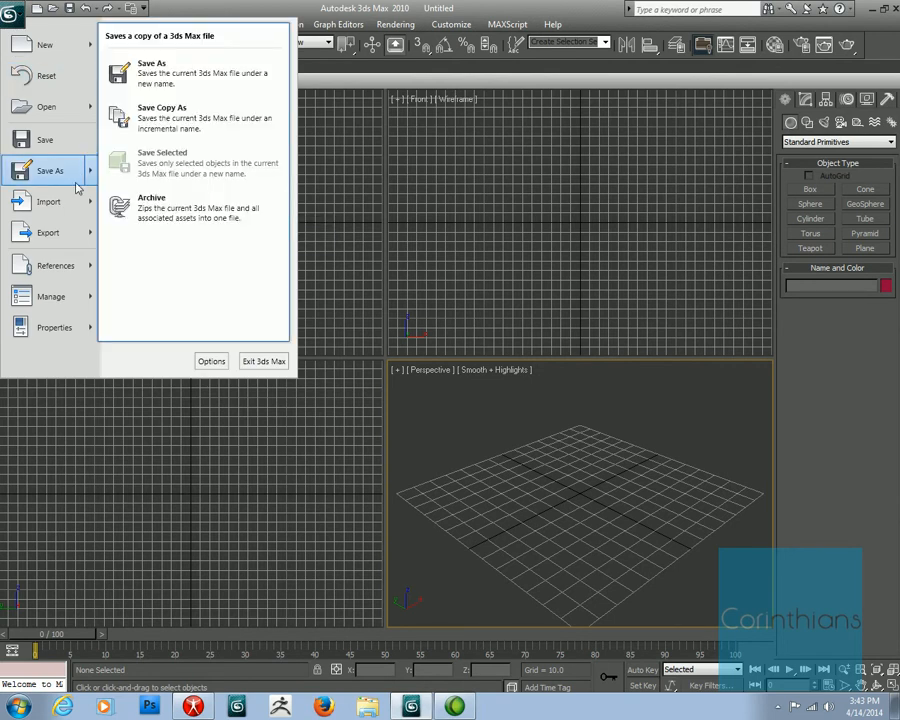
{"action": "left_click", "coordinate": [48, 201]}
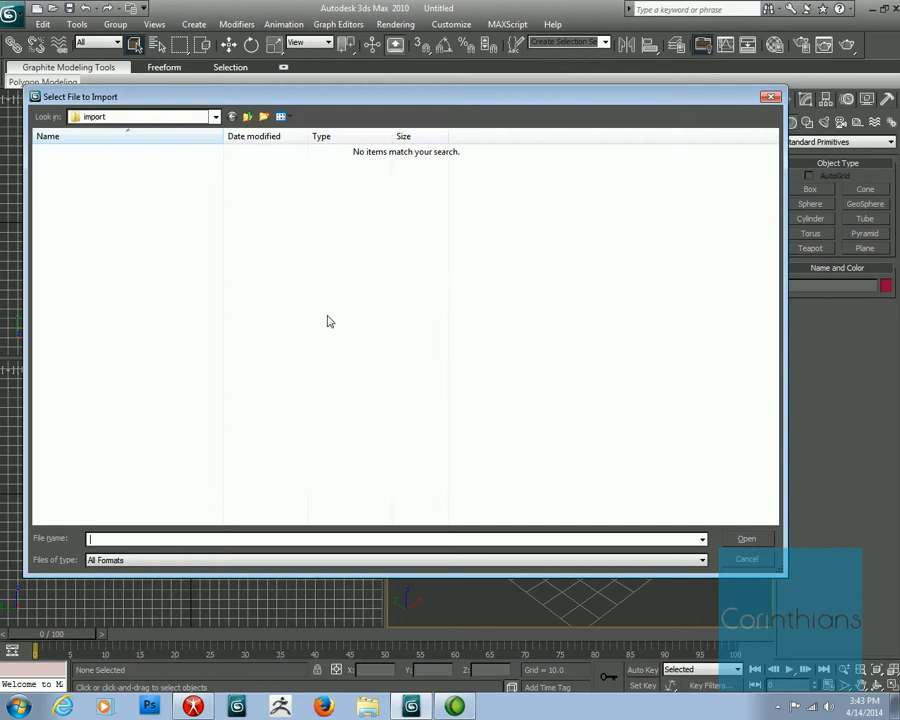
{"action": "left_click", "coordinate": [701, 539]}
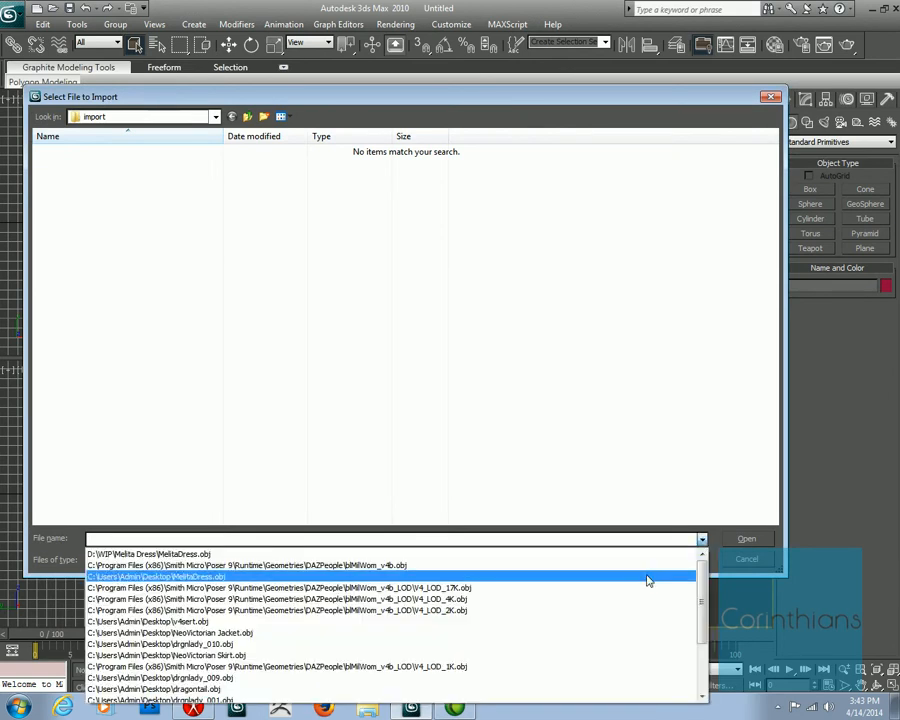
{"action": "left_click", "coordinate": [280, 565]}
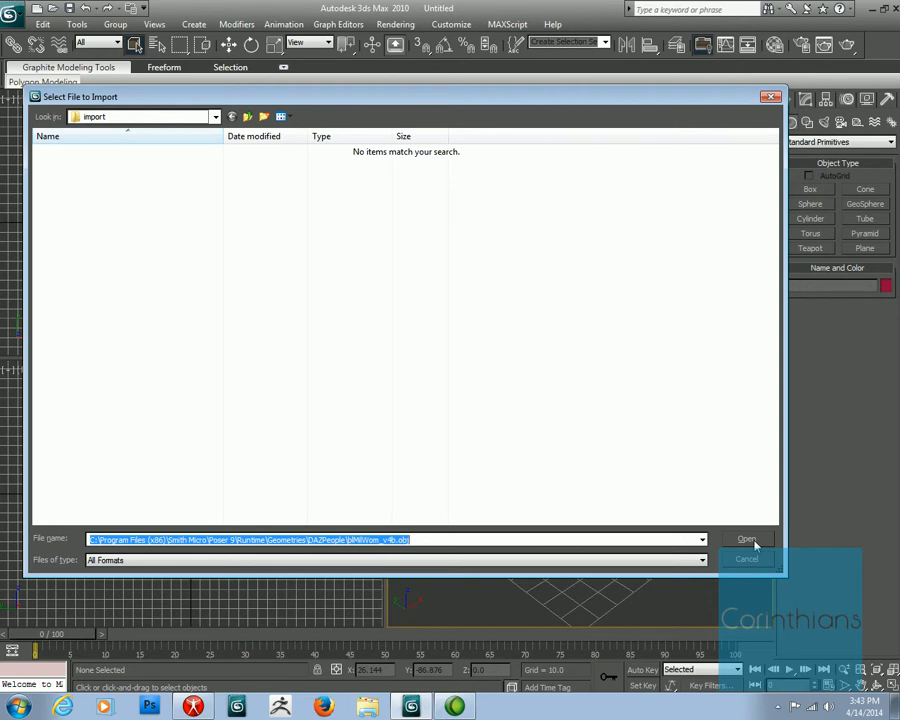
{"action": "left_click", "coordinate": [746, 539]}
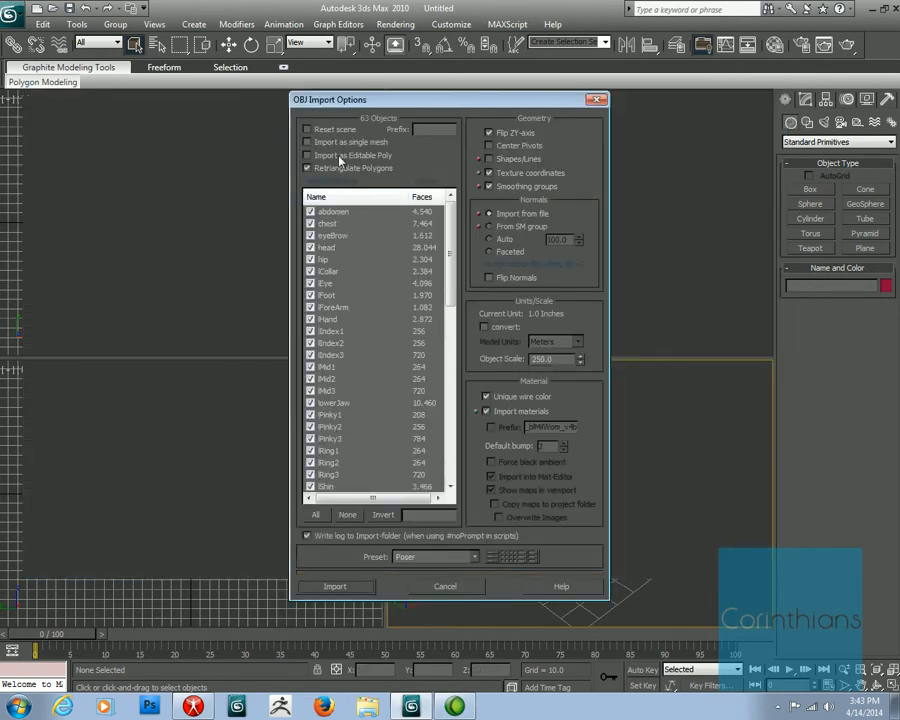
Set import options to a single Editable Poly mesh and select the object scale value.
{"action": "left_click", "coordinate": [308, 141]}
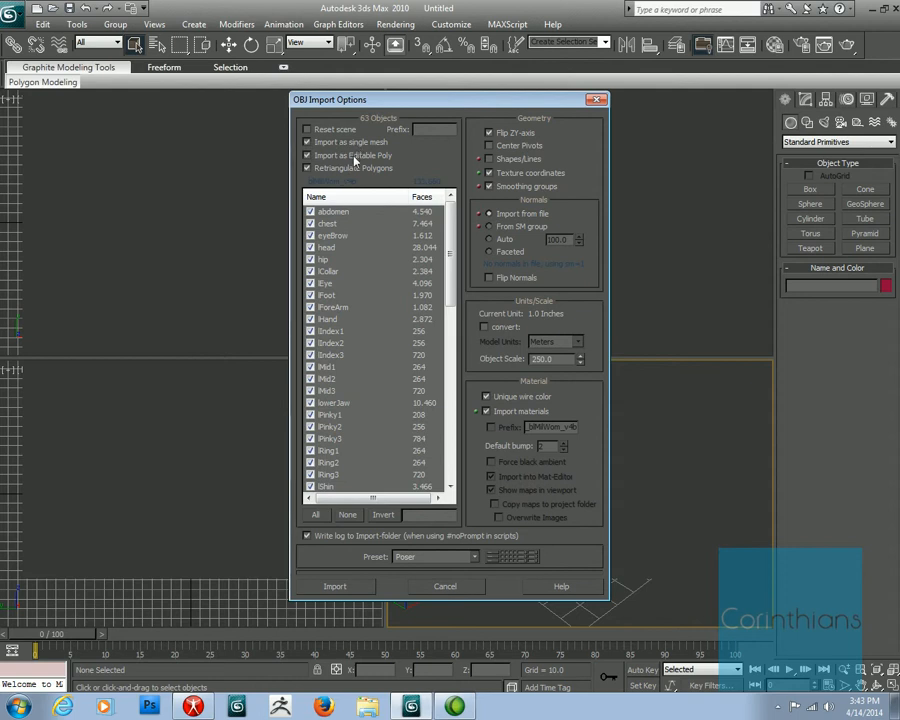
{"action": "left_click", "coordinate": [487, 411]}
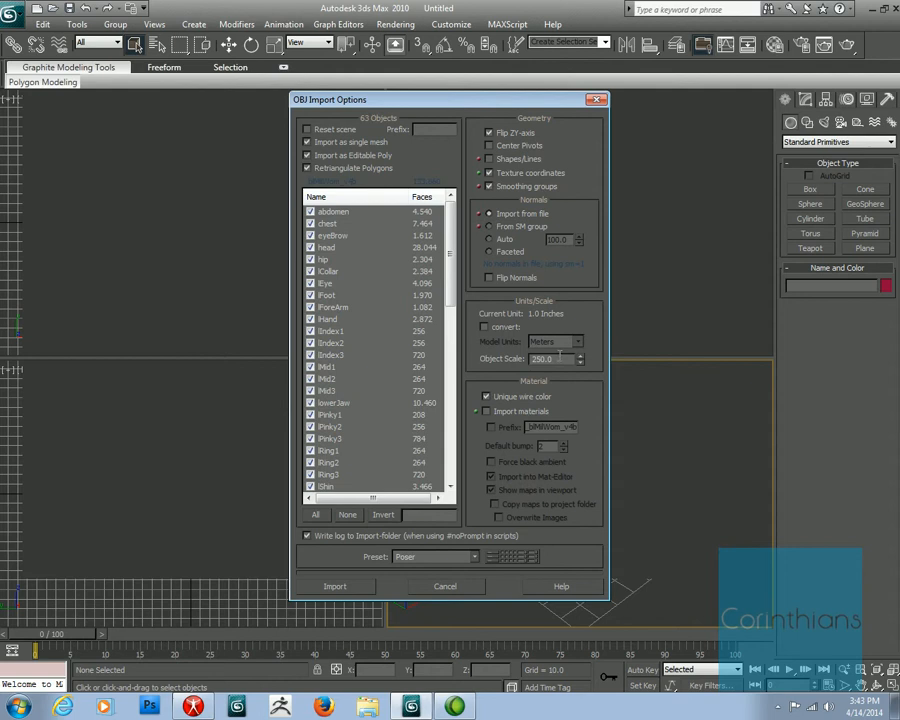
{"action": "triple_click", "coordinate": [543, 358]}
{"action": "type", "text": "100"}
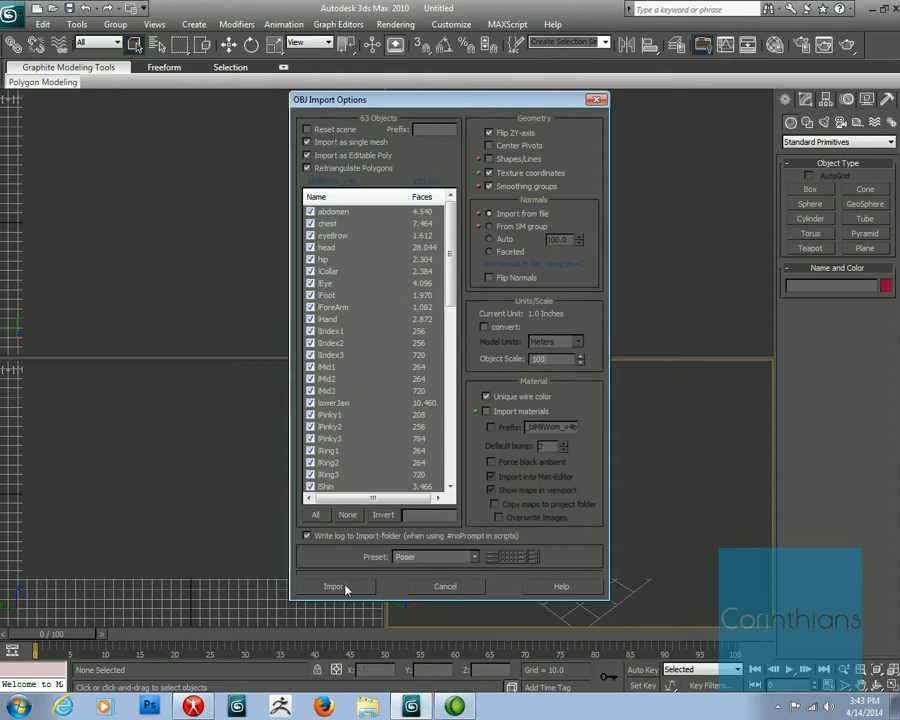
Import the Victoria 4 mesh, draw a test rectangle, then open melitadress_001 without saving.
{"action": "left_click", "coordinate": [333, 586]}
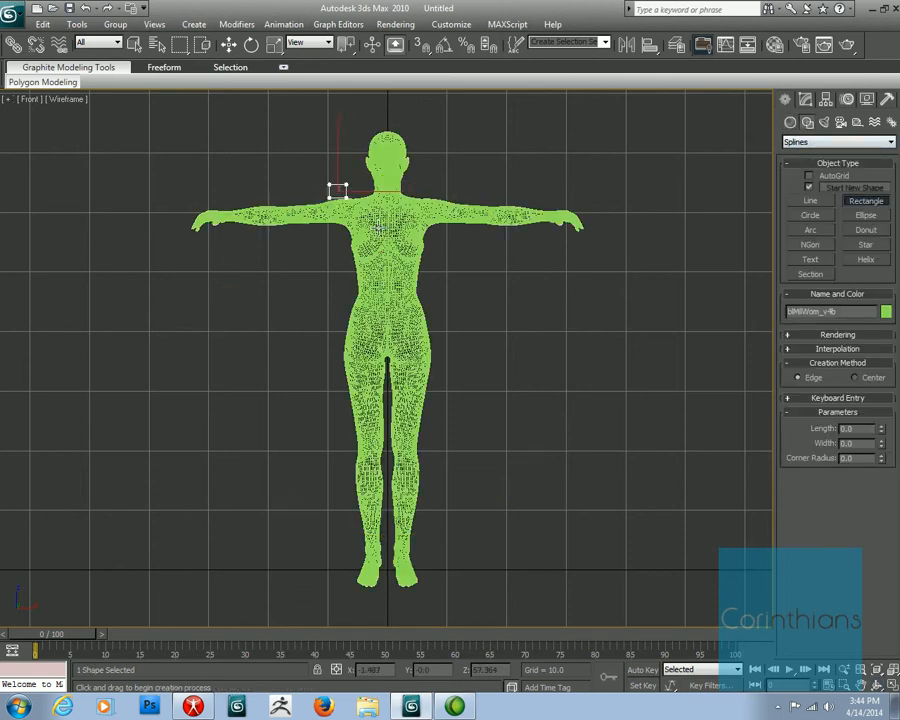
{"action": "left_click_drag", "start_coordinate": [330, 190], "coordinate": [440, 550]}
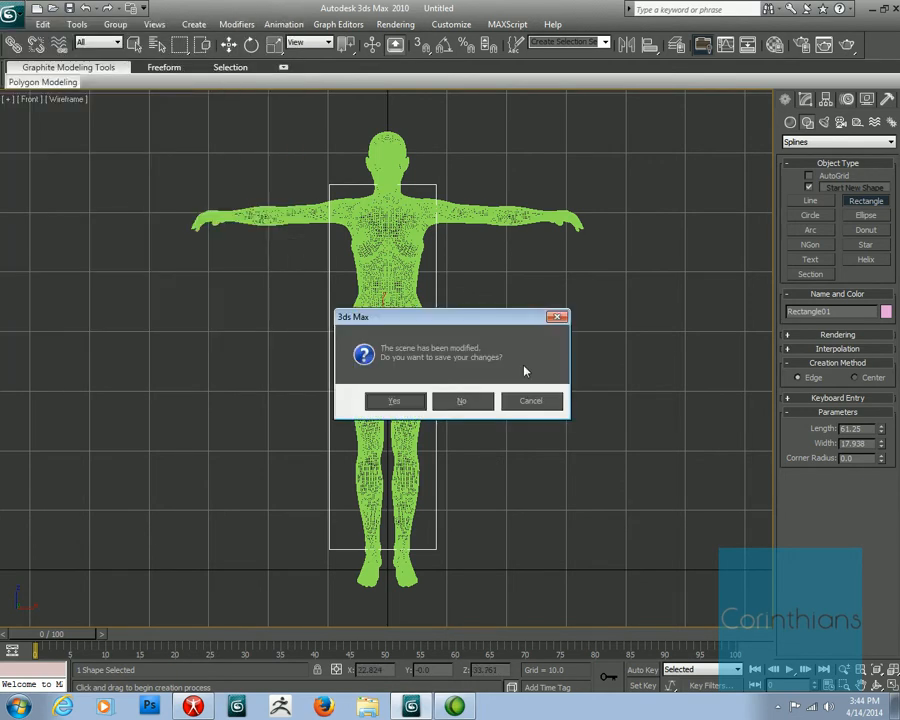
{"action": "left_click", "coordinate": [461, 401]}
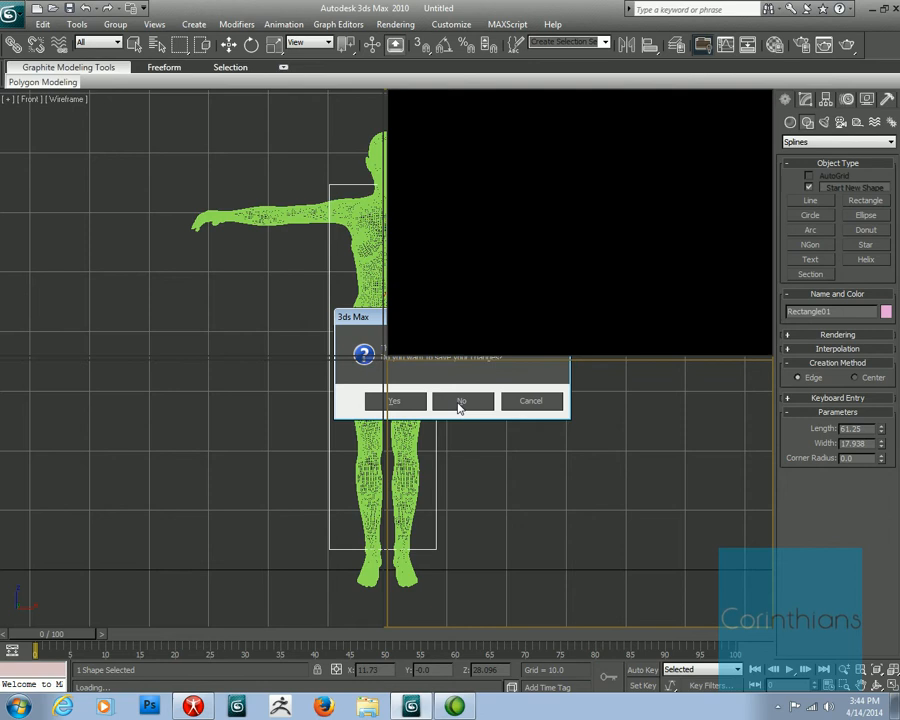
{"action": "left_click", "coordinate": [461, 401]}
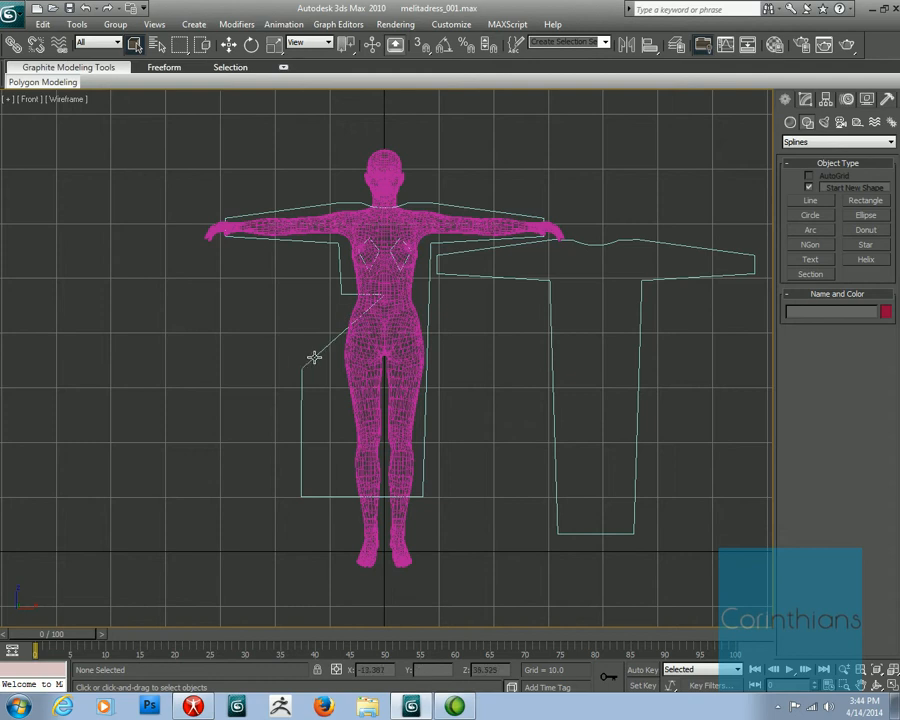
{"action": "mouse_move", "coordinate": [367, 293]}
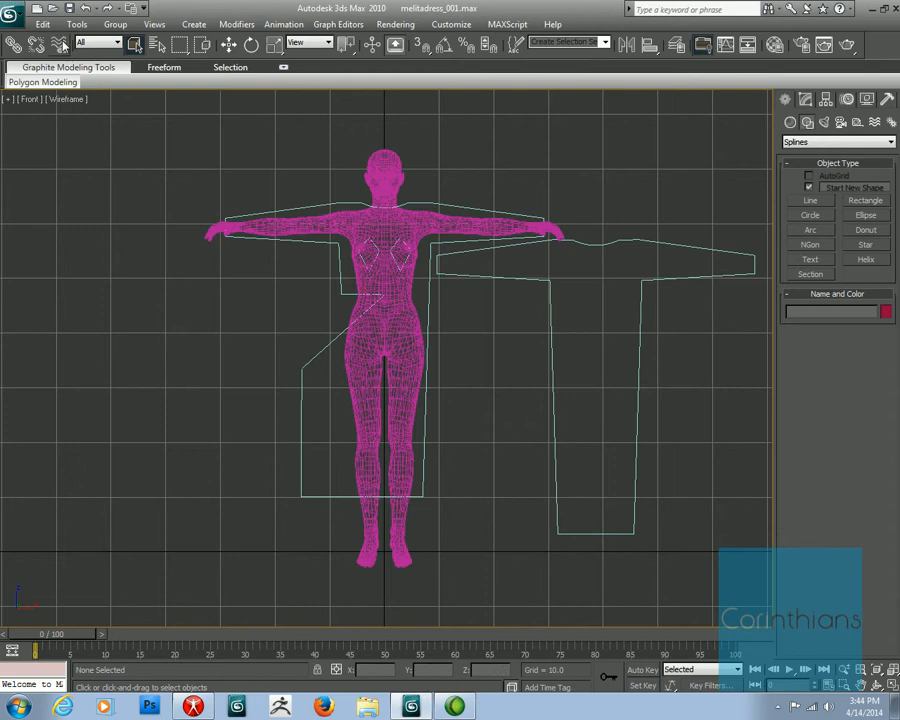
{"action": "left_click", "coordinate": [11, 9]}
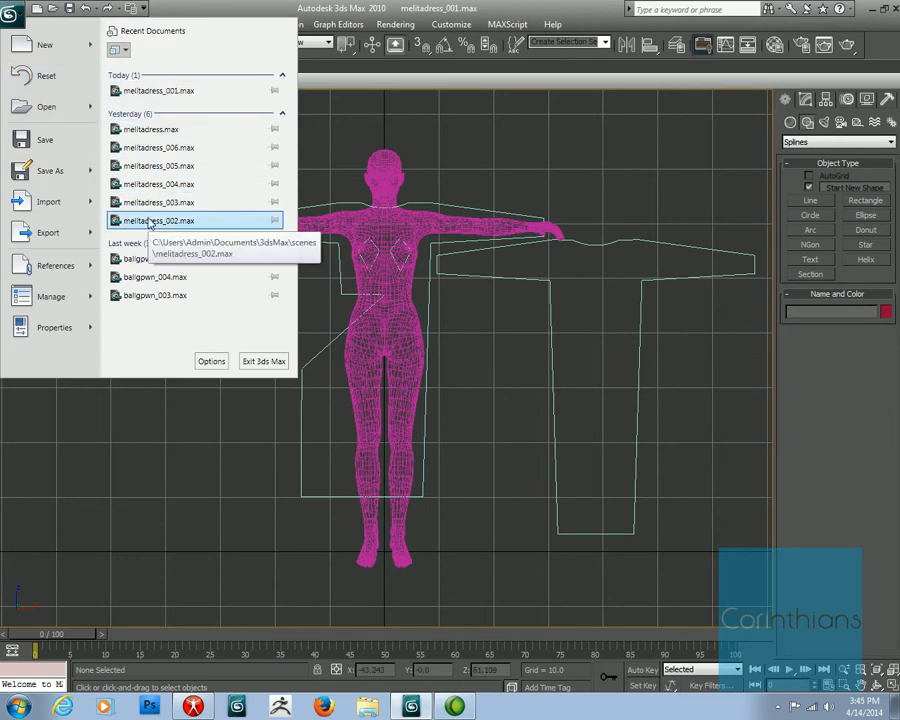
Open melitadress_002 and show the dress's Garment Maker settings in the Modify panel.
{"action": "left_click", "coordinate": [159, 220]}
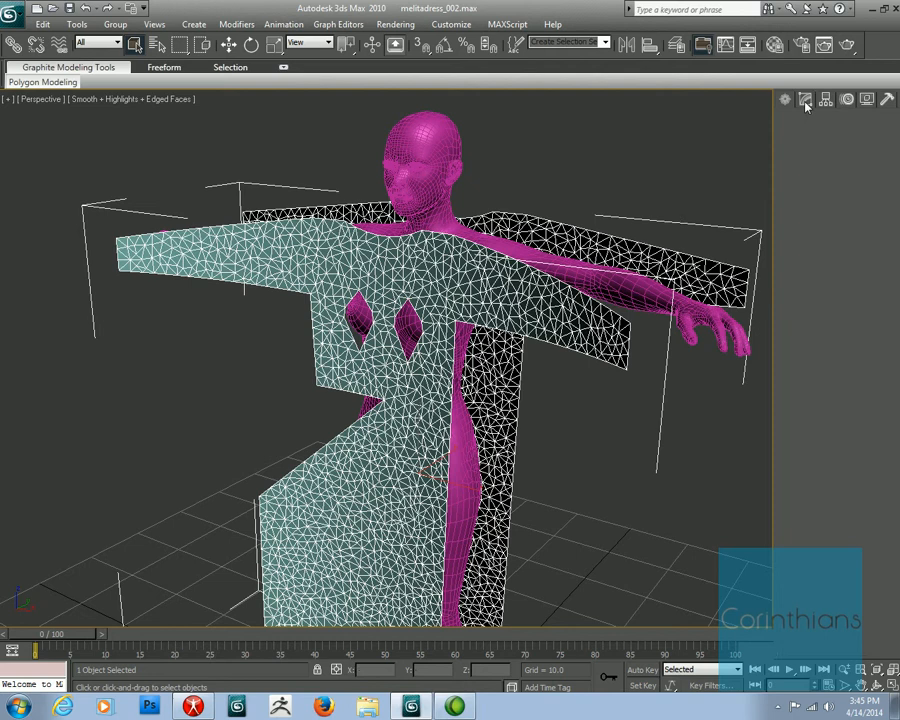
{"action": "left_click", "coordinate": [805, 98]}
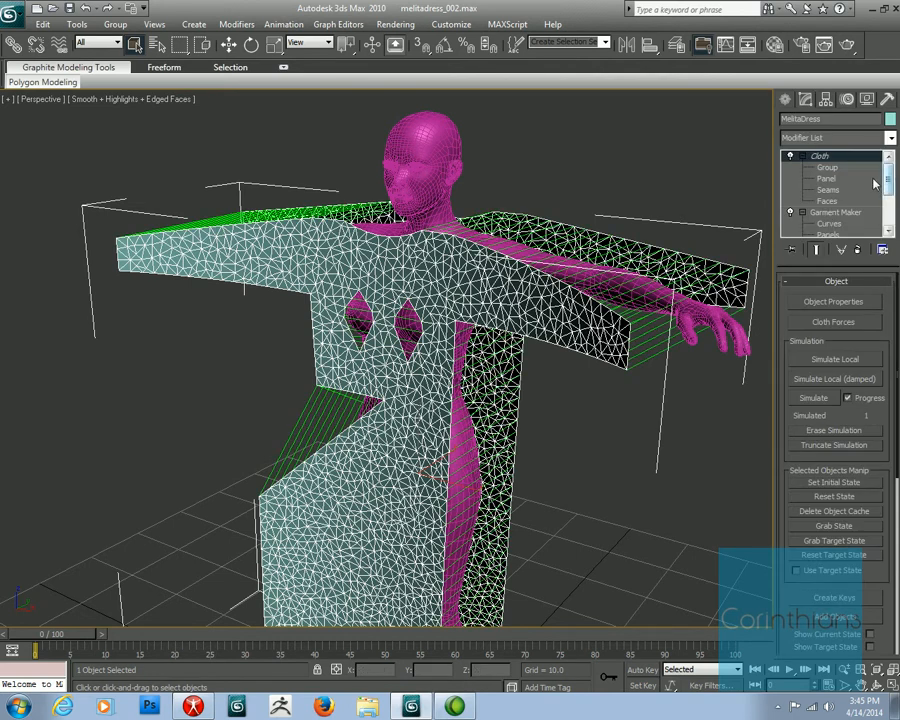
{"action": "scroll", "scroll_direction": "down", "scroll_amount": 3}
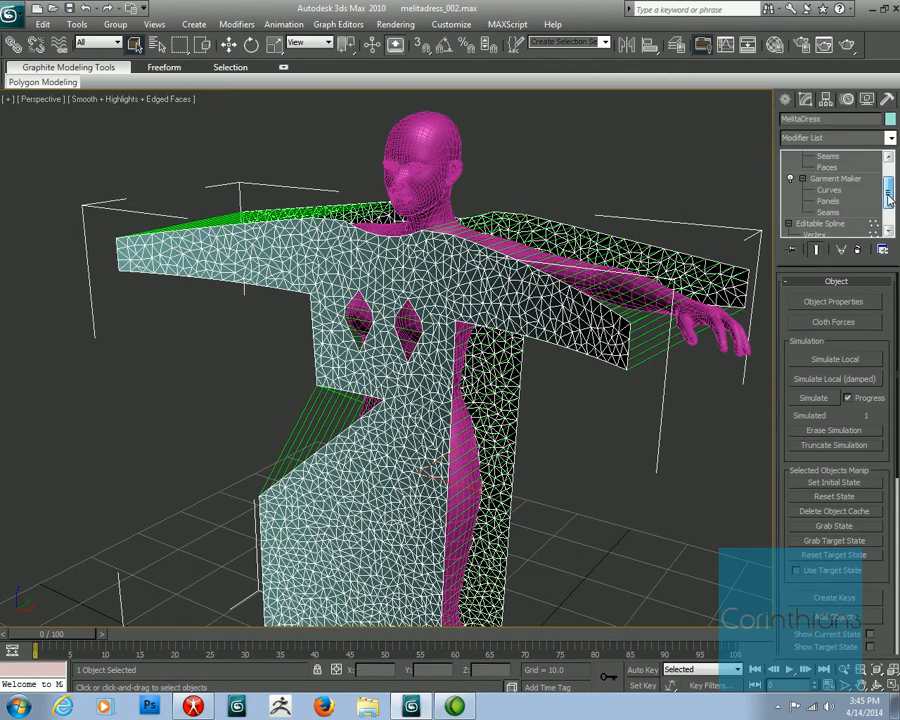
{"action": "left_click", "coordinate": [834, 212]}
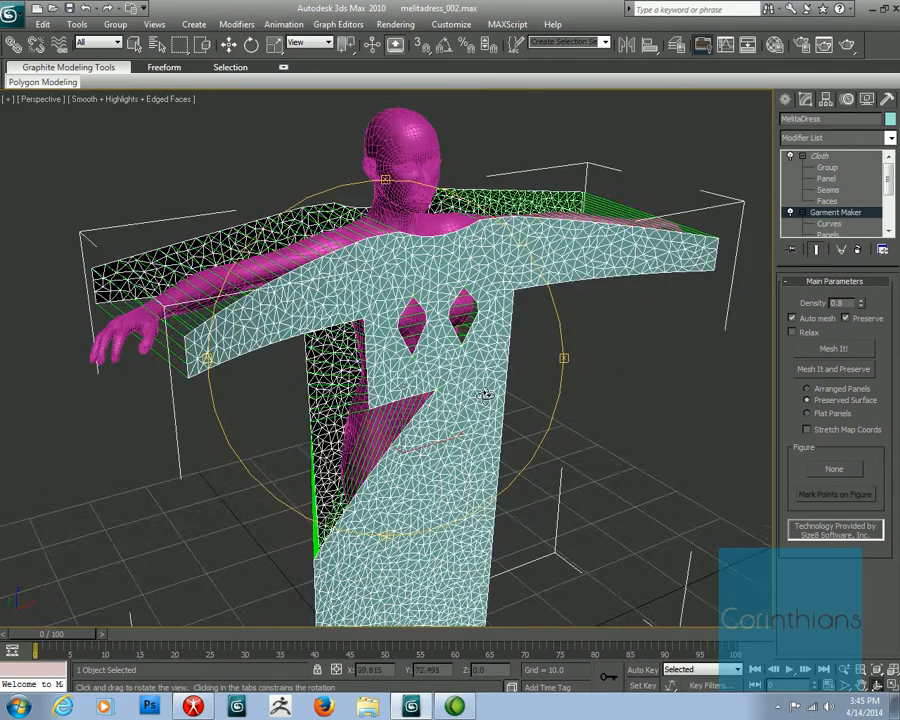
Orbit the Perspective view to inspect the meshed dress panels from top, front and side.
{"action": "left_click_drag", "start_coordinate": [485, 395], "coordinate": [365, 375]}
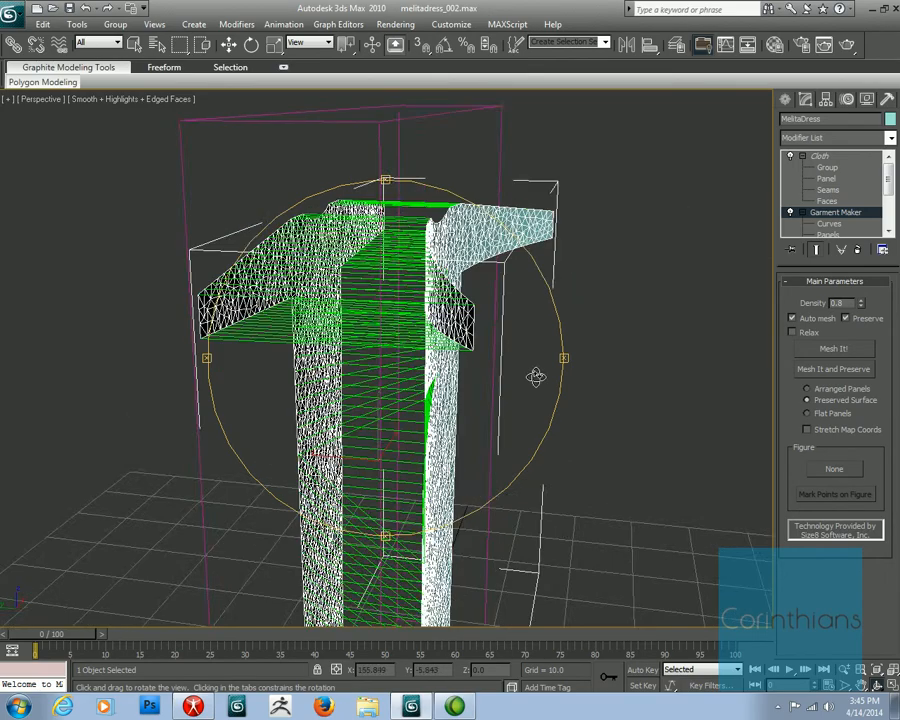
{"action": "left_click_drag", "start_coordinate": [537, 377], "coordinate": [295, 380]}
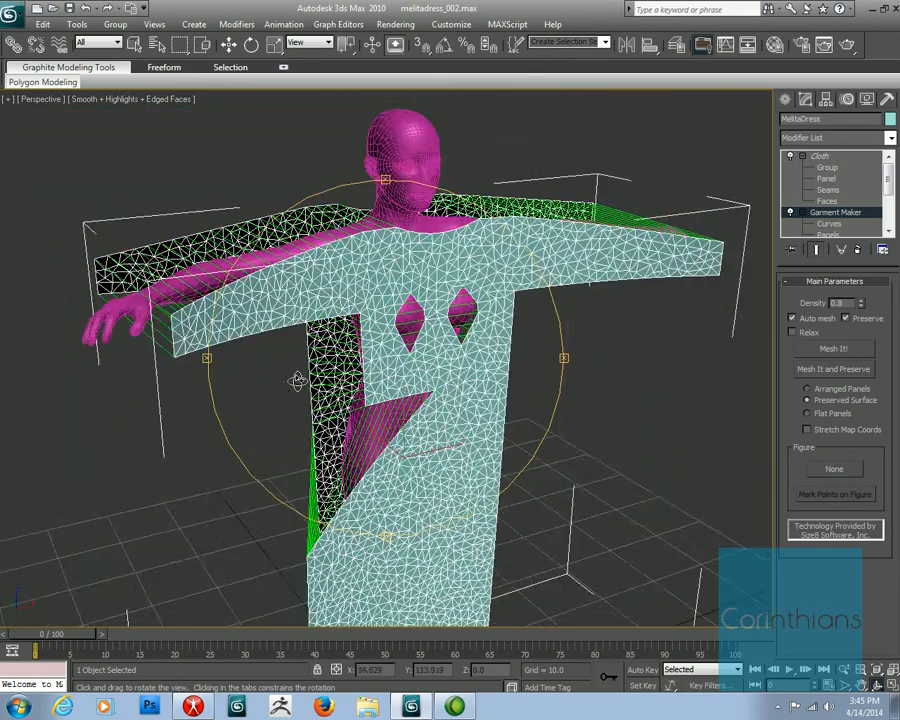
{"action": "left_click_drag", "start_coordinate": [295, 378], "coordinate": [425, 348]}
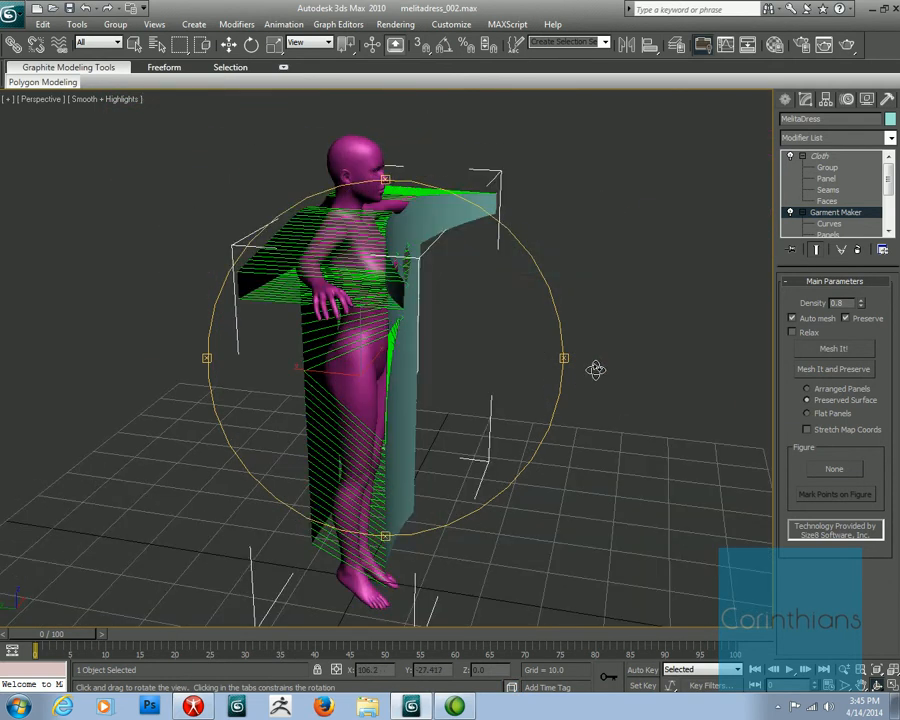
{"action": "left_click_drag", "start_coordinate": [595, 370], "coordinate": [718, 288]}
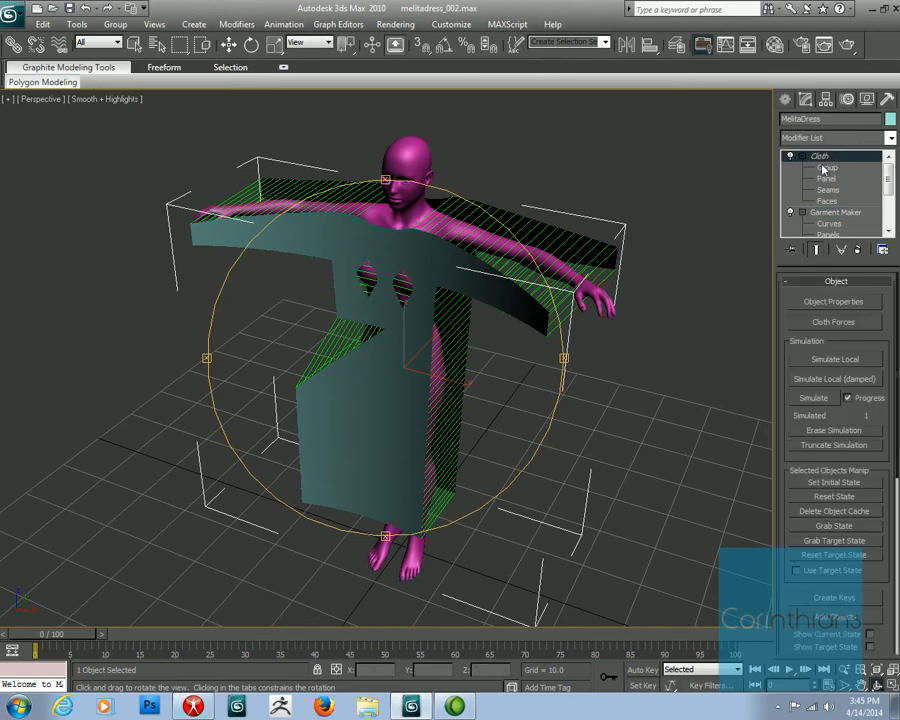
Open melitadress_003 from Recent Documents and orbit around the draped dress.
{"action": "left_click", "coordinate": [11, 9]}
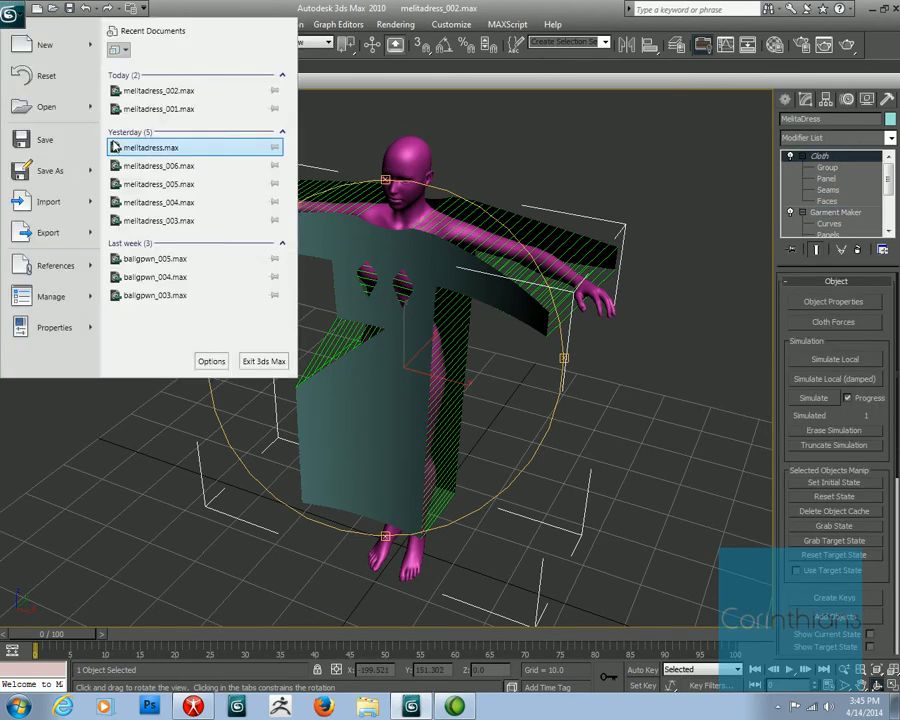
{"action": "mouse_move", "coordinate": [155, 220]}
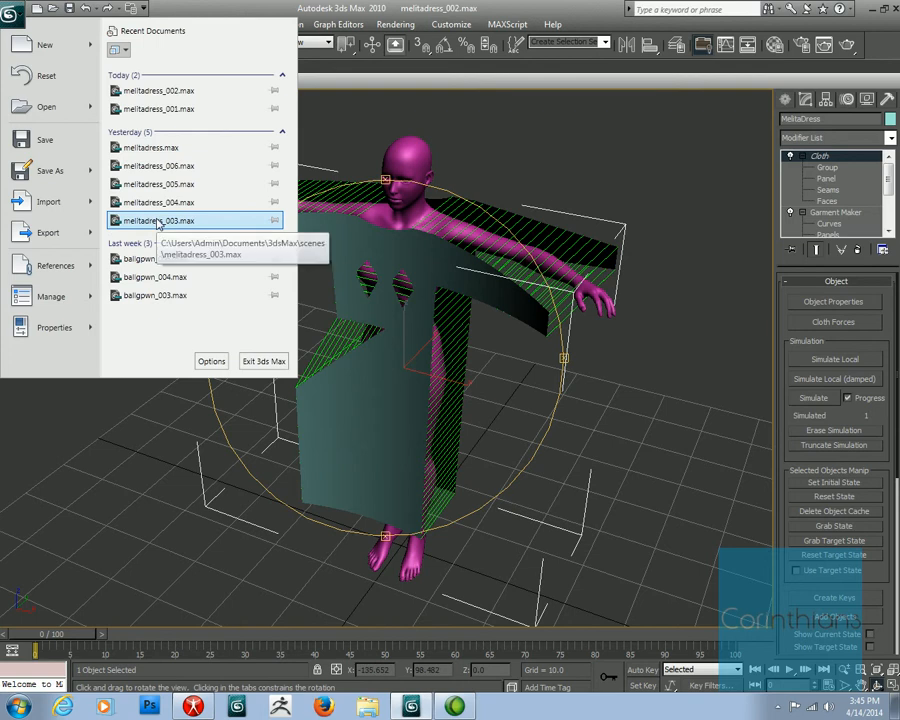
{"action": "left_click", "coordinate": [158, 220]}
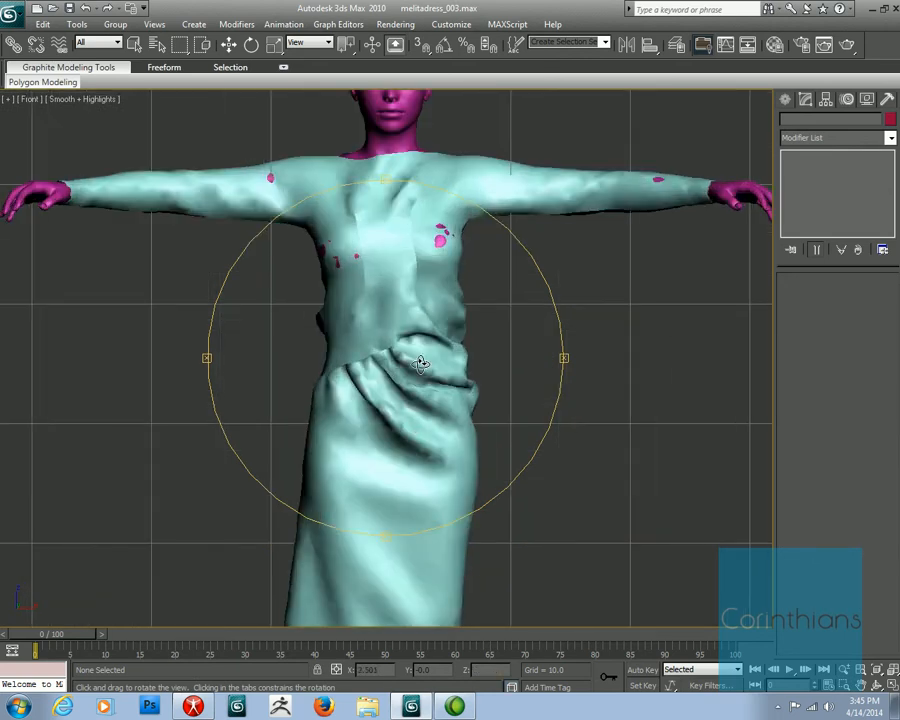
{"action": "left_click_drag", "start_coordinate": [420, 363], "coordinate": [418, 326]}
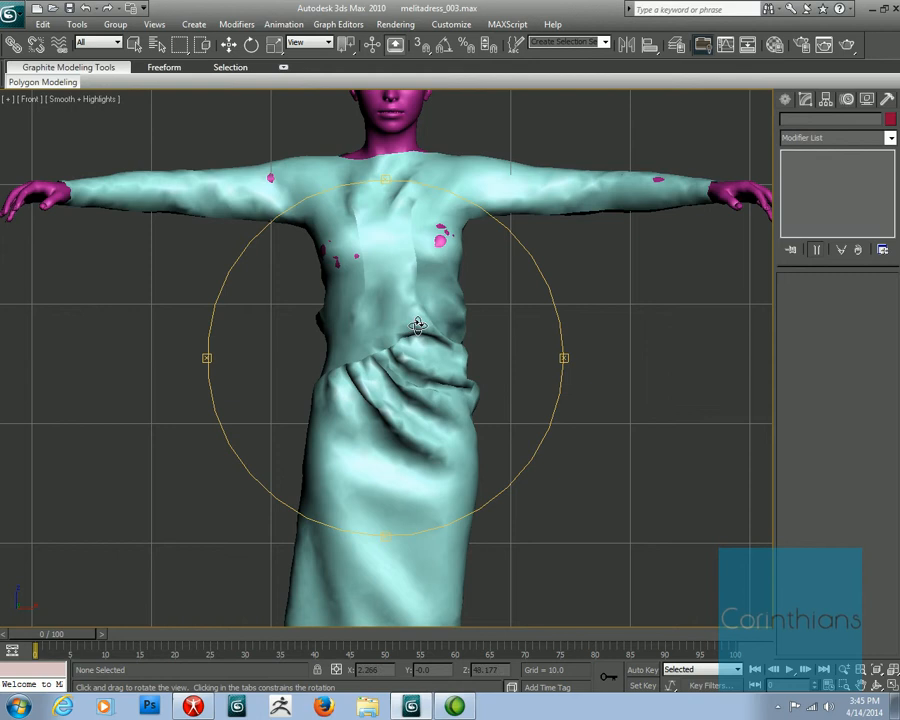
{"action": "left_click_drag", "start_coordinate": [418, 324], "coordinate": [403, 350]}
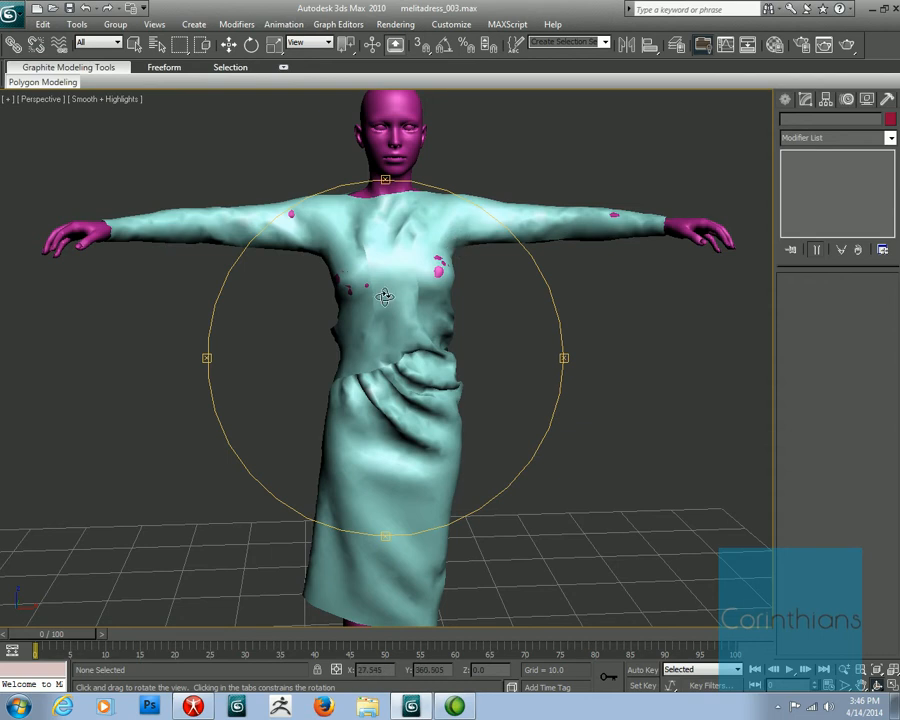
Turn on edged faces with F4 and orbit around the dressed figure to inspect the mesh.
{"action": "key", "text": "F4"}
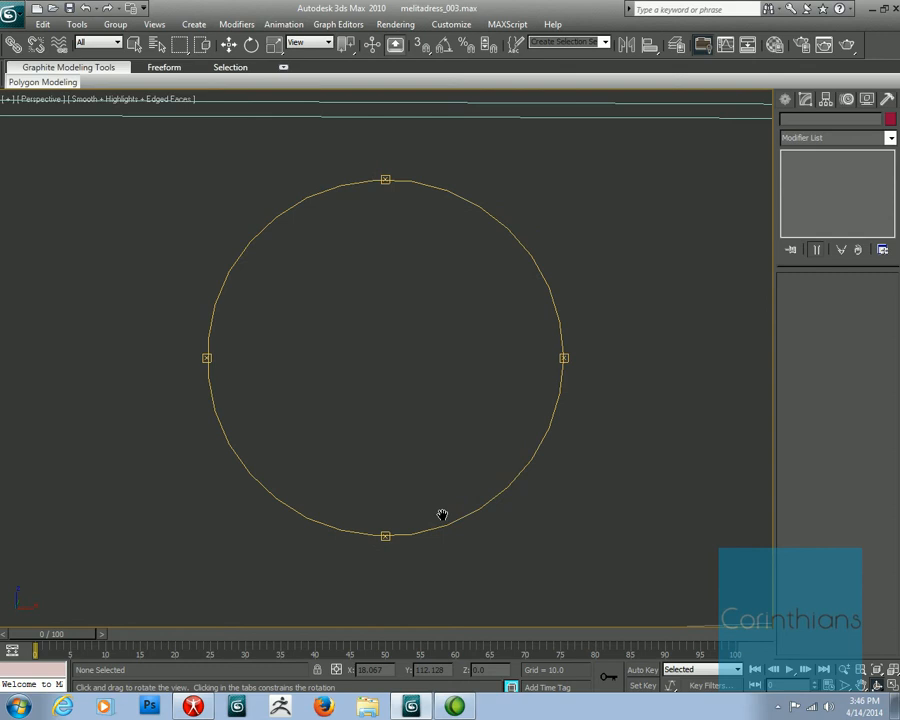
{"action": "left_click_drag", "start_coordinate": [442, 516], "coordinate": [407, 390]}
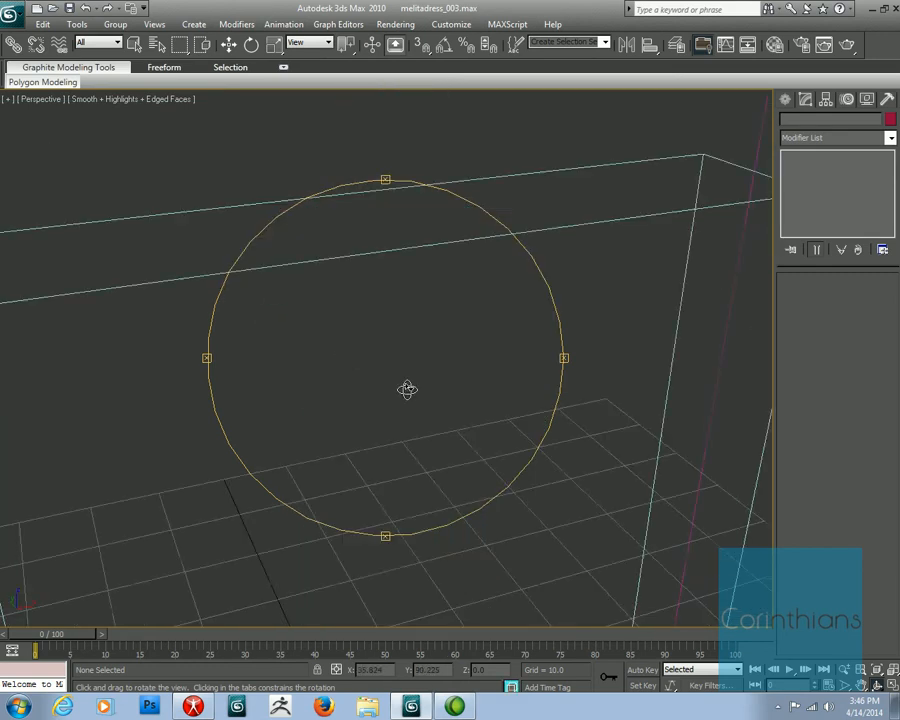
{"action": "left_click_drag", "start_coordinate": [407, 390], "coordinate": [615, 418]}
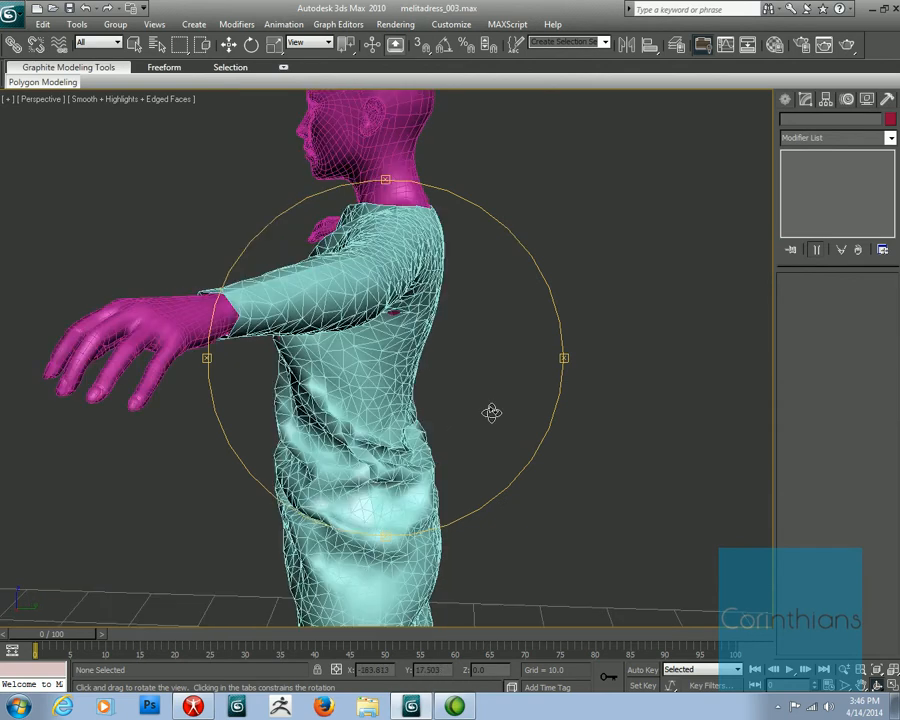
{"action": "left_click_drag", "start_coordinate": [491, 413], "coordinate": [411, 399]}
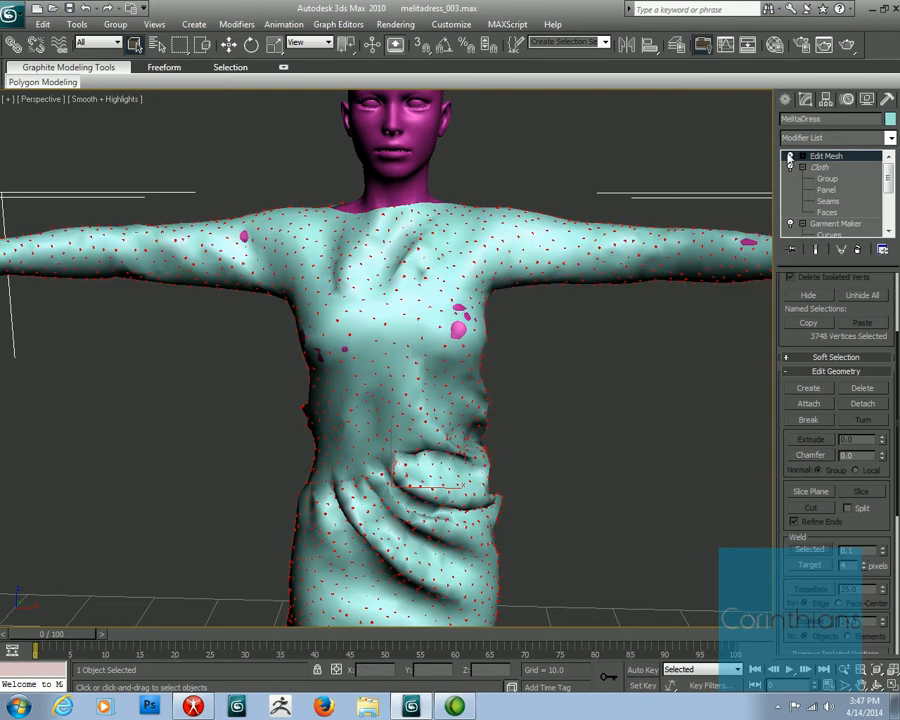
Dismiss the MAXScript garbage collection error and add an HSDS modifier above Edit Mesh.
{"action": "left_click", "coordinate": [11, 11]}
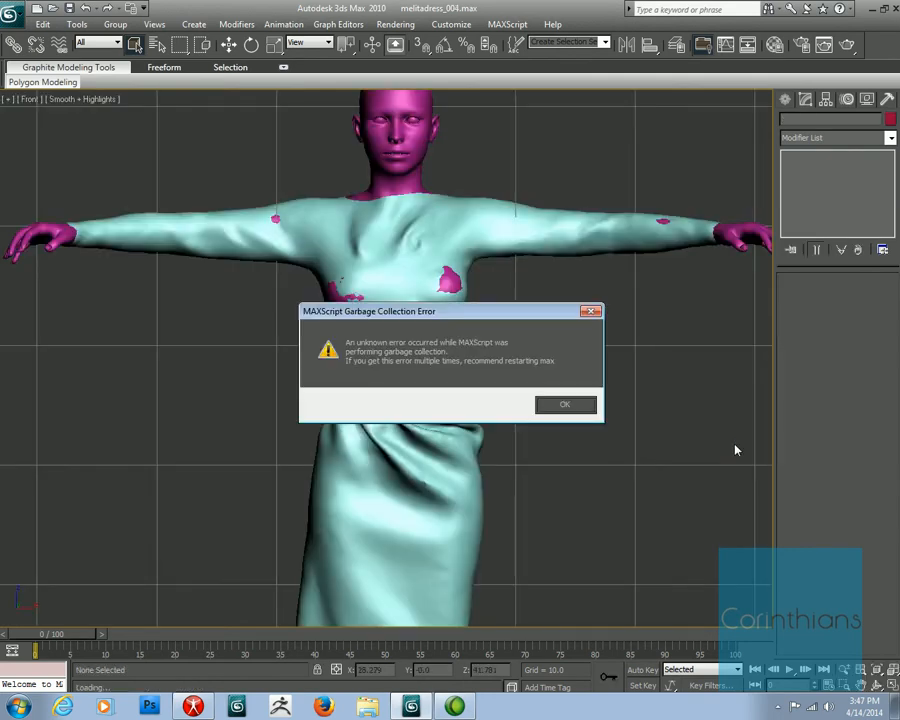
{"action": "left_click", "coordinate": [564, 404]}
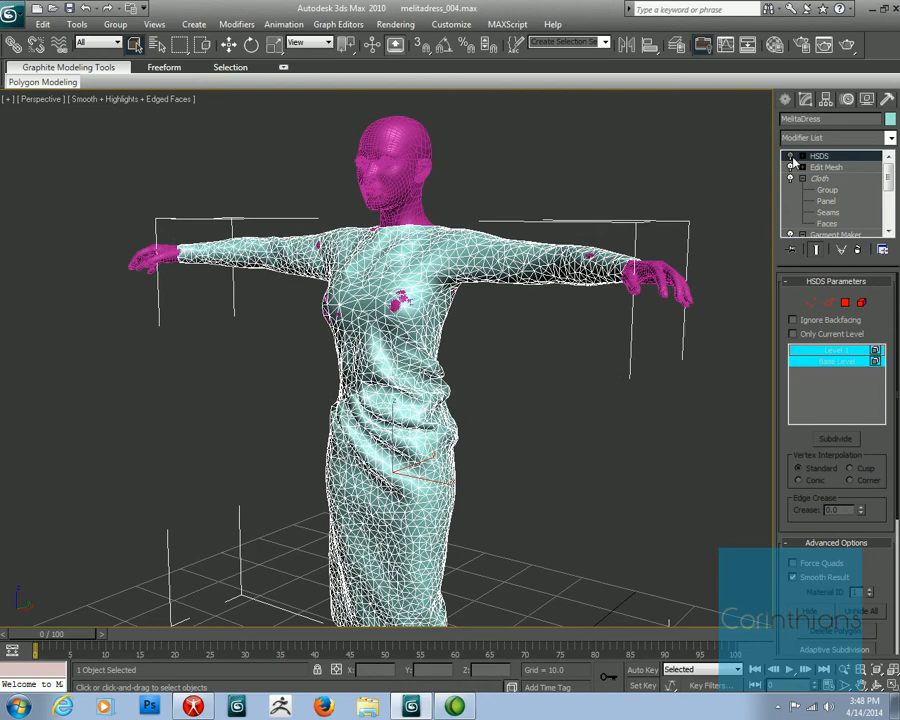
{"action": "left_click", "coordinate": [828, 167]}
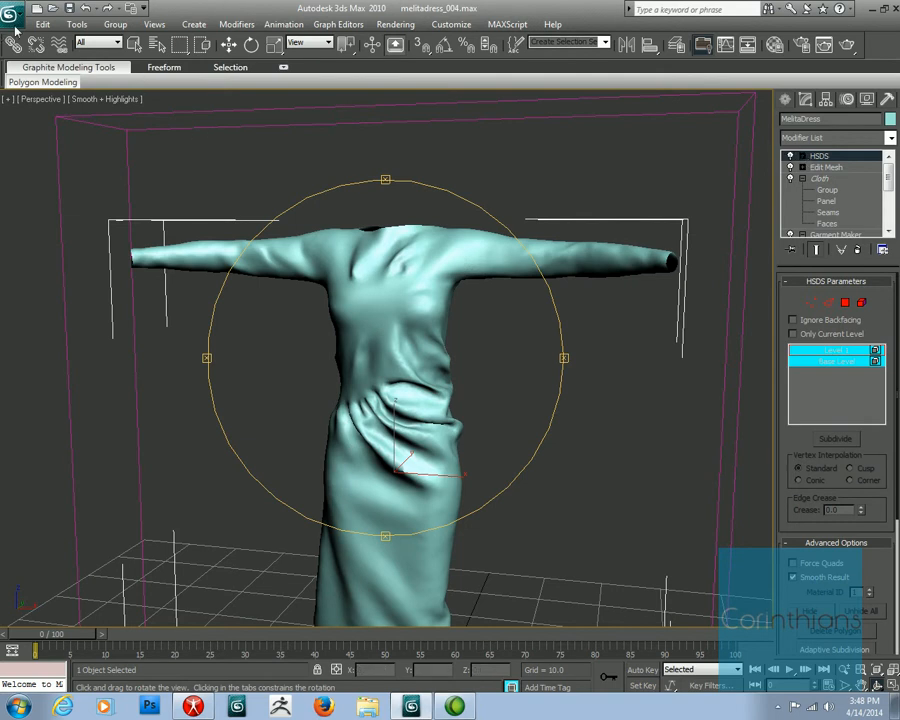
{"action": "left_click", "coordinate": [13, 9]}
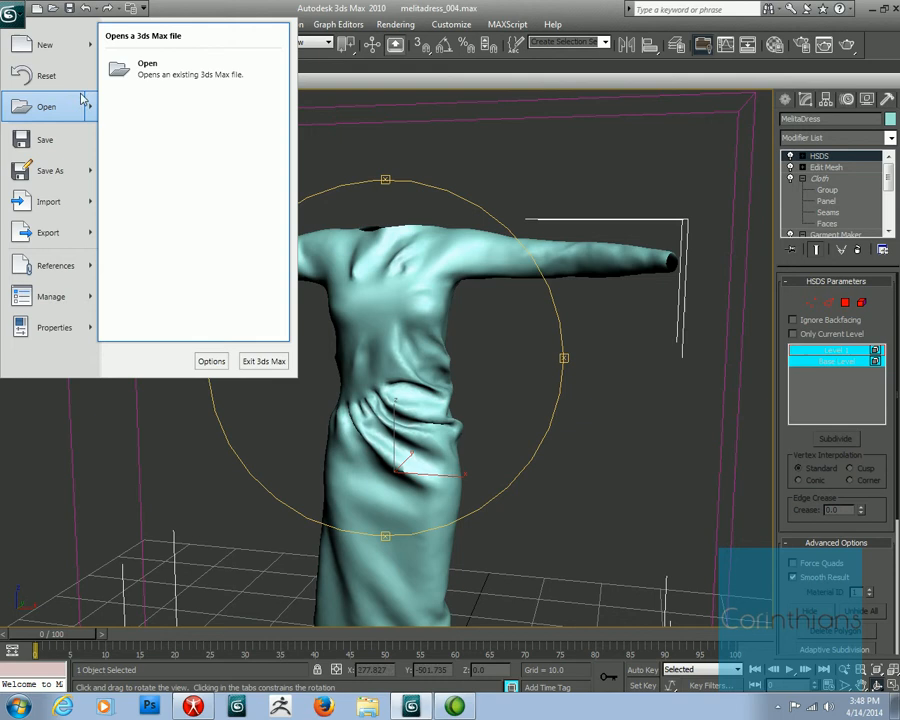
{"action": "mouse_move", "coordinate": [45, 139]}
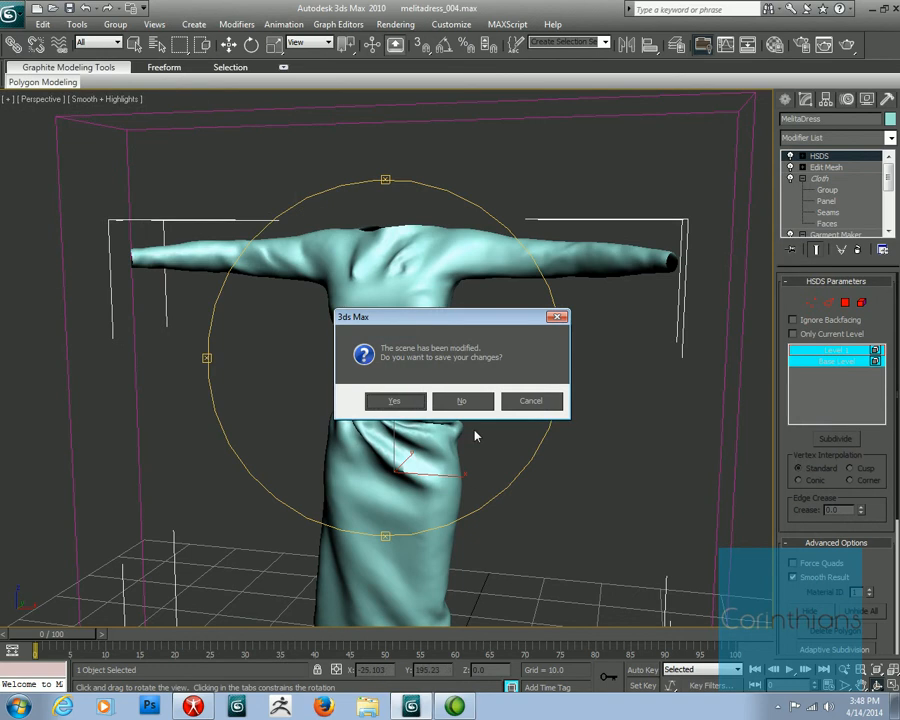
Decline saving changes so melitadress_005 loads.
{"action": "left_click", "coordinate": [461, 400]}
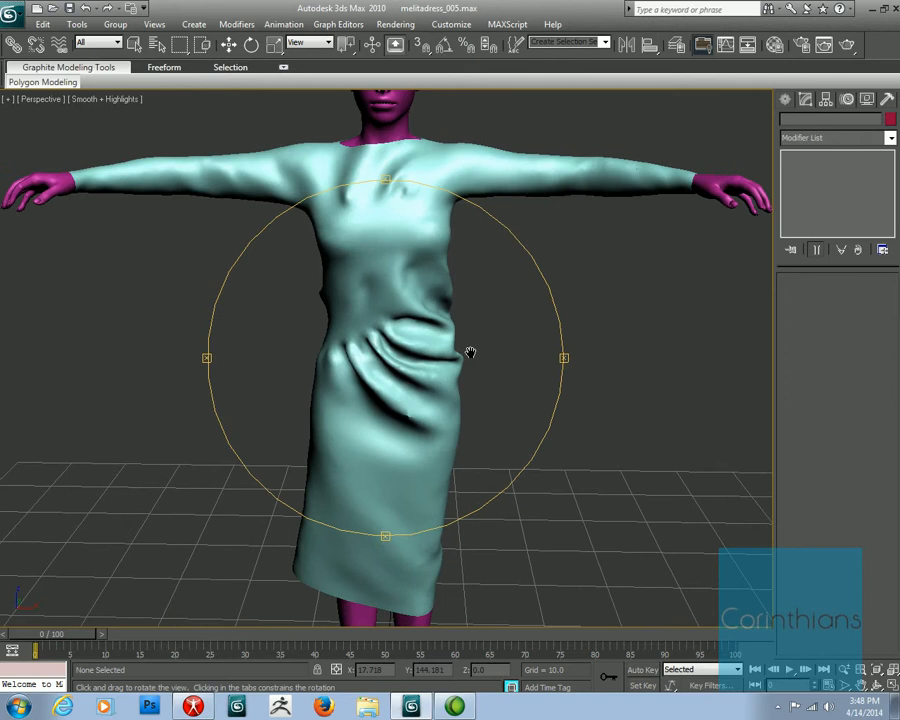
{"action": "left_click_drag", "start_coordinate": [470, 353], "coordinate": [390, 338]}
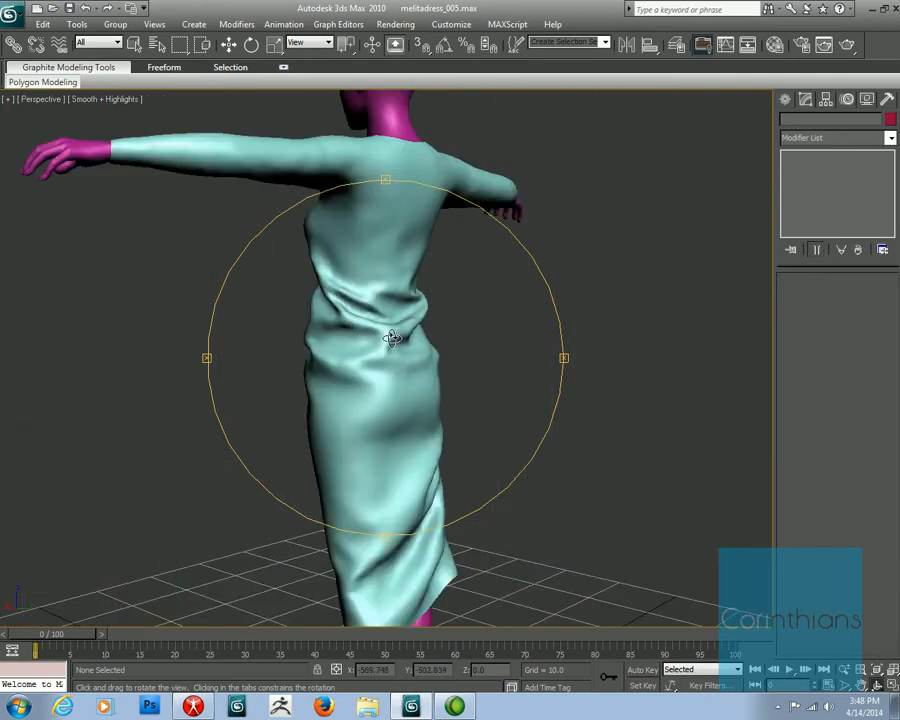
{"action": "left_click_drag", "start_coordinate": [390, 337], "coordinate": [497, 355]}
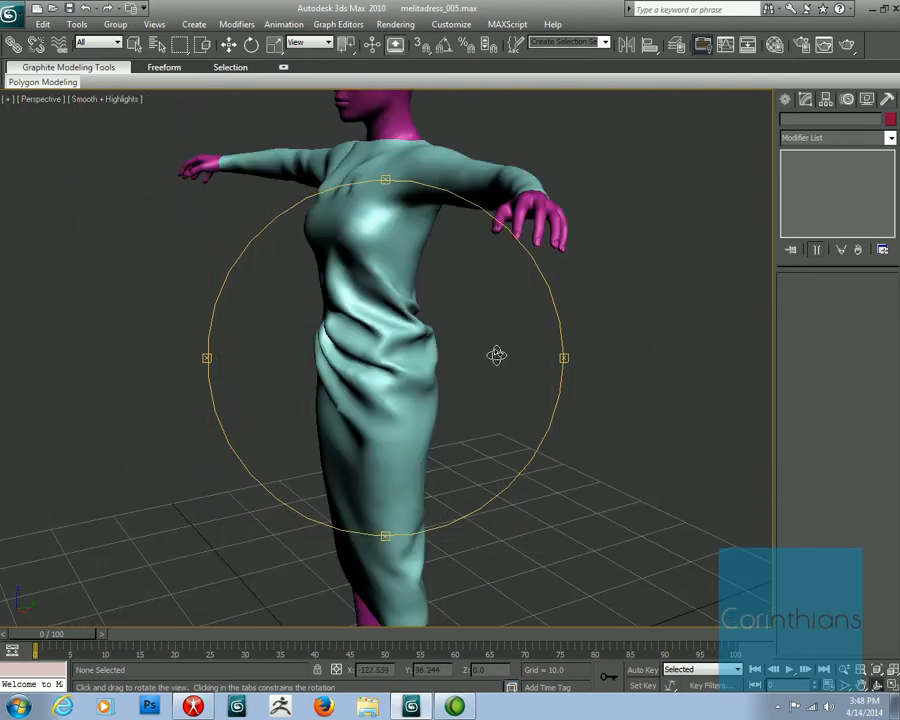
{"action": "left_click", "coordinate": [819, 155]}
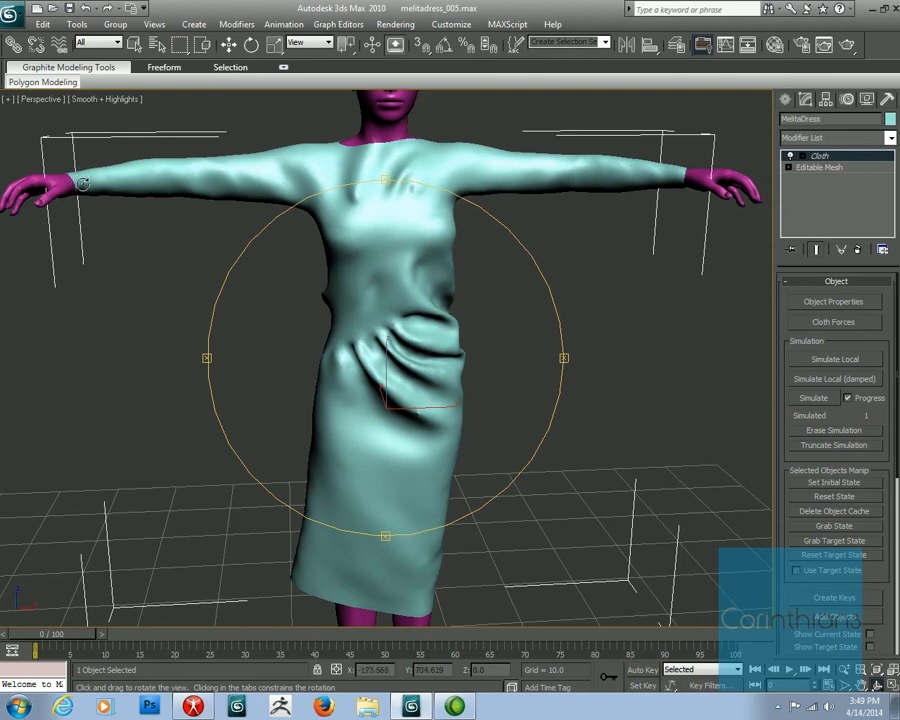
{"action": "mouse_move", "coordinate": [434, 276]}
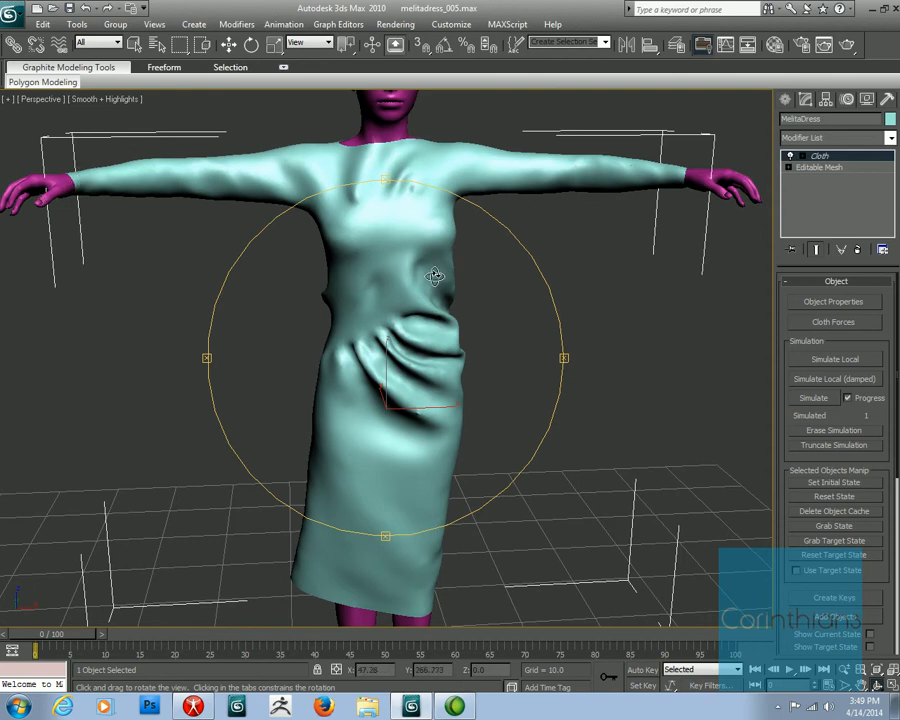
{"action": "mouse_move", "coordinate": [351, 195]}
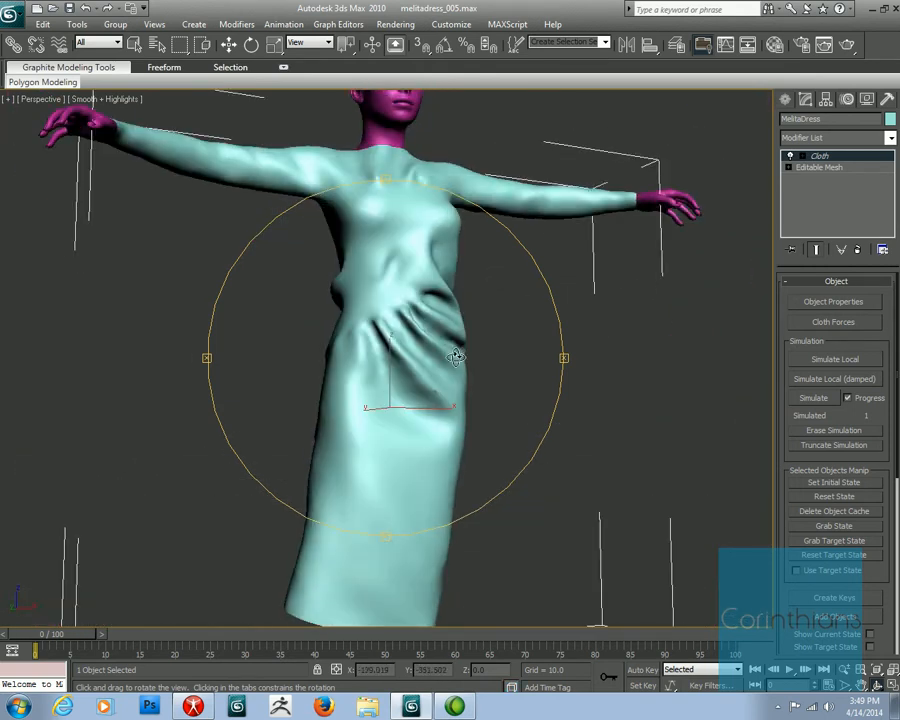
{"action": "left_click_drag", "start_coordinate": [455, 357], "coordinate": [480, 376]}
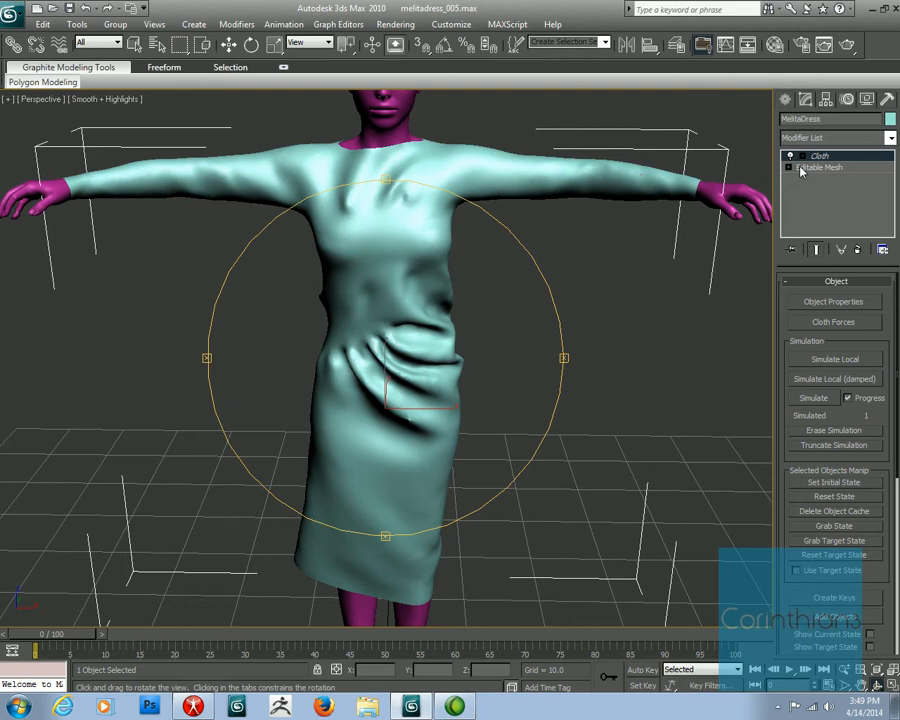
{"action": "key", "text": "F4"}
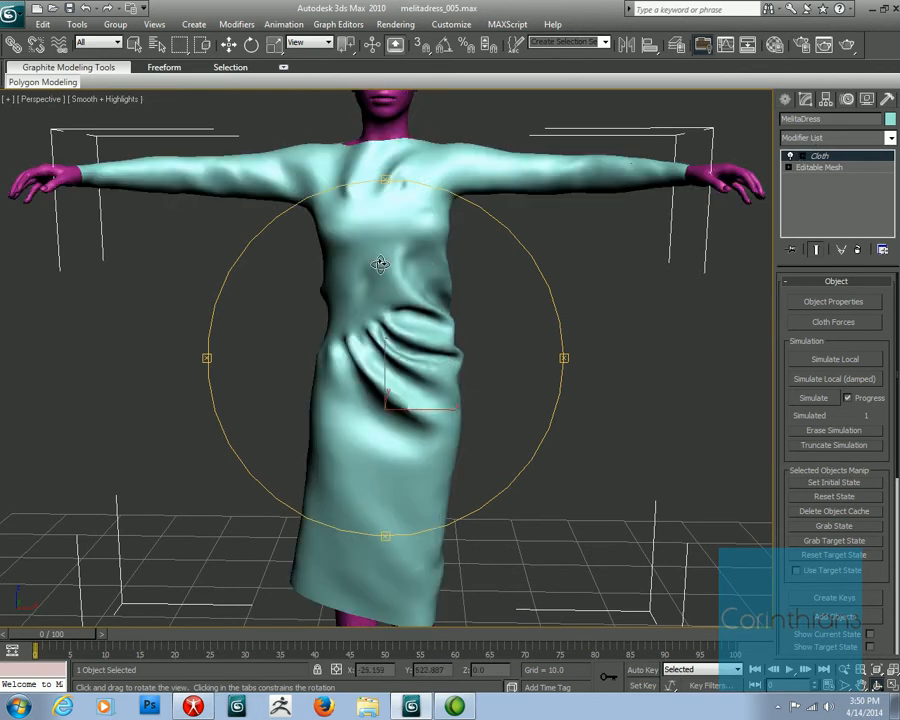
{"action": "mouse_move", "coordinate": [470, 266]}
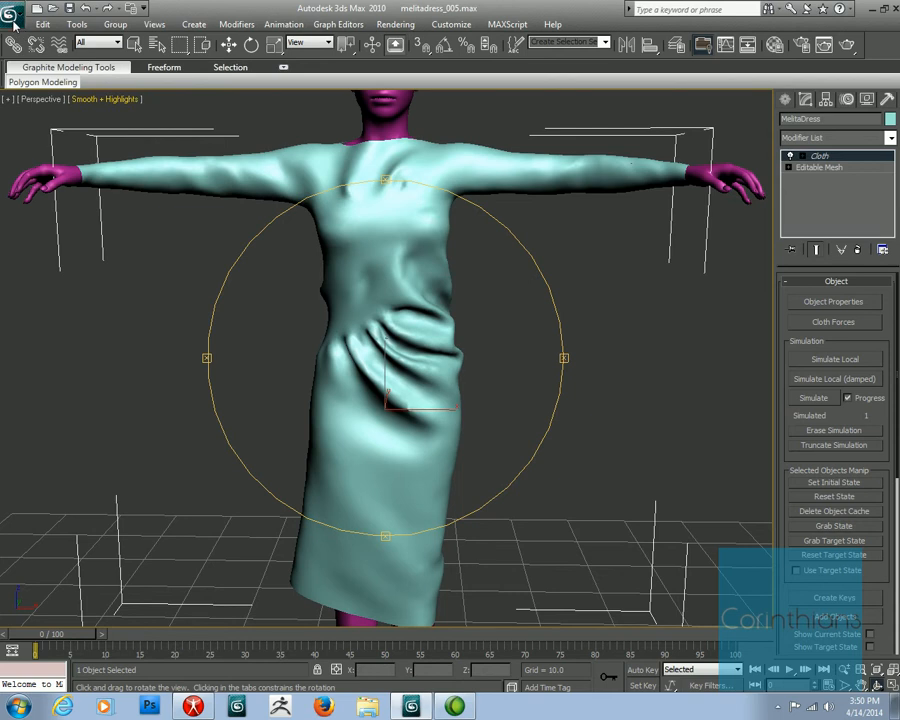
Open melitadress_006 from Recent Documents, declining to save current changes.
{"action": "left_click", "coordinate": [14, 9]}
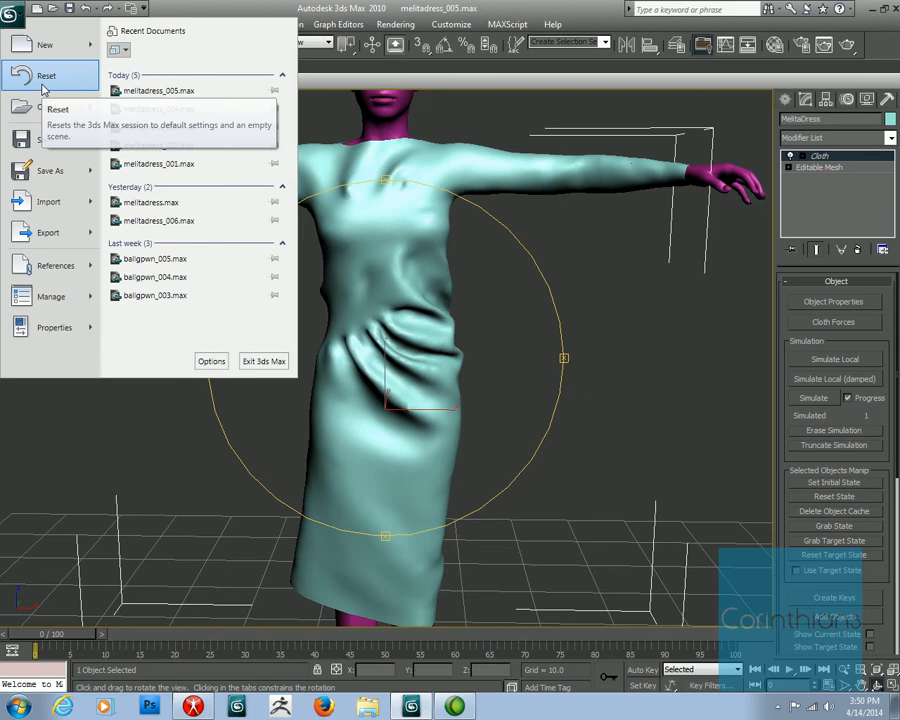
{"action": "mouse_move", "coordinate": [150, 220]}
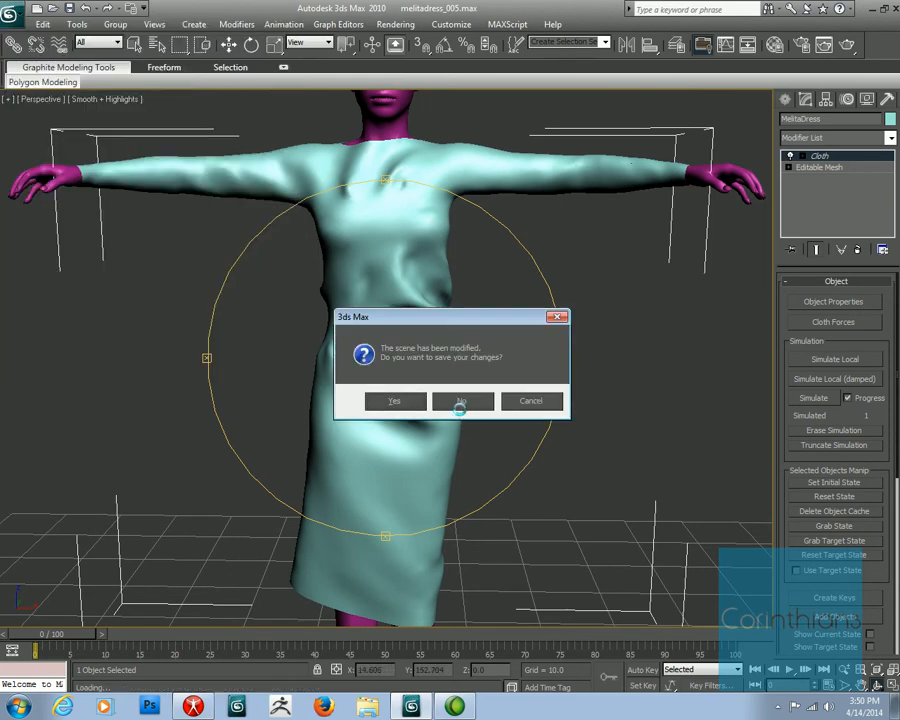
{"action": "left_click", "coordinate": [460, 400]}
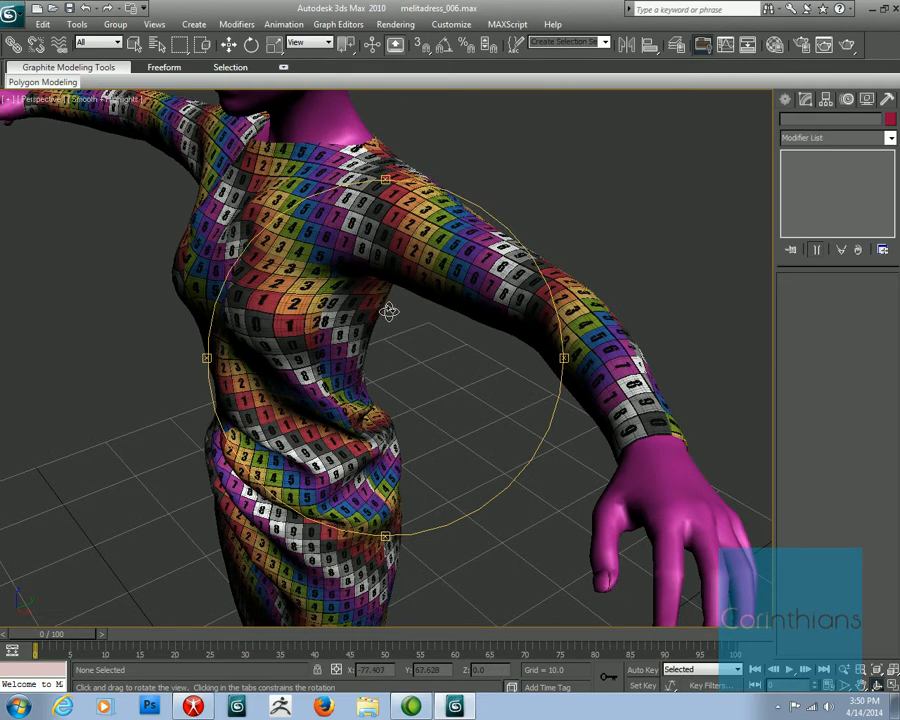
Orbit the Perspective view back out to see the whole checker-textured dress.
{"action": "left_click_drag", "start_coordinate": [390, 310], "coordinate": [363, 324]}
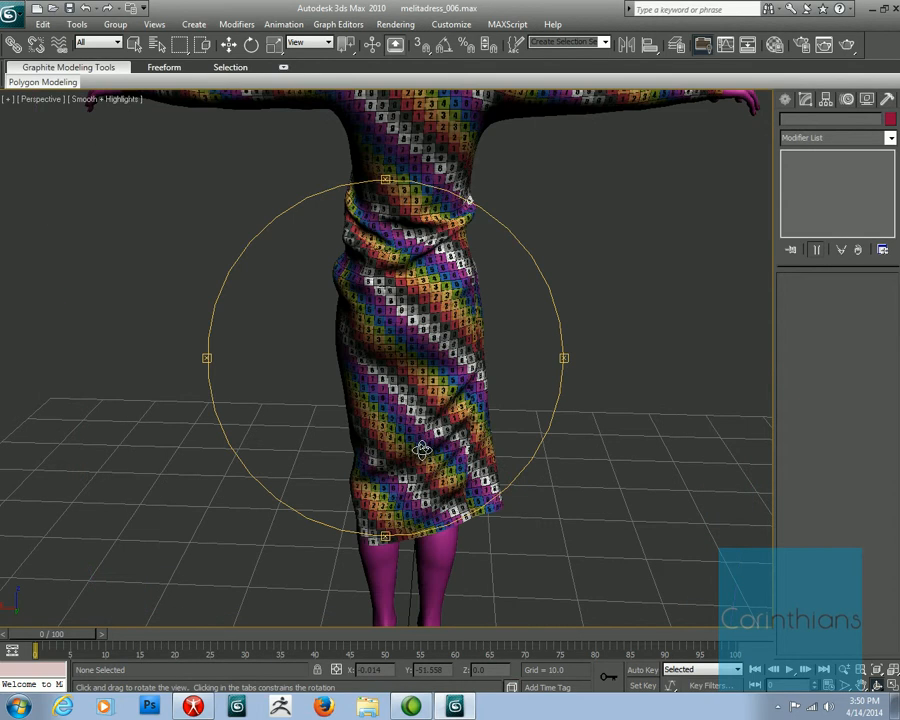
{"action": "left_click_drag", "start_coordinate": [420, 450], "coordinate": [430, 410]}
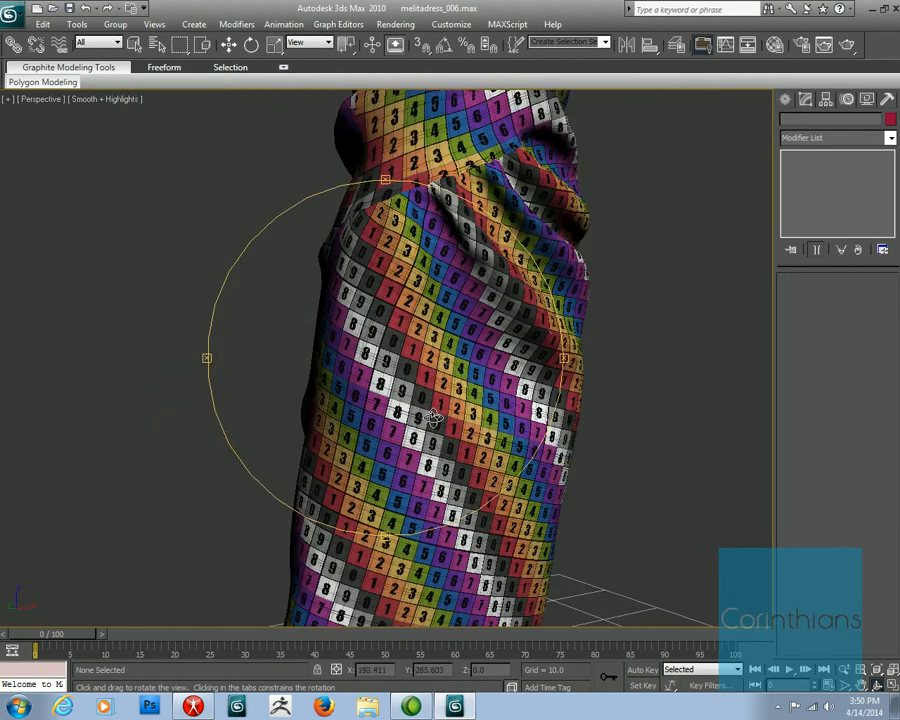
{"action": "left_click_drag", "start_coordinate": [435, 418], "coordinate": [418, 303]}
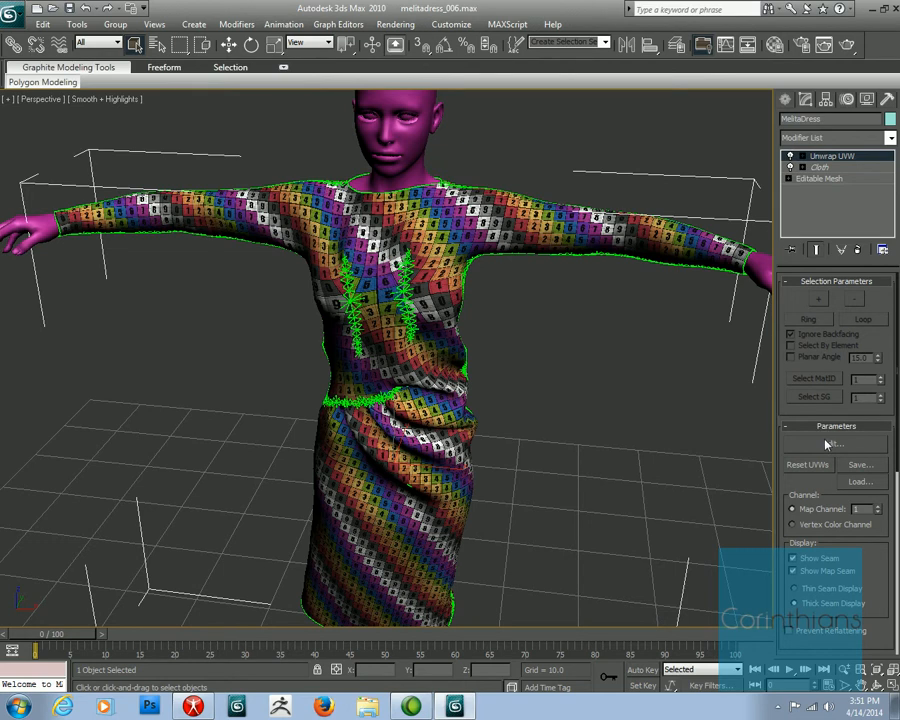
Review the dress UV layout, then give the dress a plain shiny tan Blinn material.
{"action": "left_click", "coordinate": [833, 443]}
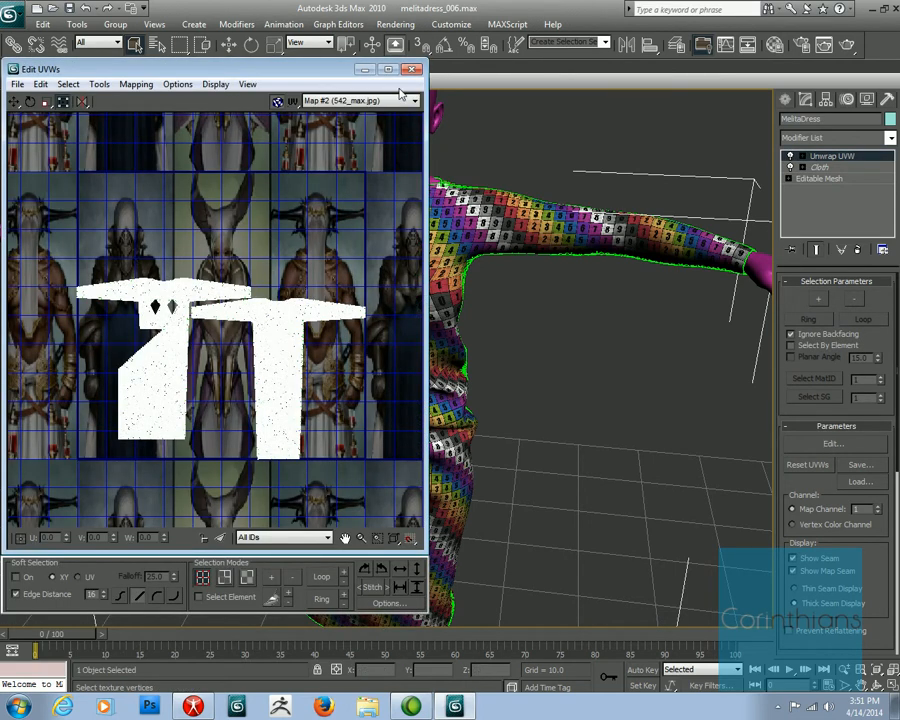
{"action": "left_click", "coordinate": [410, 100]}
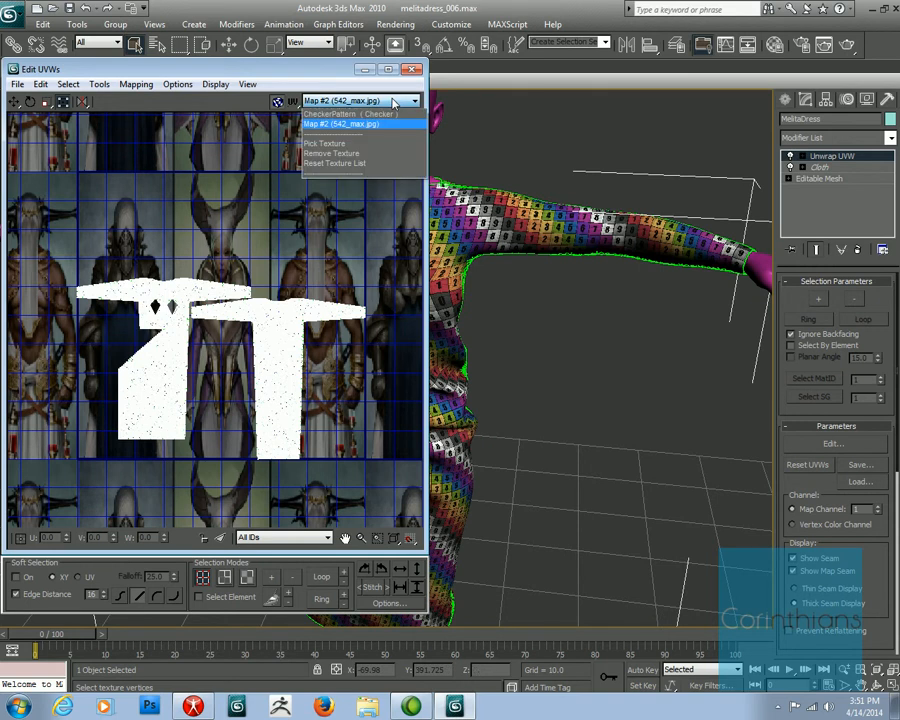
{"action": "left_click", "coordinate": [345, 113]}
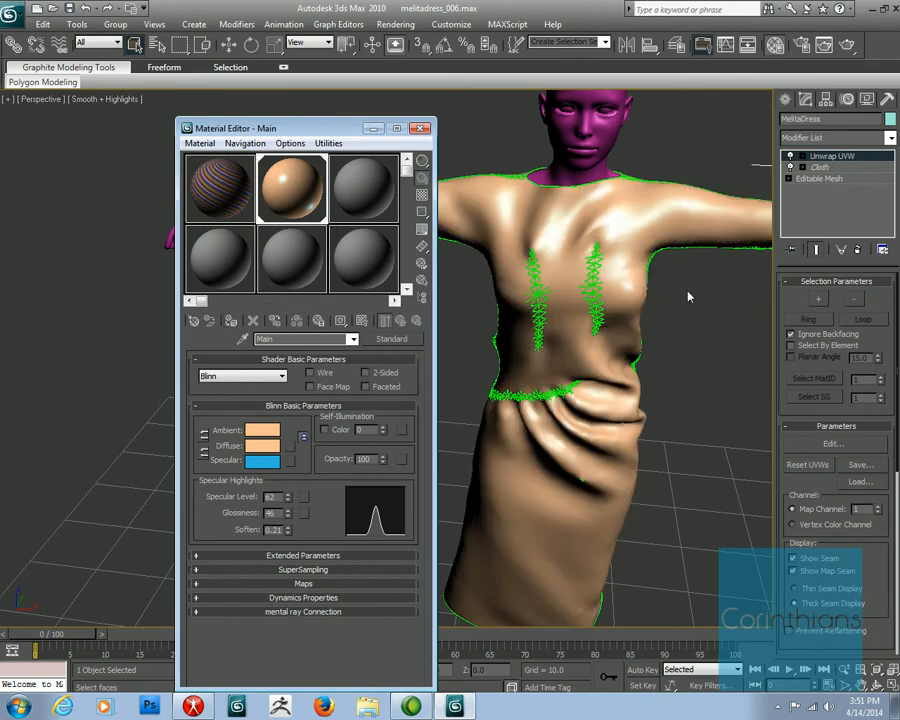
Close the Material Editor and begin exporting the scene from the application menu.
{"action": "left_click", "coordinate": [420, 128]}
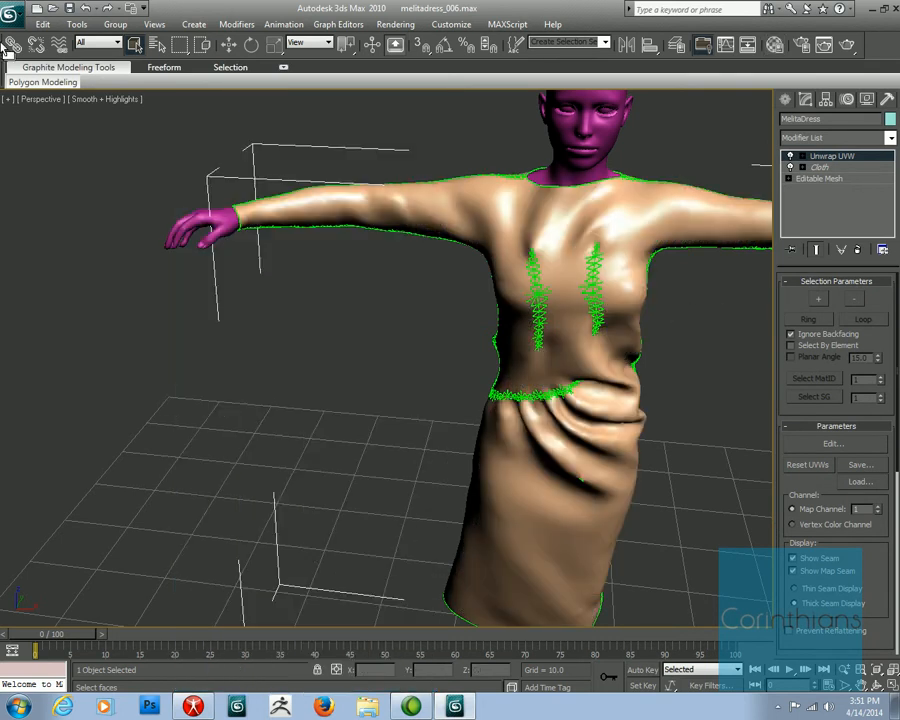
{"action": "left_click", "coordinate": [12, 9]}
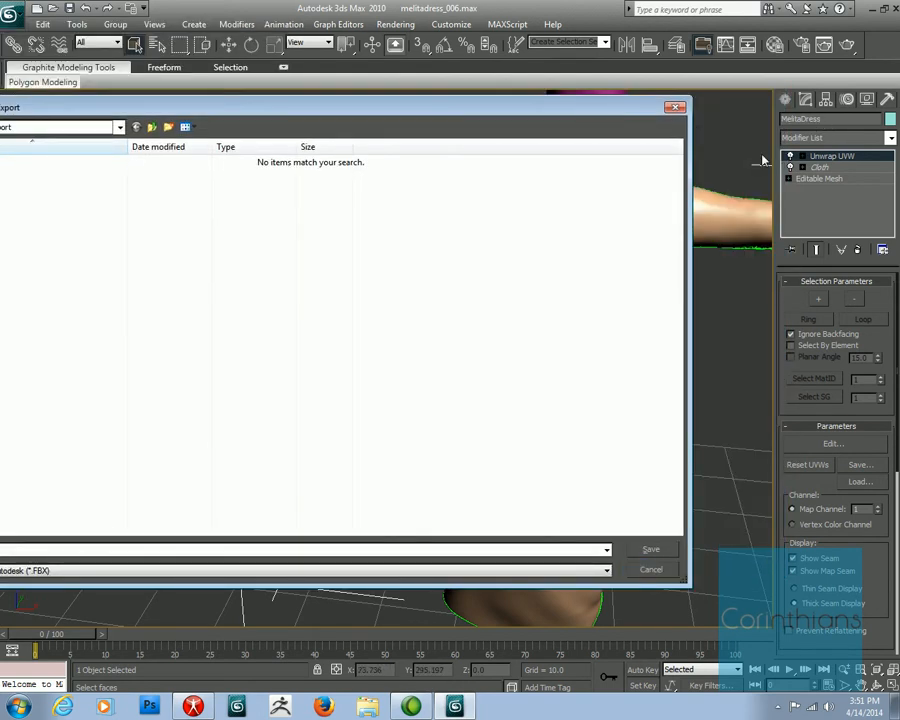
Export to Desktop > WIP > Melita Dress as MelitaDress.obj, confirming replacement of the existing file.
{"action": "left_click", "coordinate": [323, 133]}
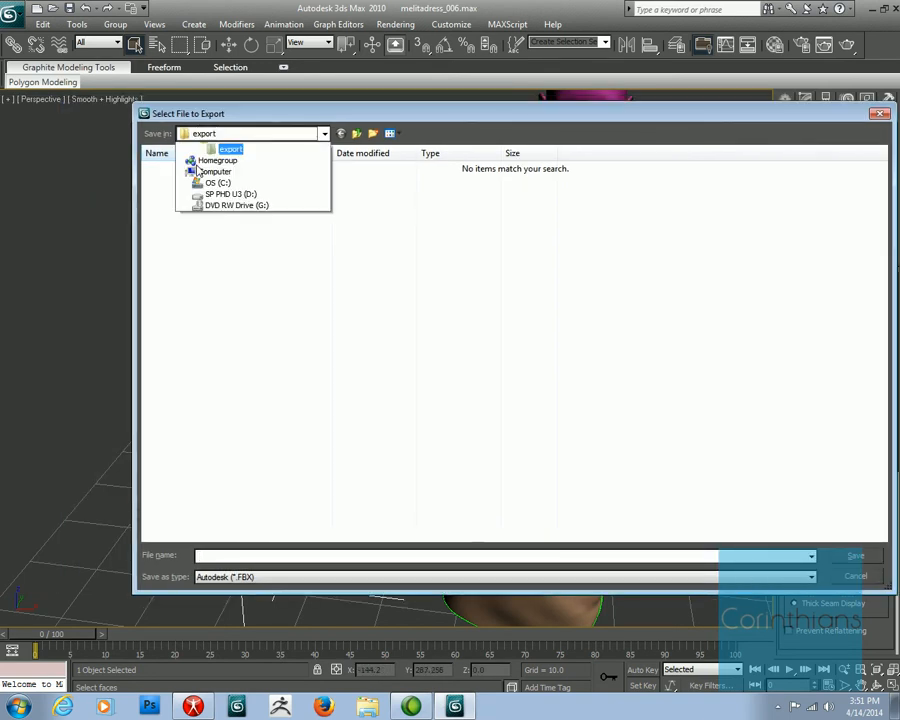
{"action": "left_click", "coordinate": [207, 133]}
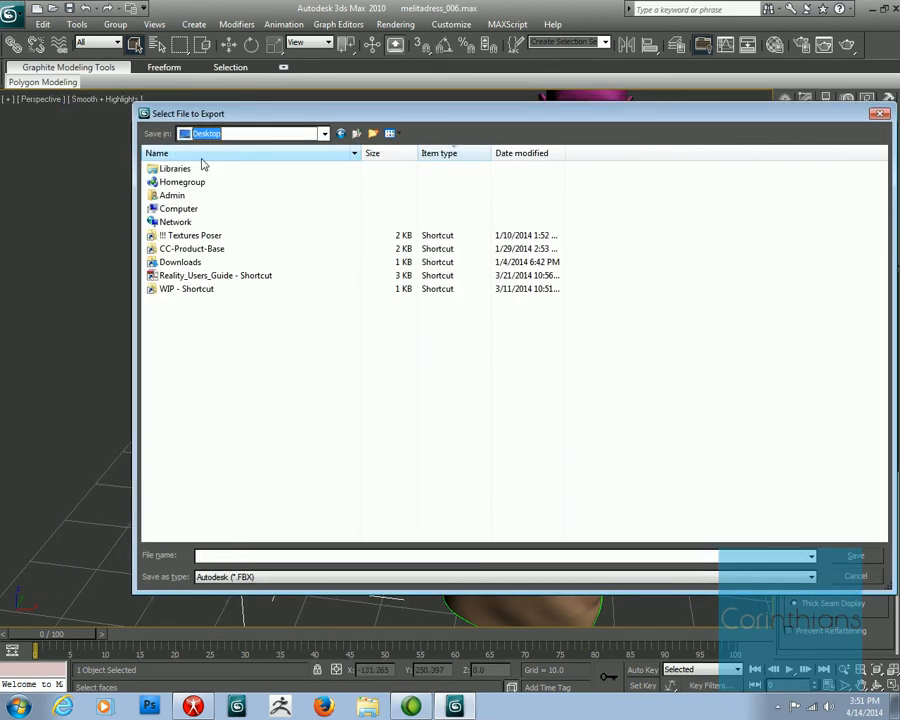
{"action": "left_click", "coordinate": [186, 289]}
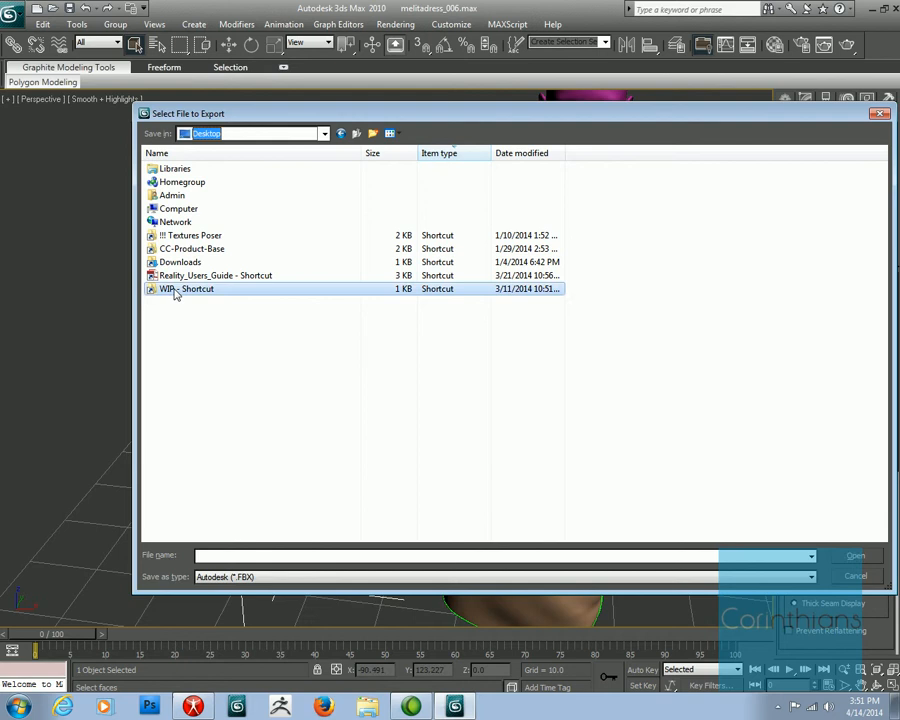
{"action": "double_click", "coordinate": [186, 289]}
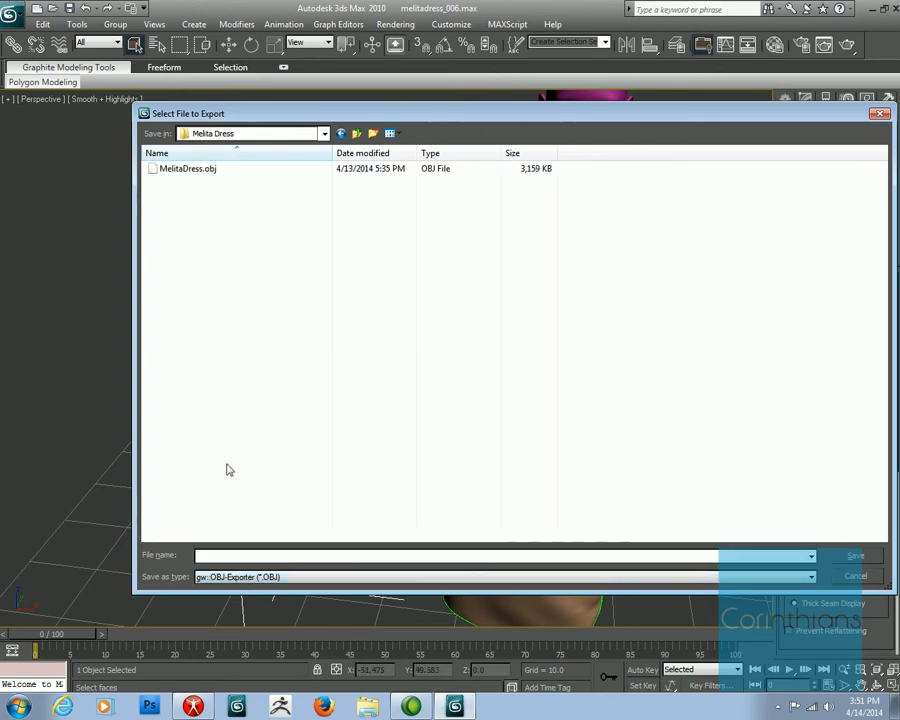
{"action": "left_click", "coordinate": [188, 168]}
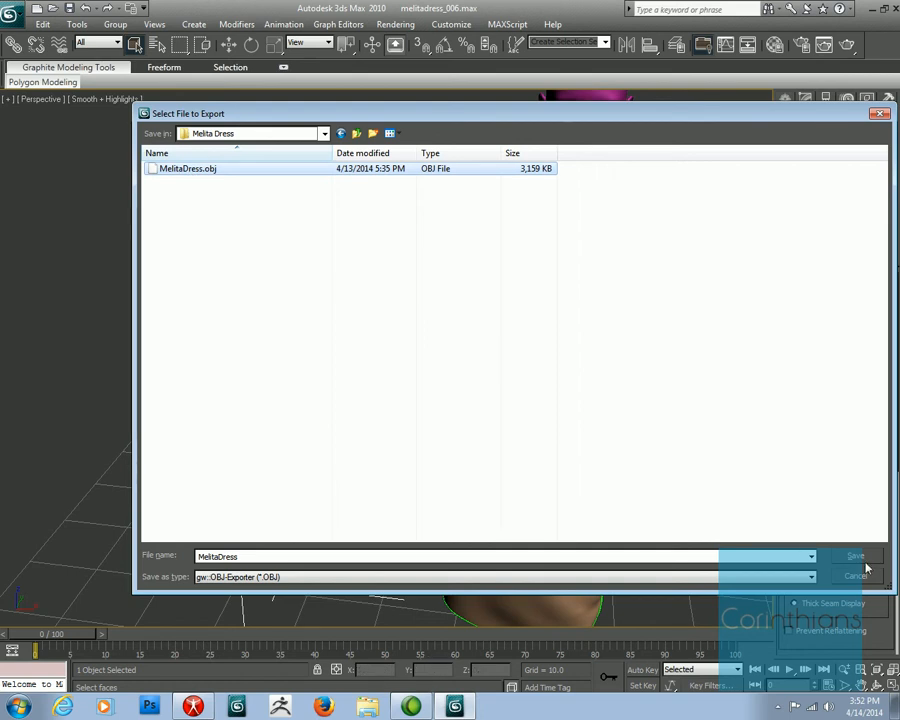
{"action": "left_click", "coordinate": [855, 556]}
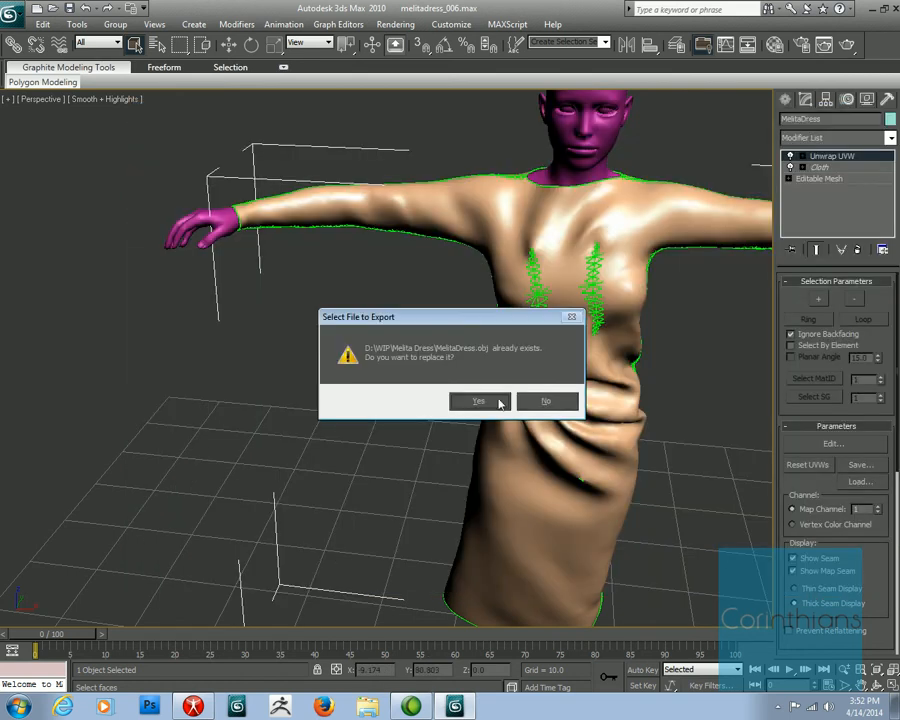
{"action": "left_click", "coordinate": [478, 401]}
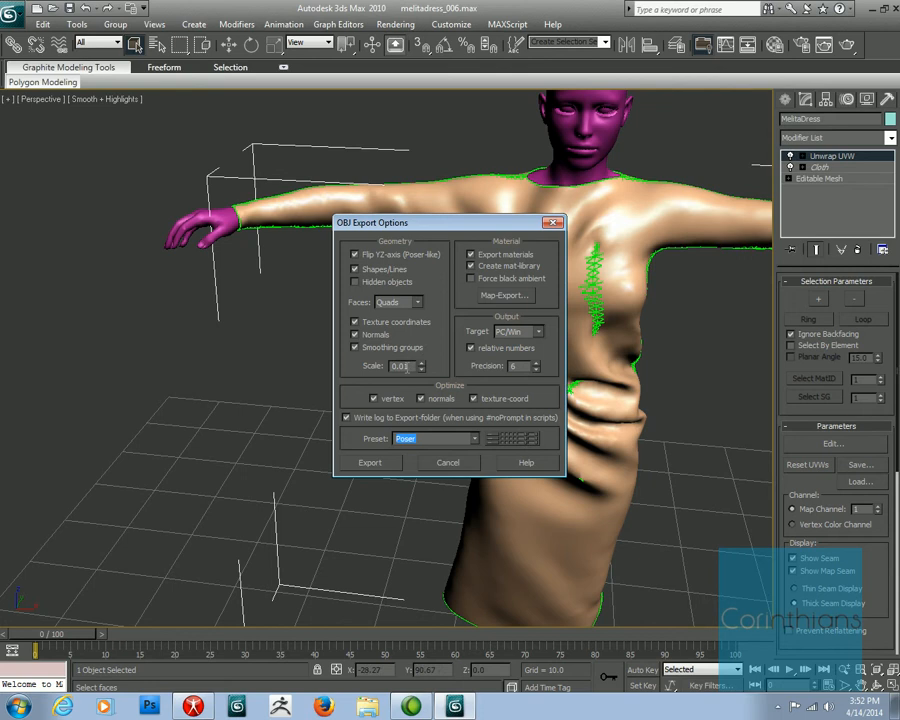
Export the OBJ with Polygons faces, no material library, and precision 12.
{"action": "left_click", "coordinate": [414, 302]}
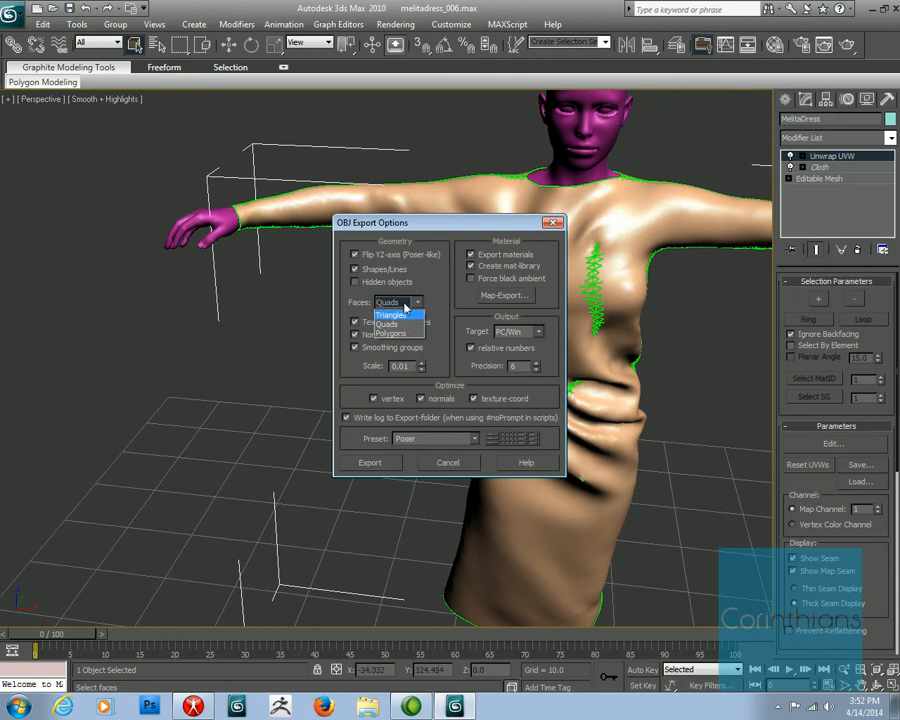
{"action": "left_click", "coordinate": [386, 323]}
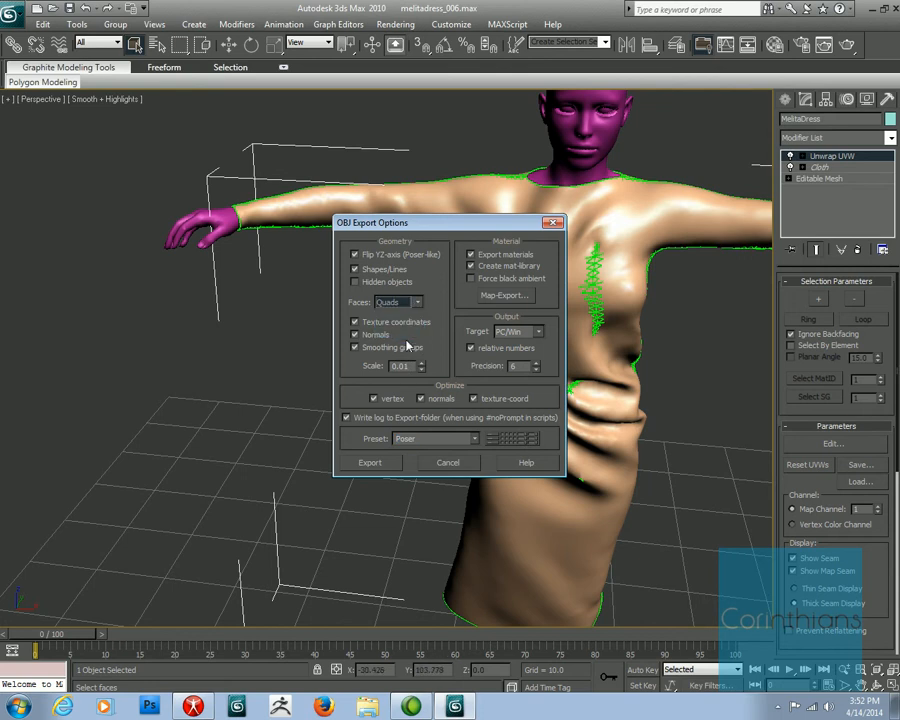
{"action": "left_click", "coordinate": [397, 302]}
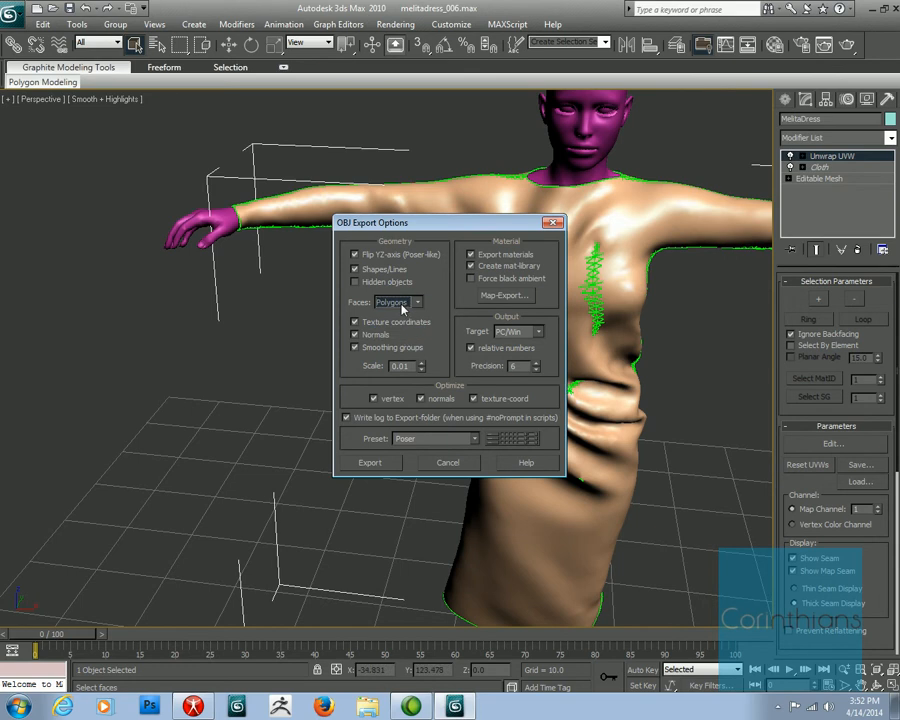
{"action": "mouse_move", "coordinate": [500, 318]}
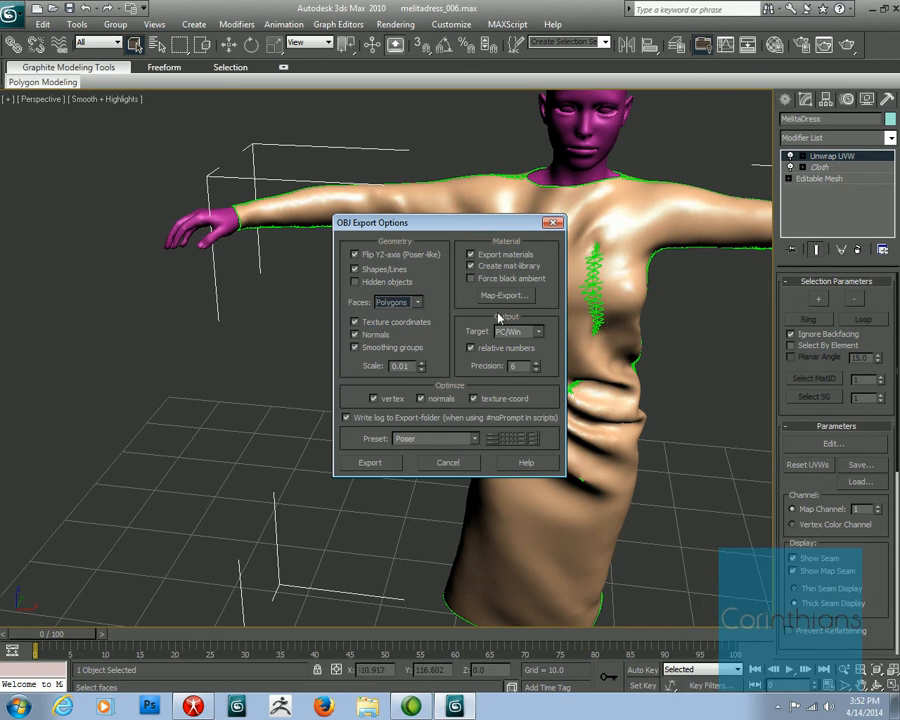
{"action": "left_click", "coordinate": [473, 266]}
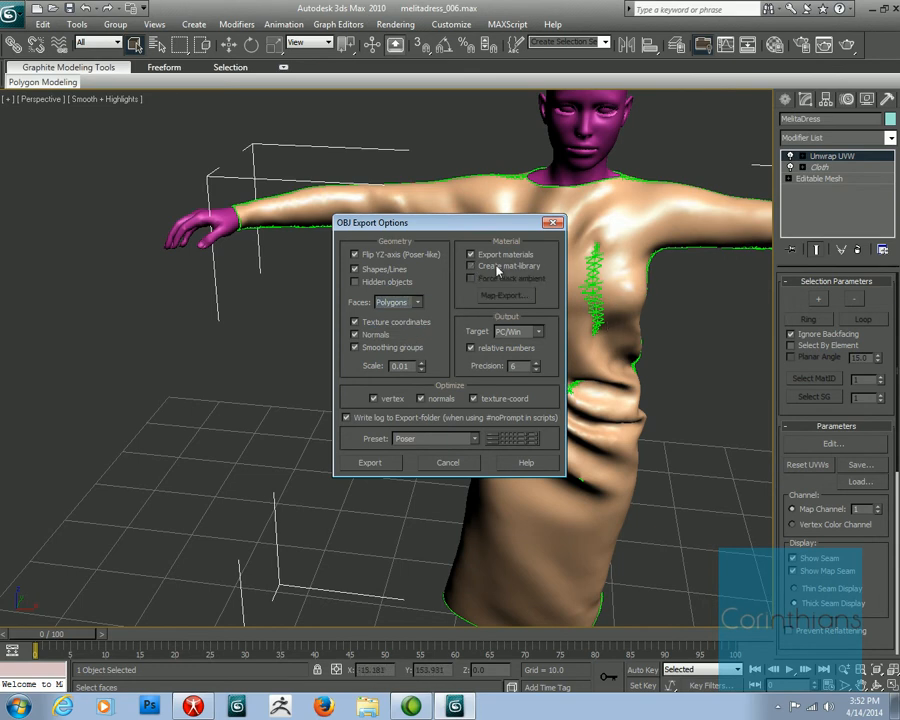
{"action": "left_click", "coordinate": [473, 266]}
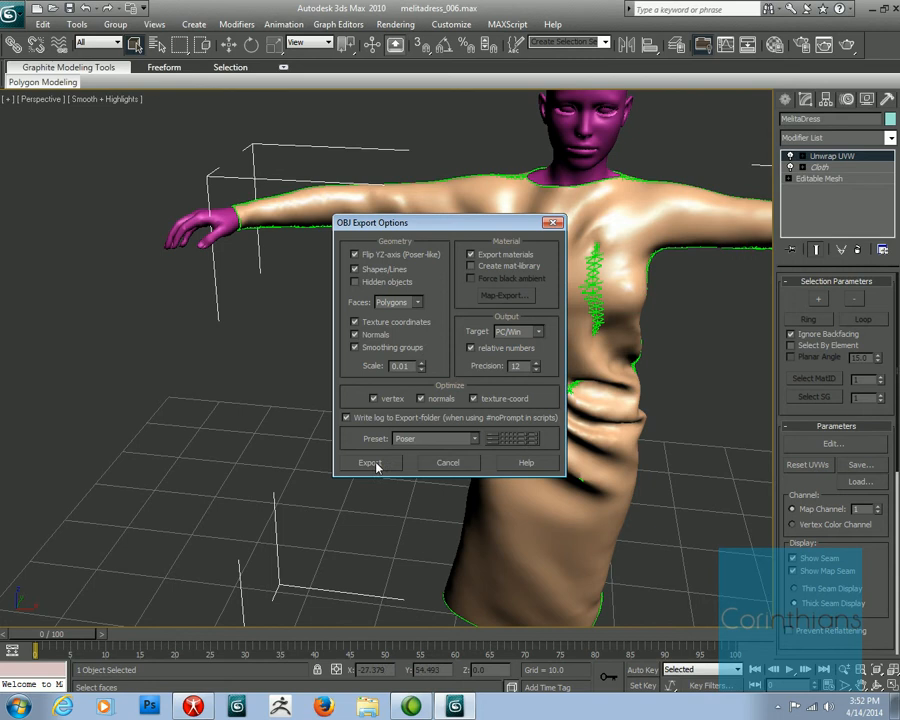
{"action": "left_click", "coordinate": [370, 462]}
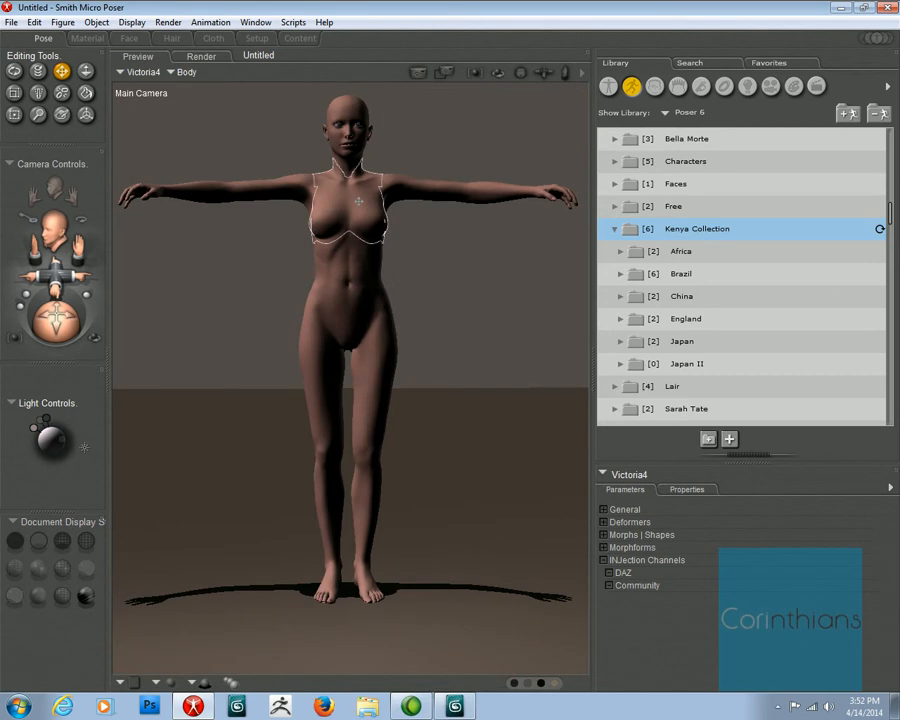
{"action": "left_click", "coordinate": [255, 22]}
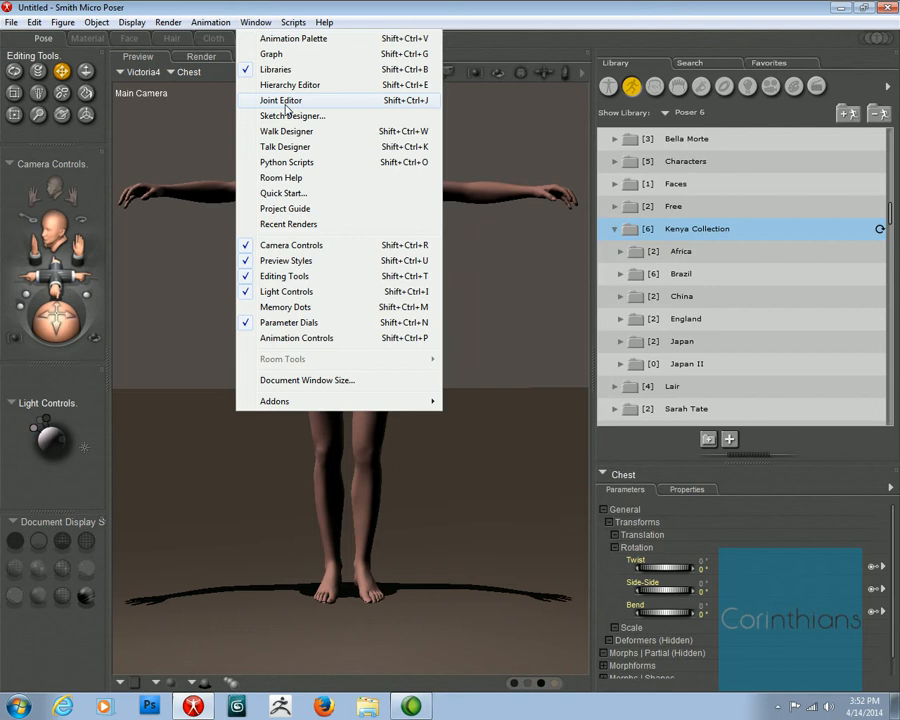
{"action": "left_click", "coordinate": [281, 100]}
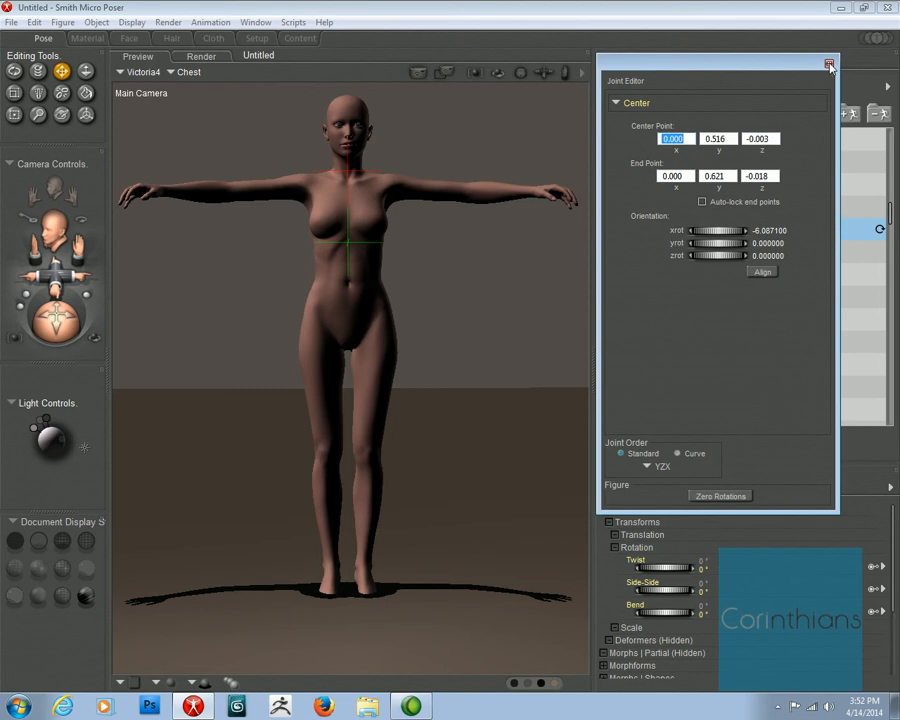
{"action": "left_click", "coordinate": [11, 22]}
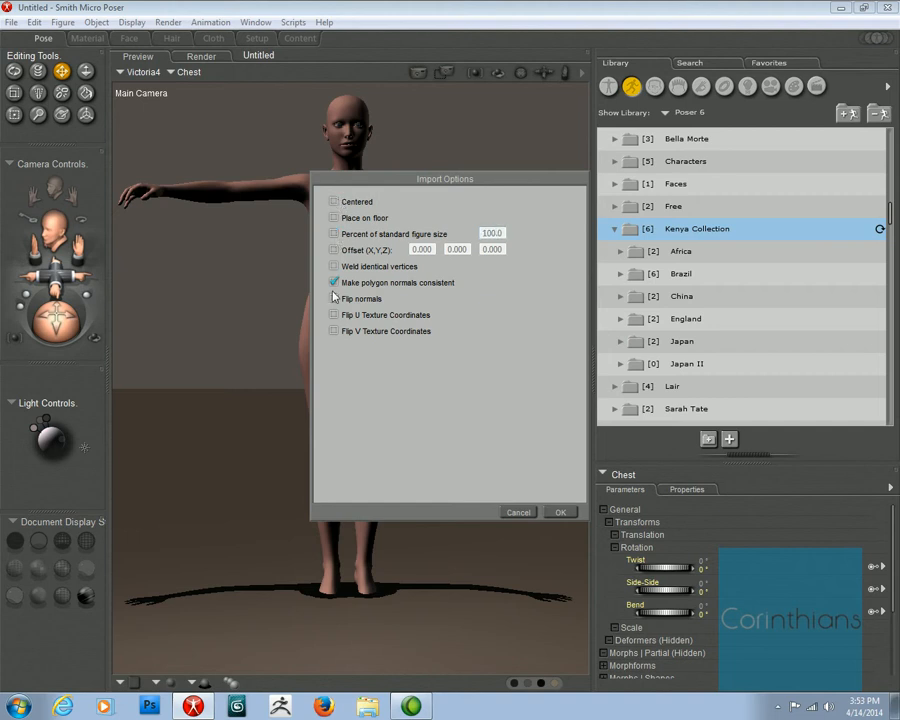
Import D:\WIP\Melita Dress\MelitaDress.obj as a Wavefront OBJ into the Victoria 4 scene.
{"action": "left_click", "coordinate": [560, 512]}
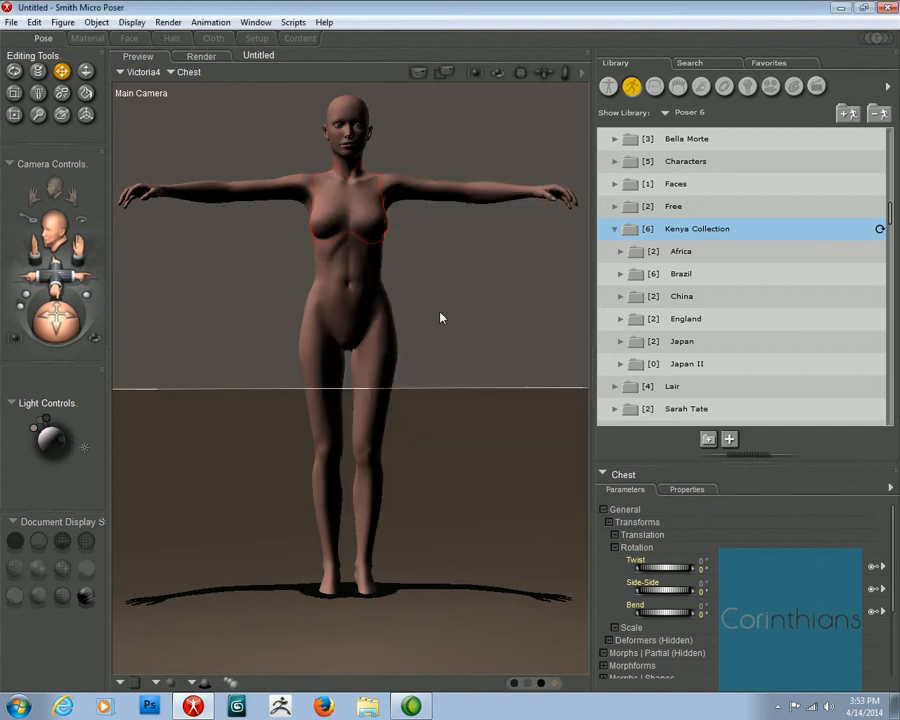
{"action": "left_click", "coordinate": [11, 22]}
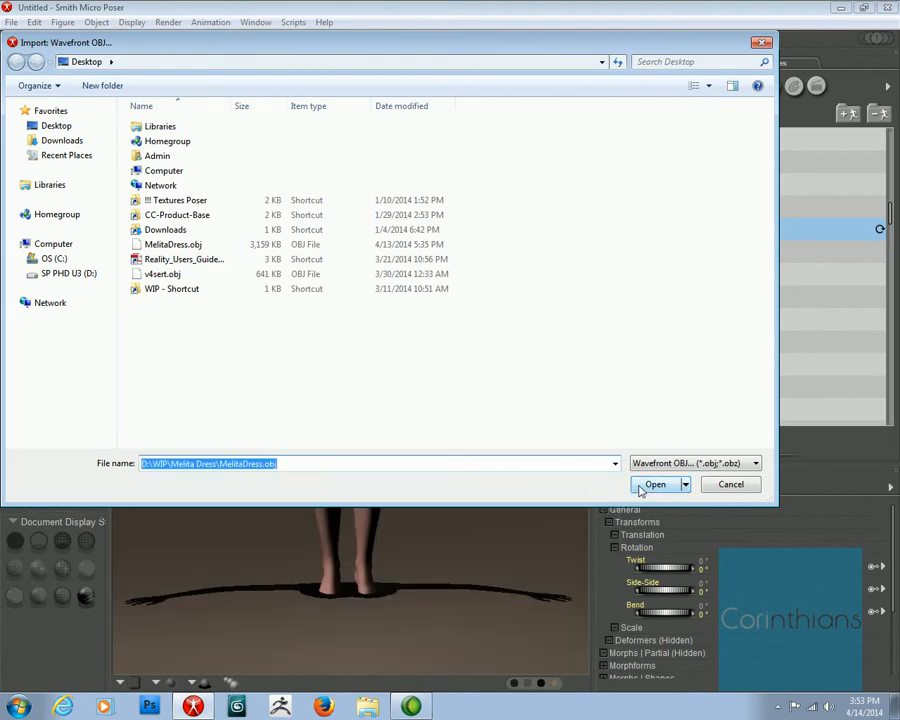
{"action": "left_click", "coordinate": [655, 484]}
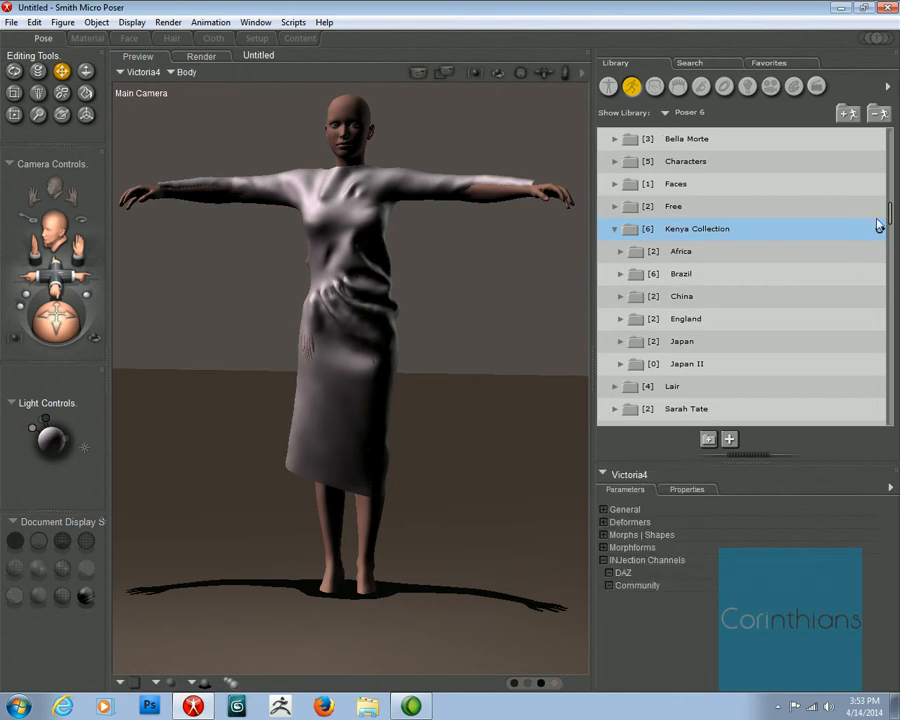
Scroll the Library palette and set Show Library to the Poser 9 collection.
{"action": "scroll", "scroll_direction": "down", "scroll_amount": 3}
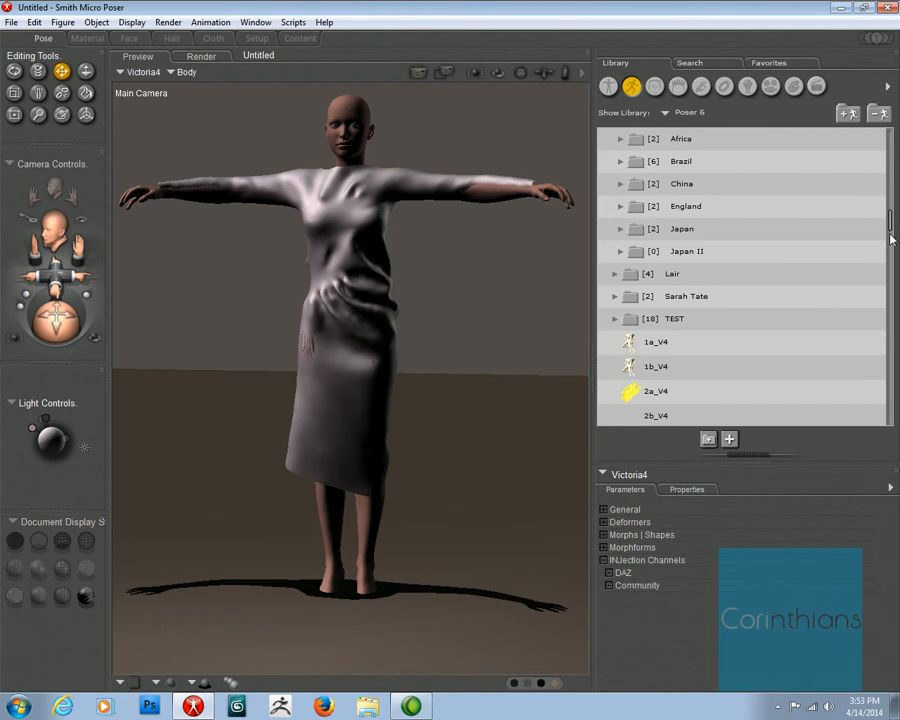
{"action": "scroll", "scroll_direction": "down", "scroll_amount": 3}
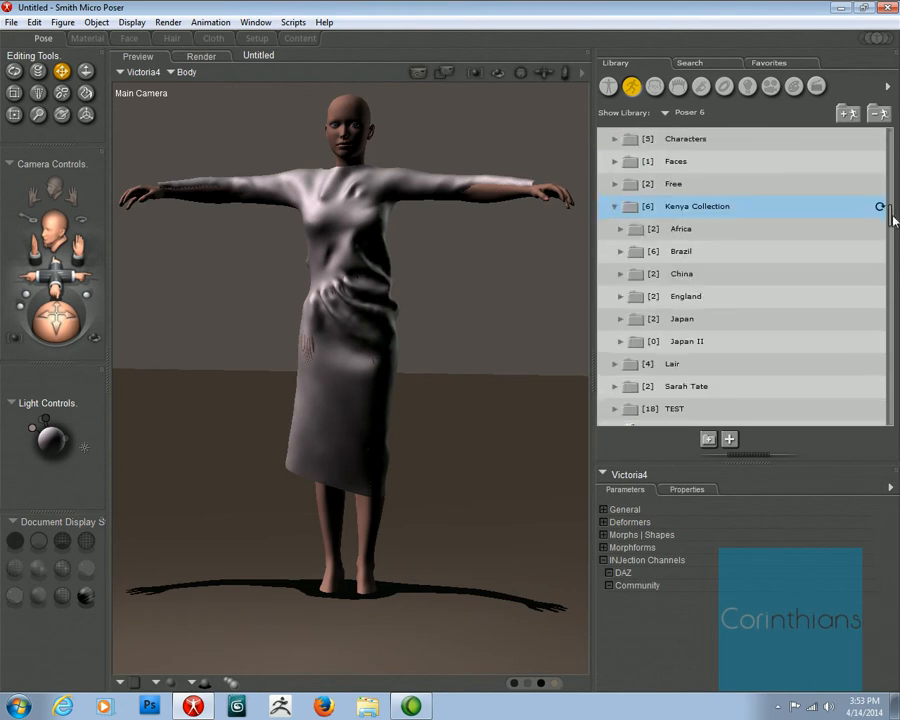
{"action": "scroll", "scroll_direction": "down", "scroll_amount": 3}
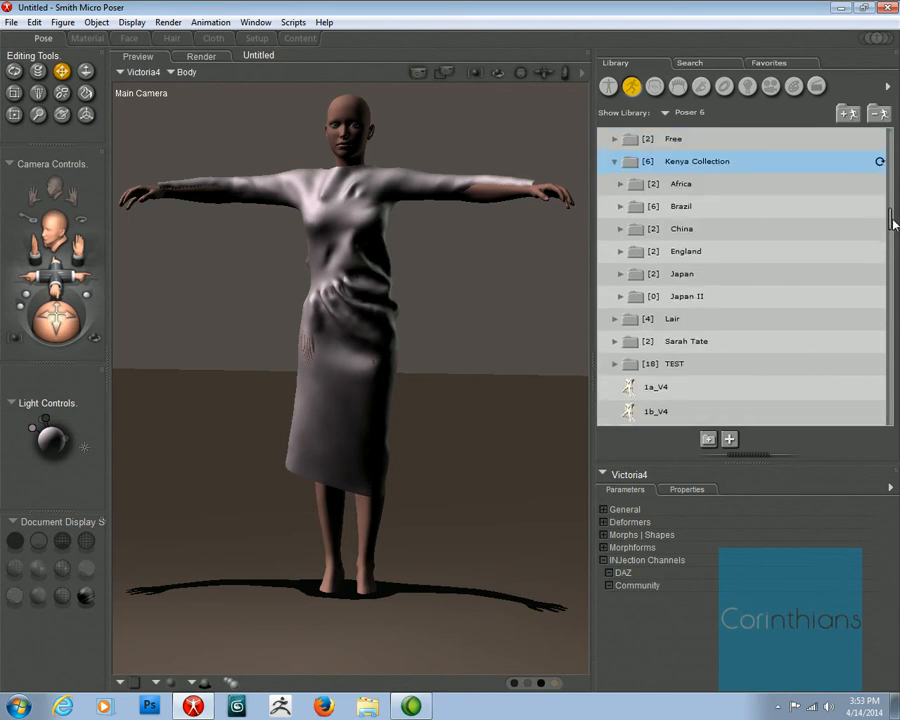
{"action": "left_click", "coordinate": [688, 112]}
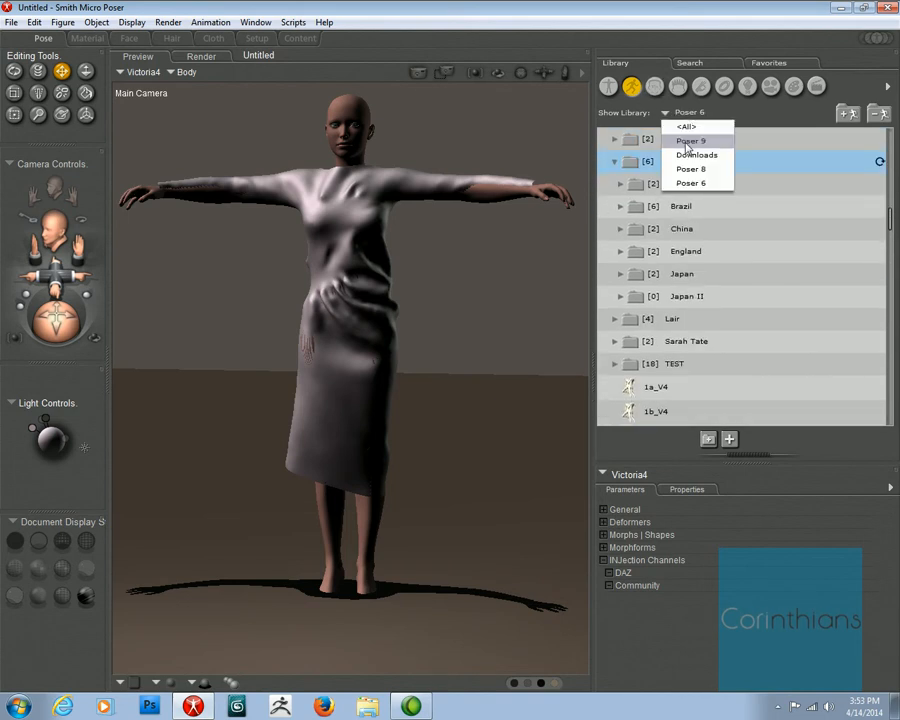
{"action": "left_click", "coordinate": [692, 140]}
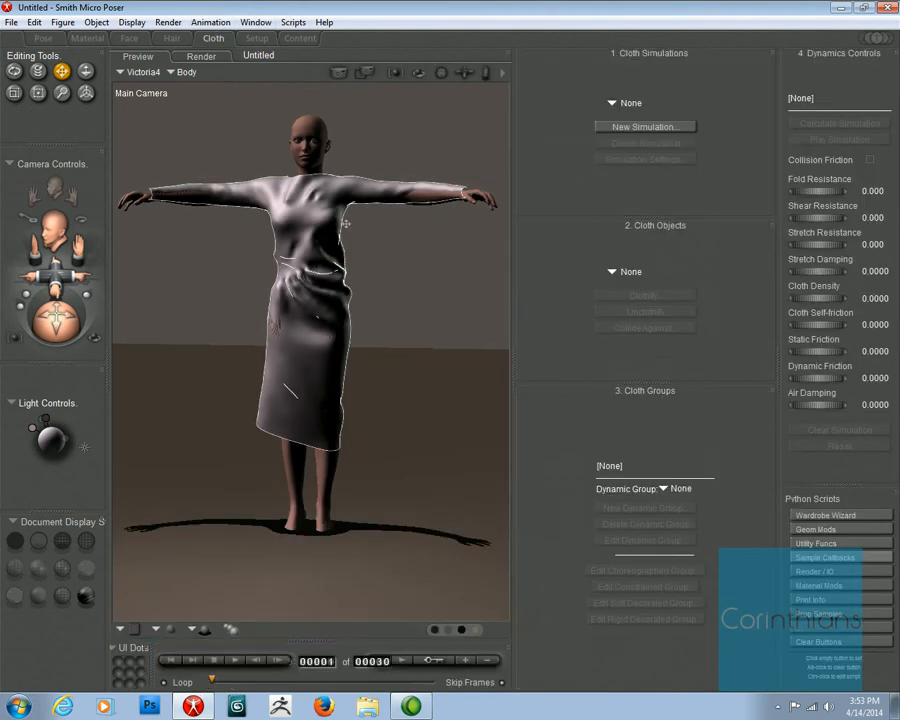
{"action": "mouse_move", "coordinate": [247, 293]}
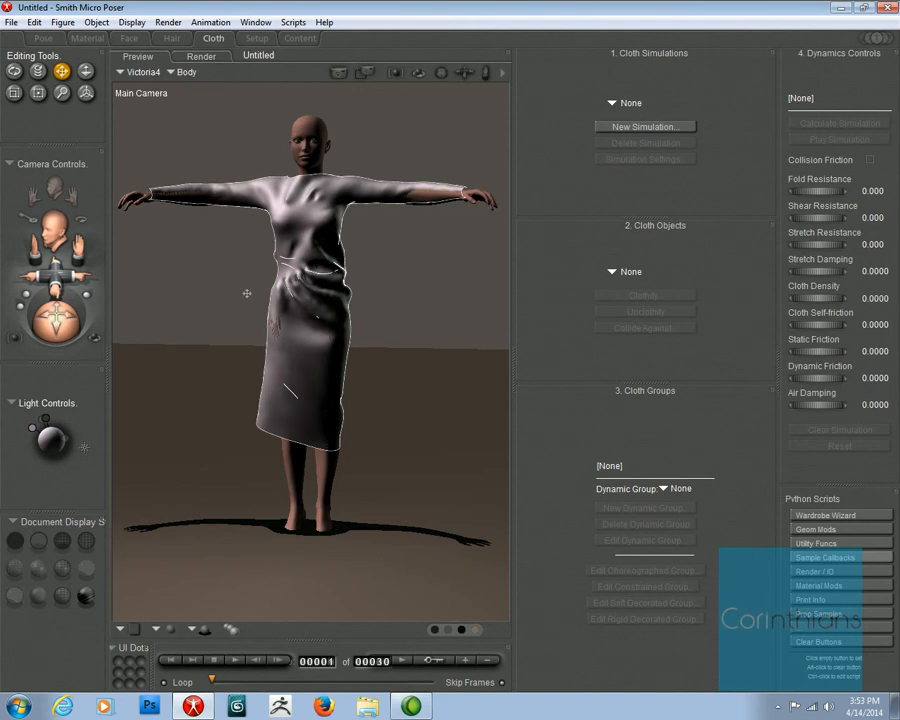
Create simulation Sim_1 with cloth self-collision and clothify MelitaDress.
{"action": "left_click", "coordinate": [644, 126]}
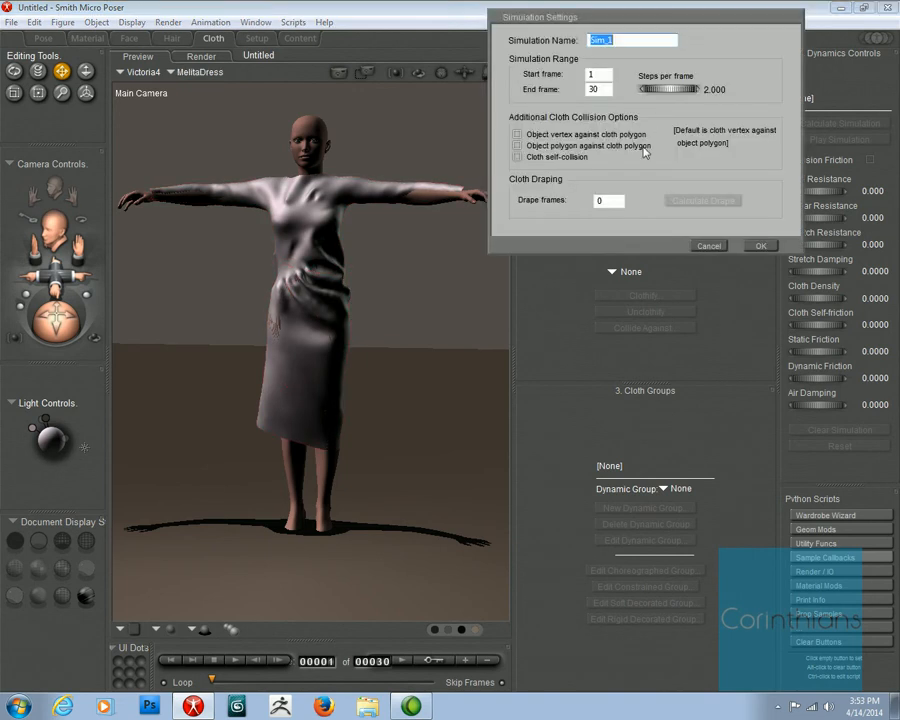
{"action": "left_click", "coordinate": [517, 157]}
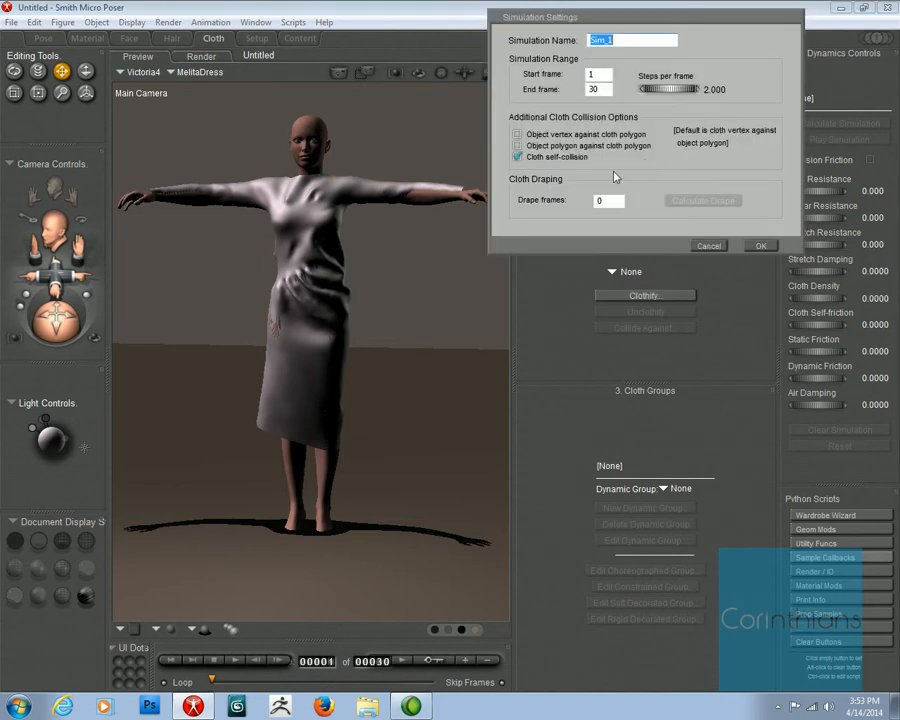
{"action": "left_click", "coordinate": [760, 245]}
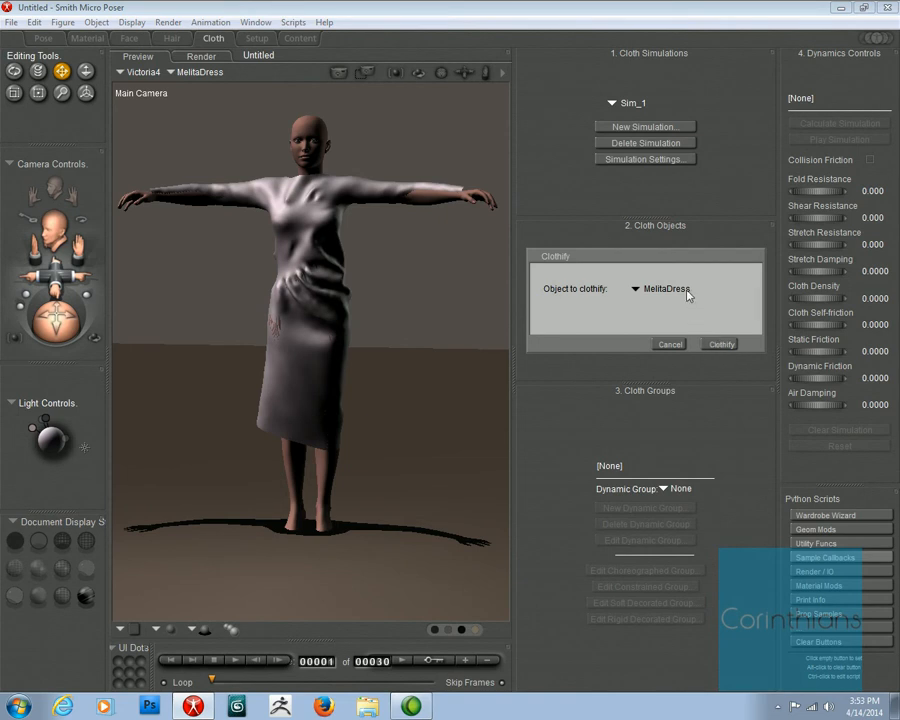
{"action": "left_click", "coordinate": [635, 289]}
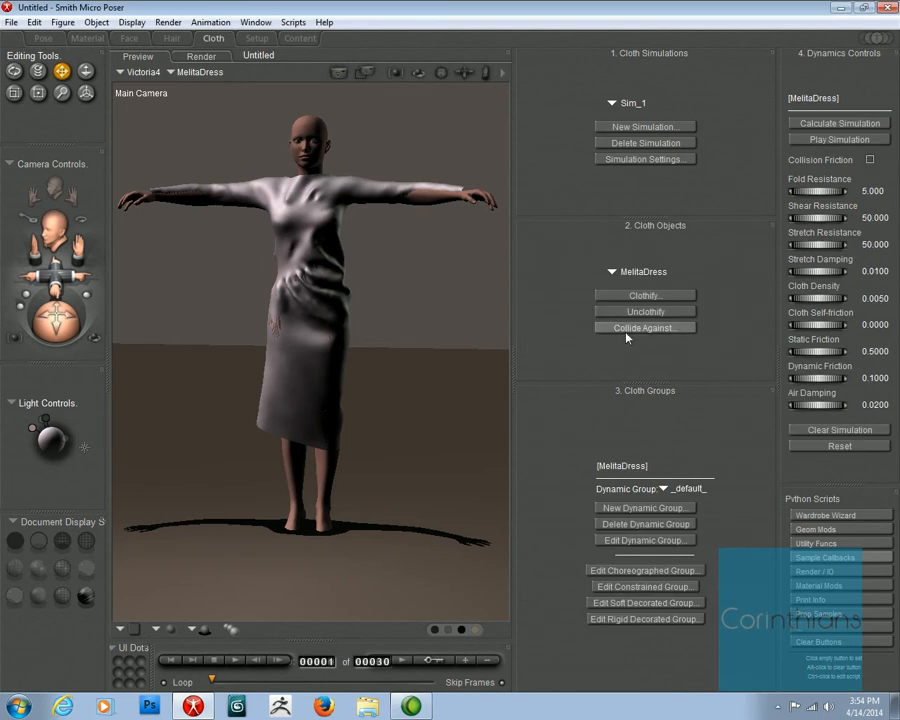
Make the dress collide with Victoria4 at 0.3 offset, ignoring feet and head, no zero-pose drape.
{"action": "left_click", "coordinate": [645, 327]}
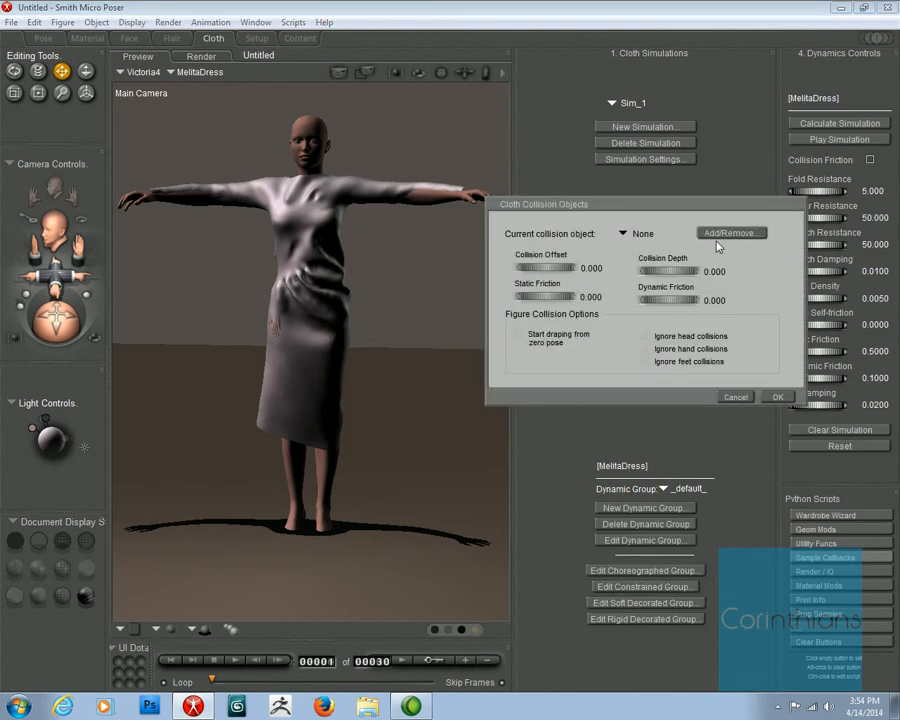
{"action": "left_click", "coordinate": [731, 233]}
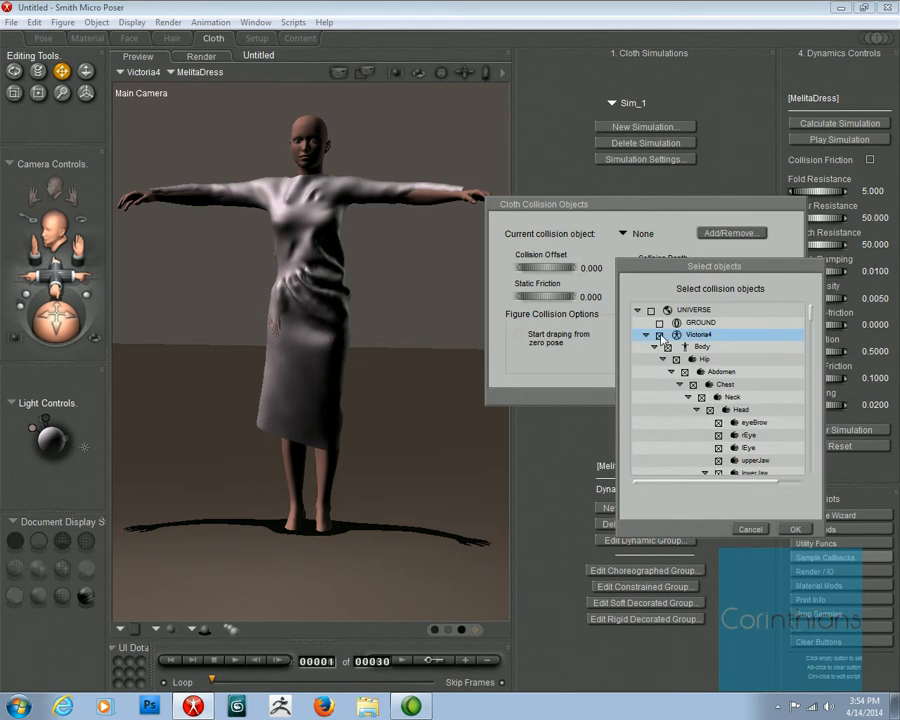
{"action": "left_click", "coordinate": [796, 528]}
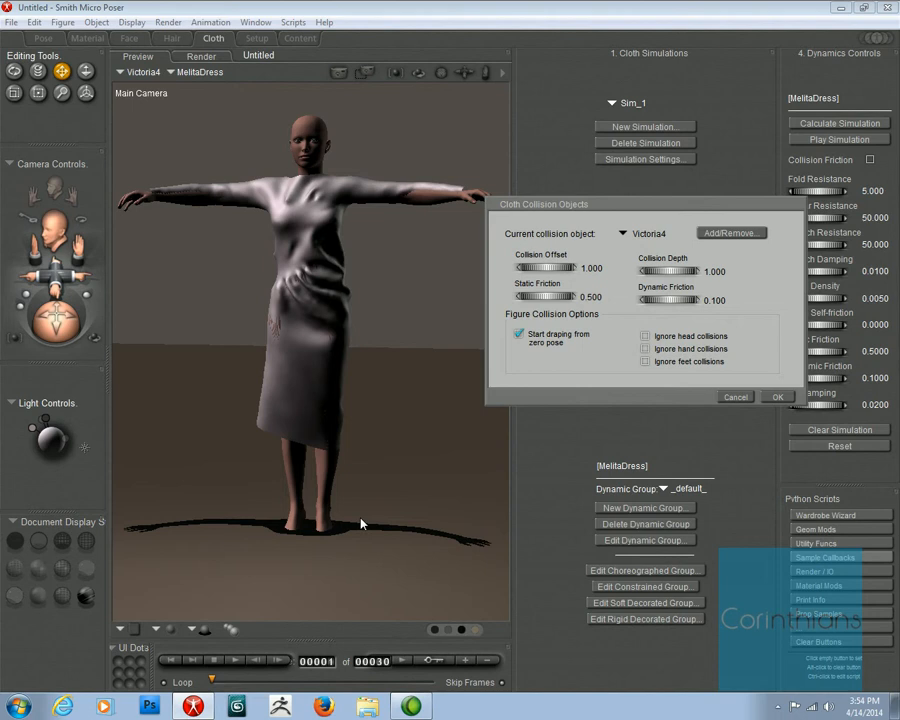
{"action": "left_click", "coordinate": [644, 361]}
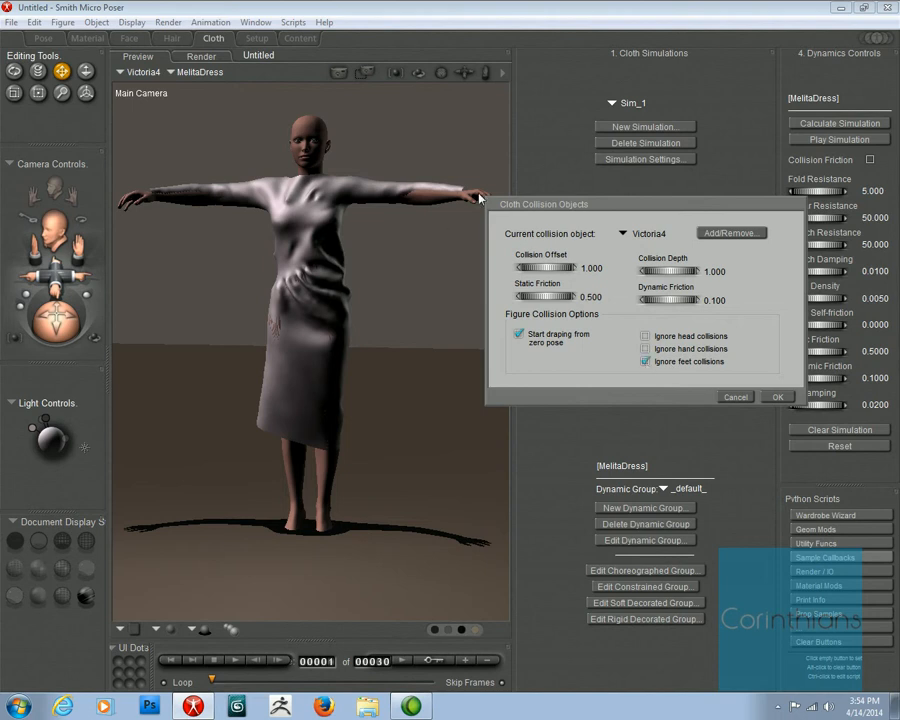
{"action": "mouse_move", "coordinate": [688, 338]}
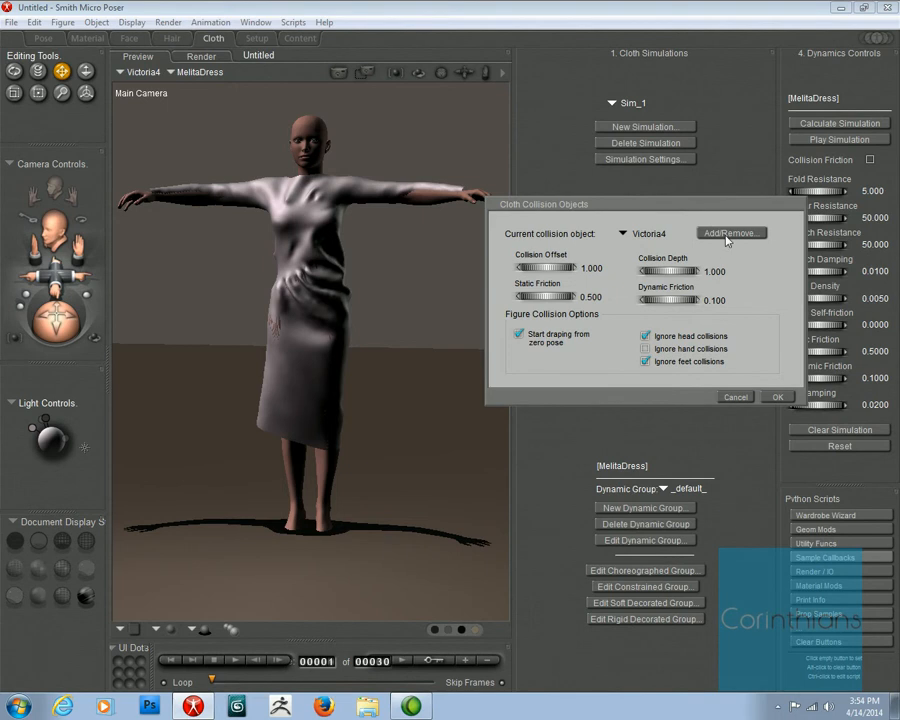
{"action": "left_click", "coordinate": [731, 232]}
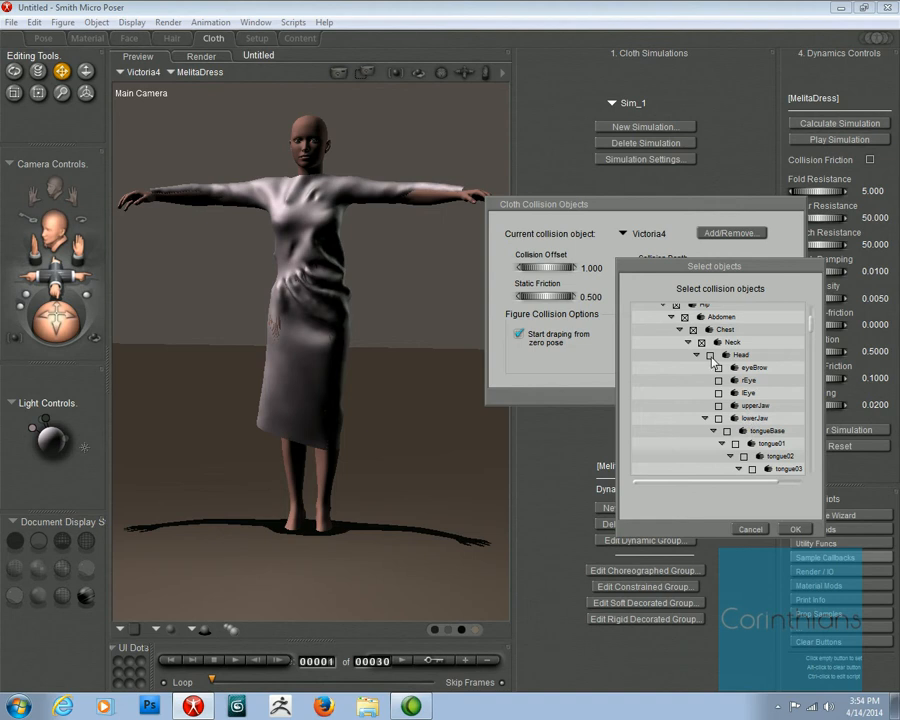
{"action": "left_click", "coordinate": [796, 528]}
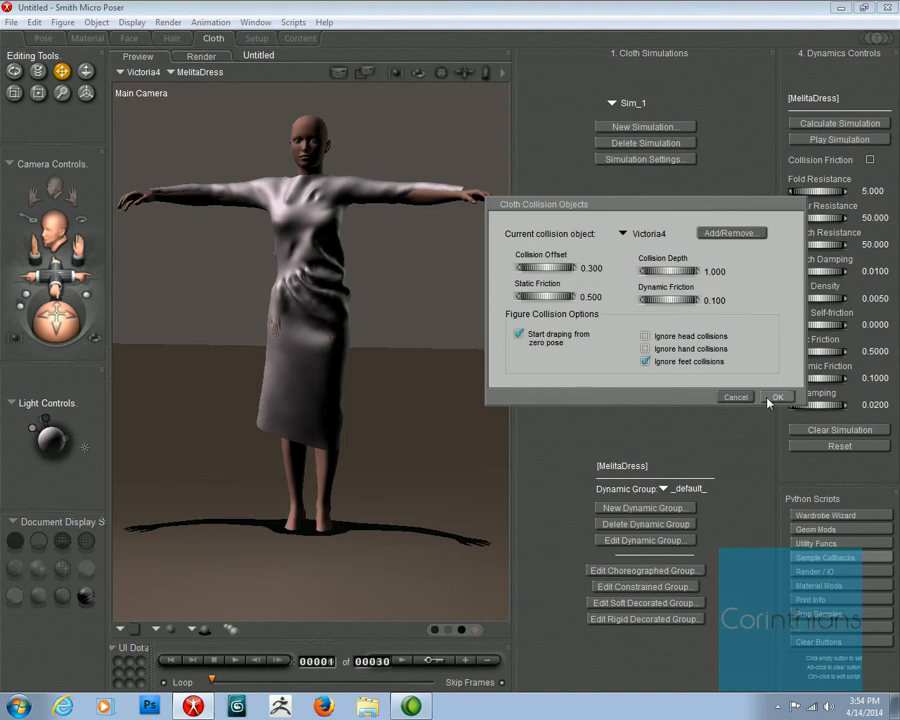
{"action": "left_click", "coordinate": [518, 333]}
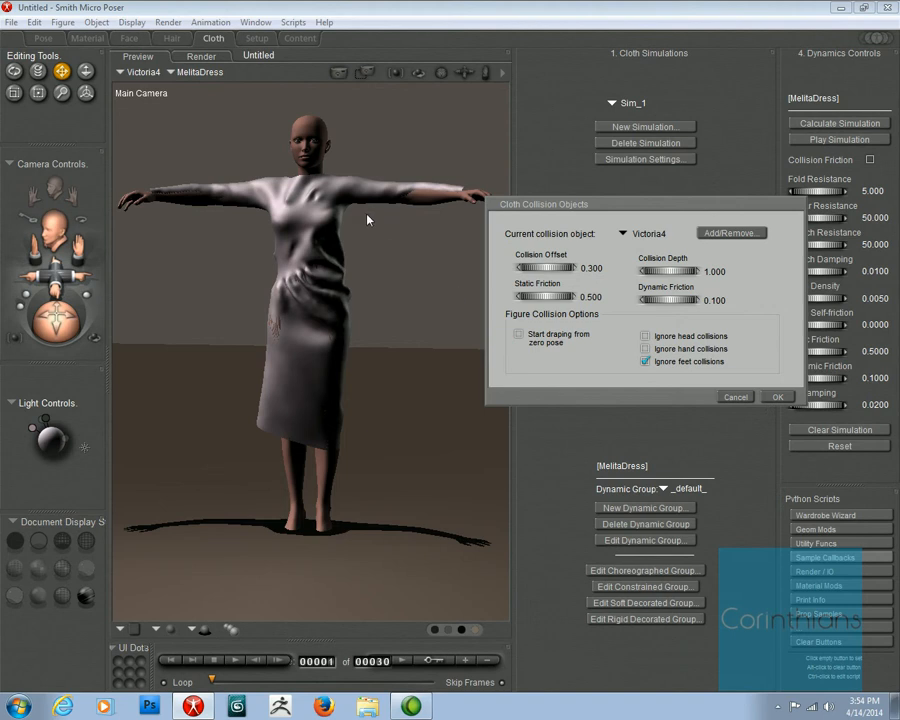
{"action": "mouse_move", "coordinate": [791, 381]}
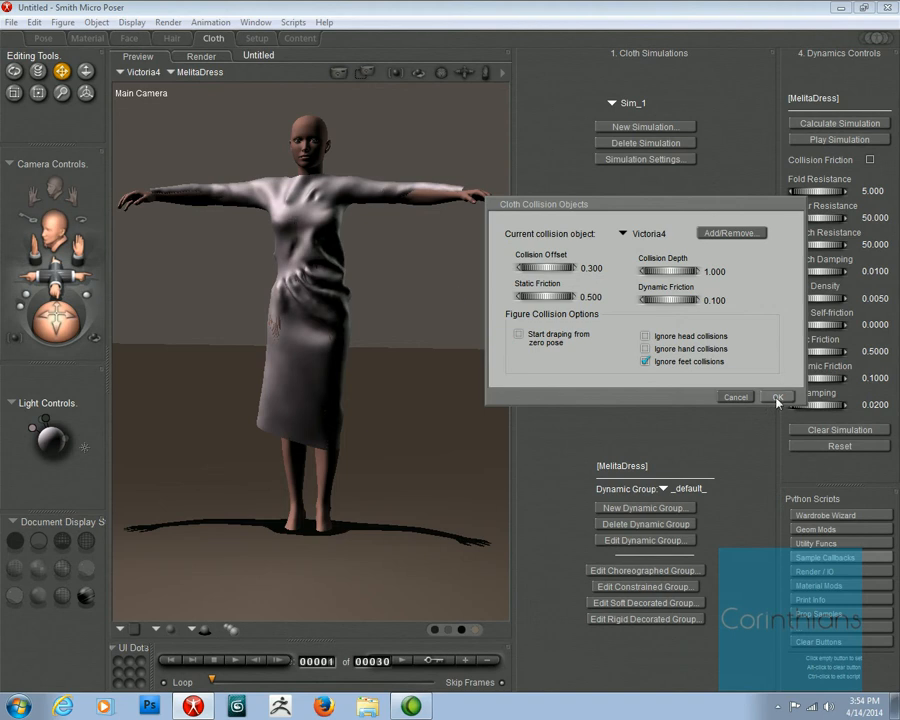
{"action": "left_click", "coordinate": [781, 396]}
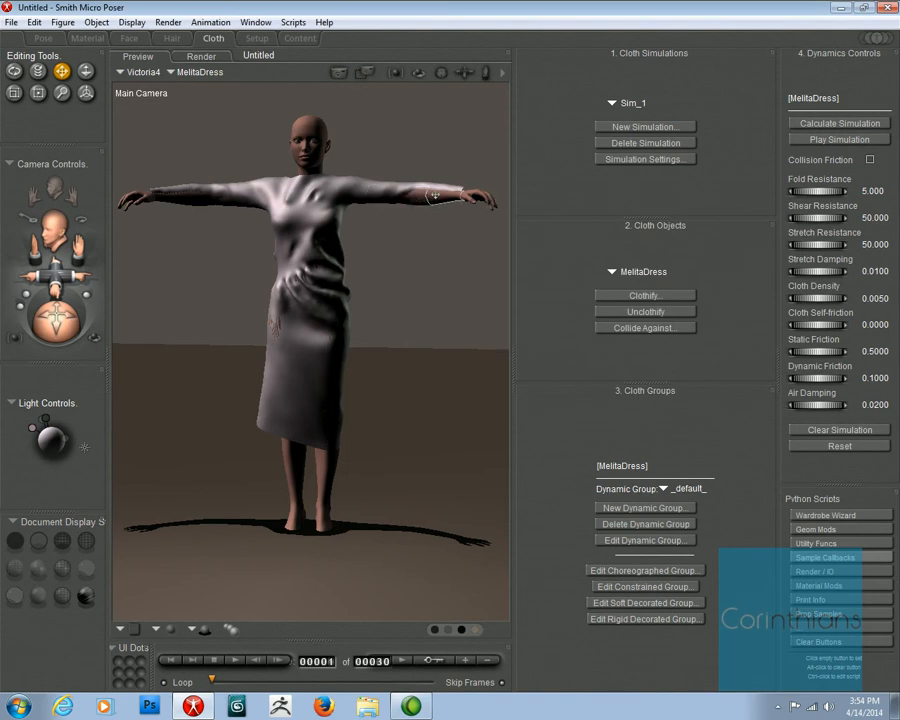
{"action": "mouse_move", "coordinate": [440, 185]}
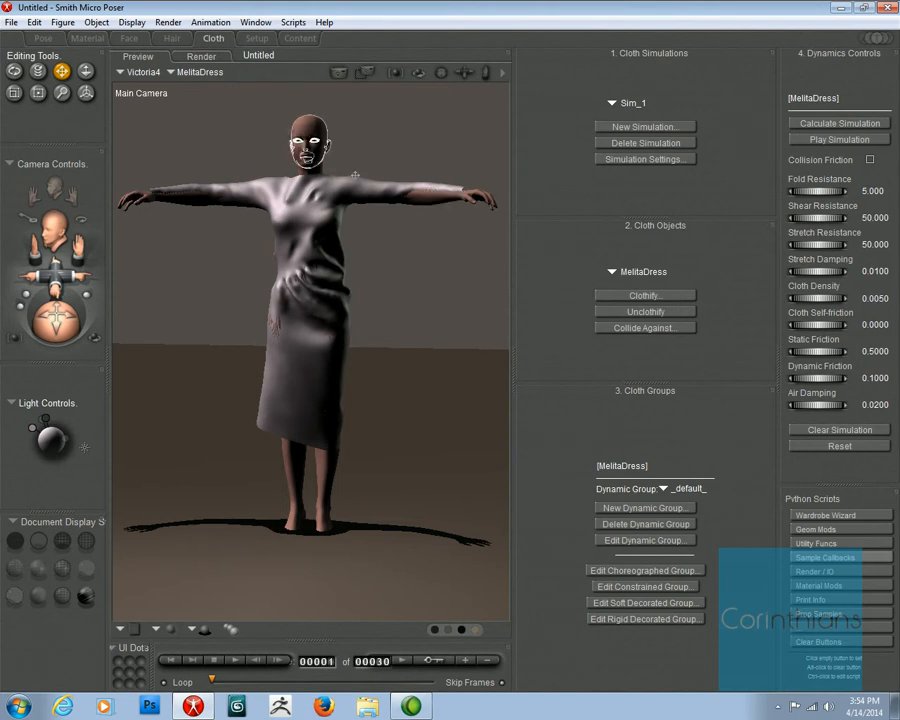
Select Victoria4's head.
{"action": "left_click", "coordinate": [309, 145]}
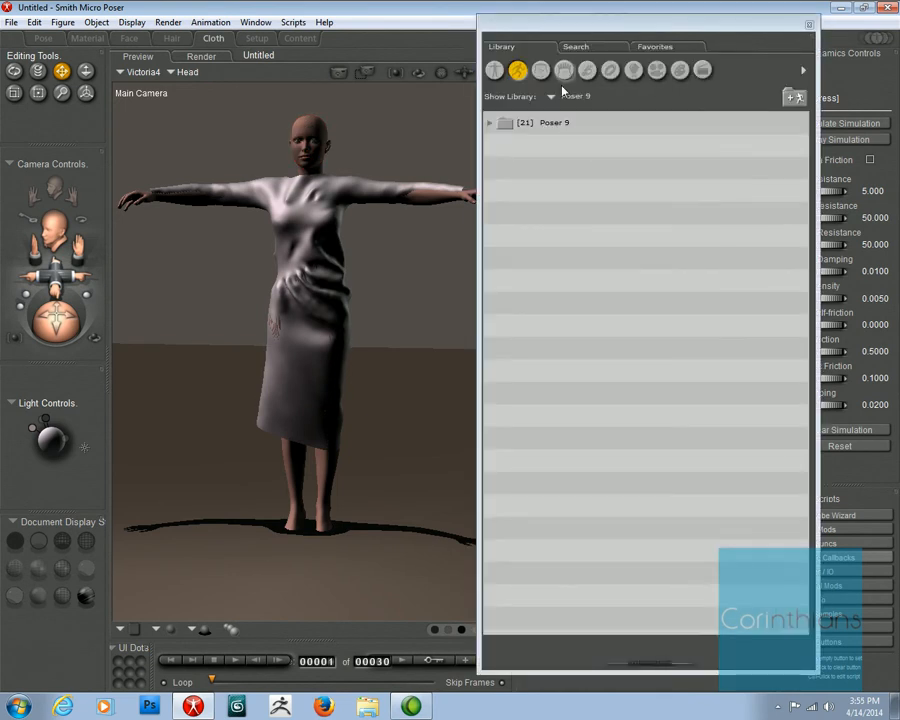
{"action": "mouse_move", "coordinate": [563, 88]}
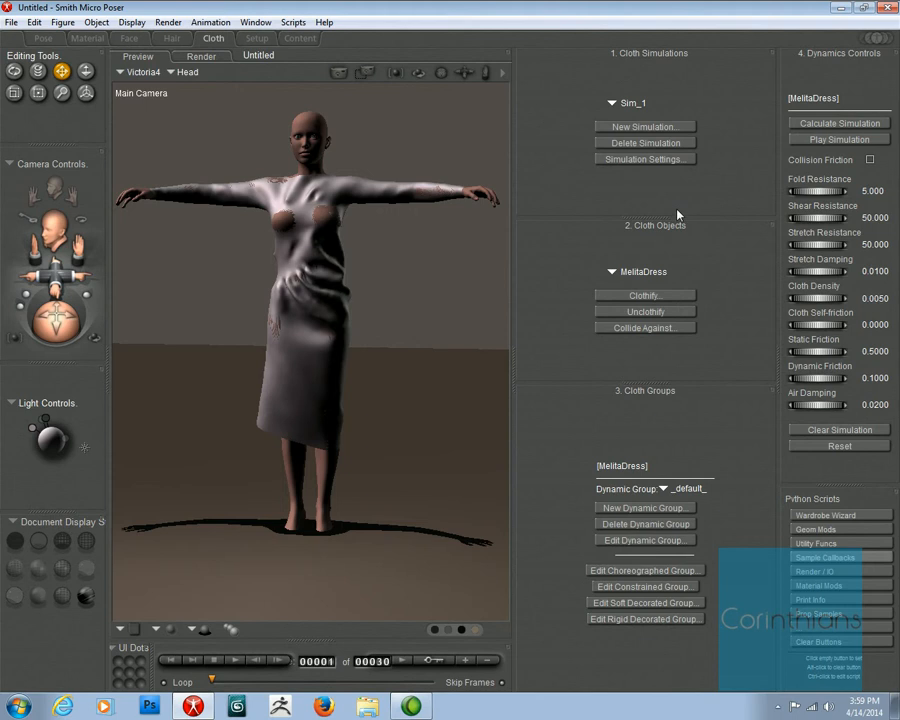
{"action": "mouse_move", "coordinate": [646, 179]}
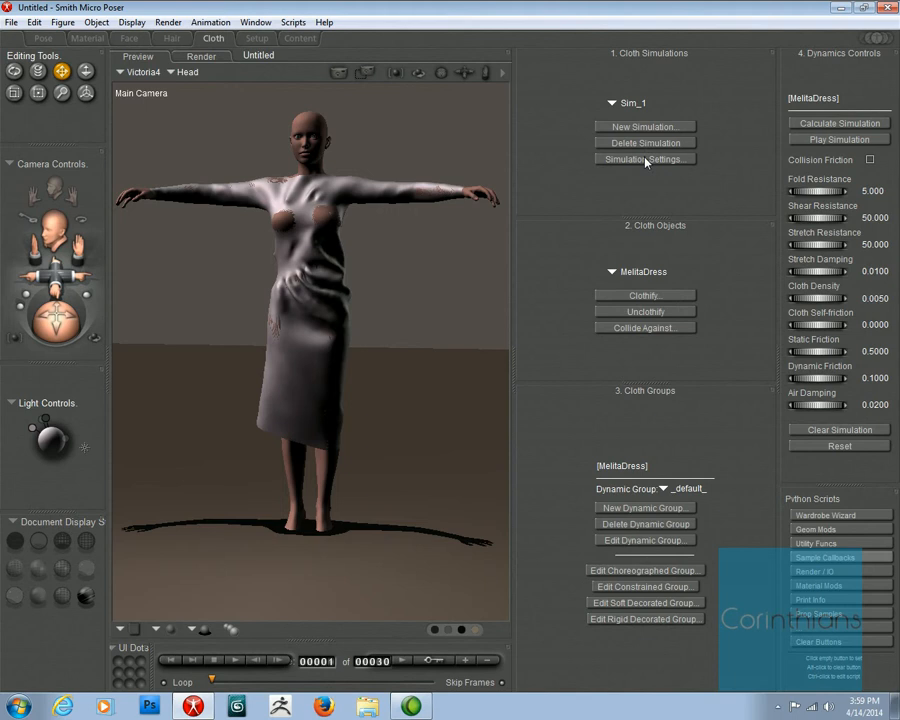
Set Sim_1 to 5 drape frames, calculate the drape, and select the dress to check fit.
{"action": "left_click", "coordinate": [645, 159]}
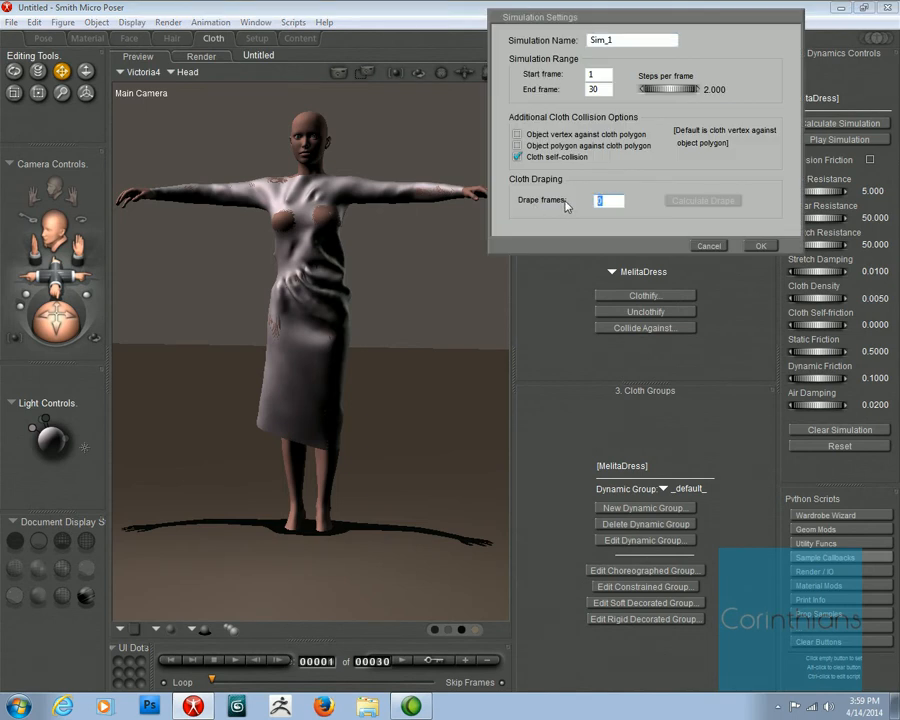
{"action": "type", "text": "5"}
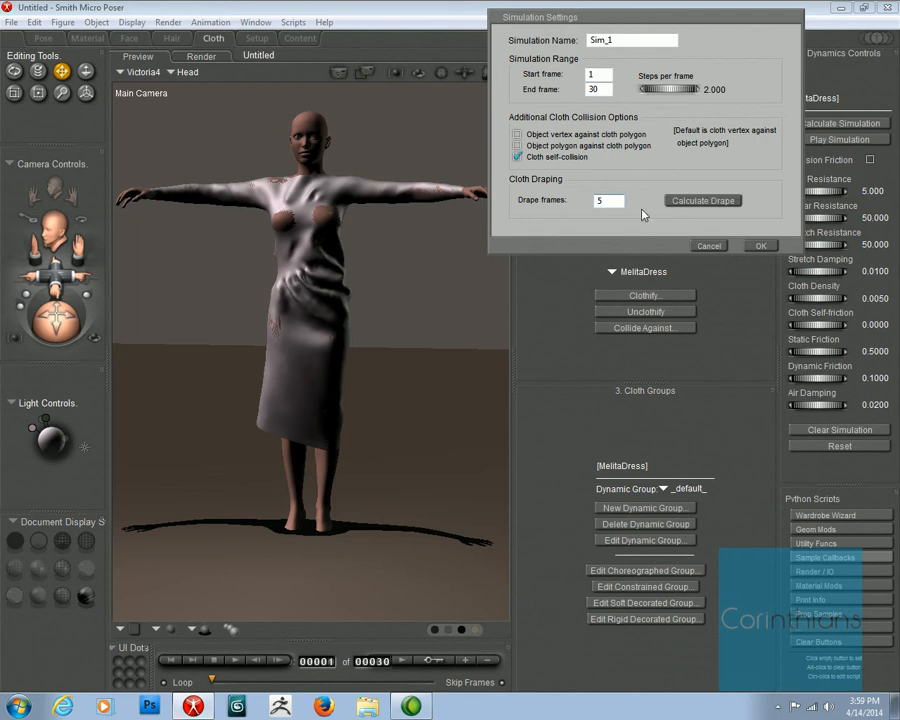
{"action": "left_click", "coordinate": [760, 245]}
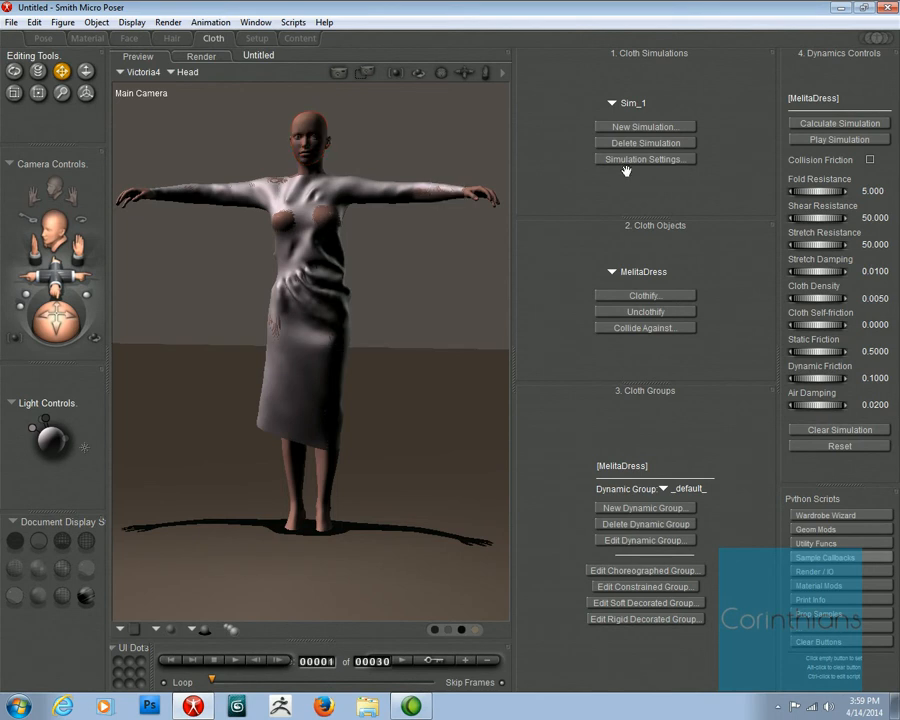
{"action": "left_click", "coordinate": [645, 159]}
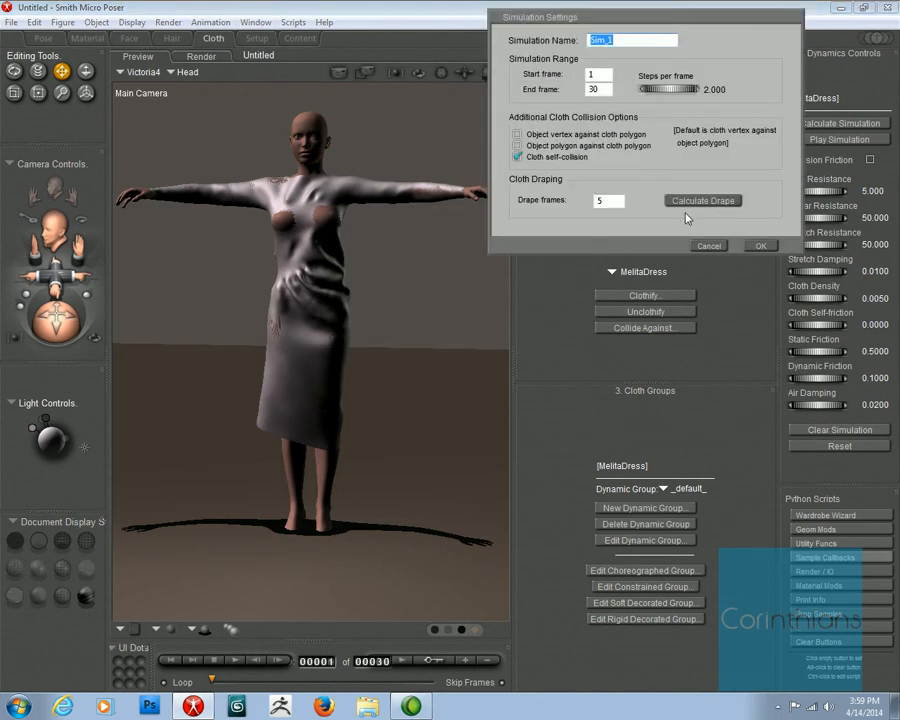
{"action": "left_click", "coordinate": [703, 200]}
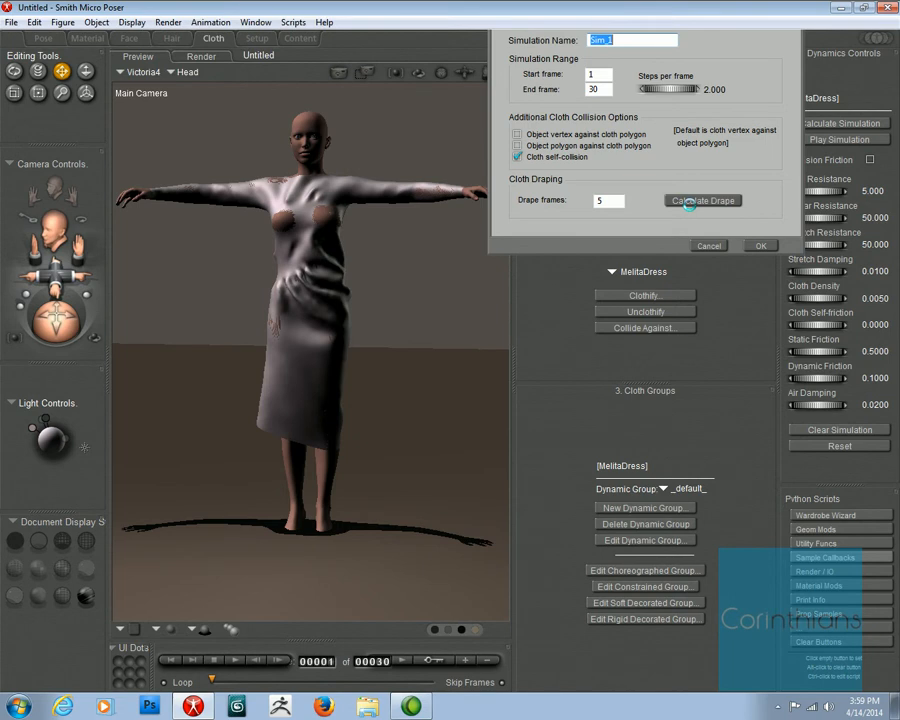
{"action": "left_click", "coordinate": [702, 200]}
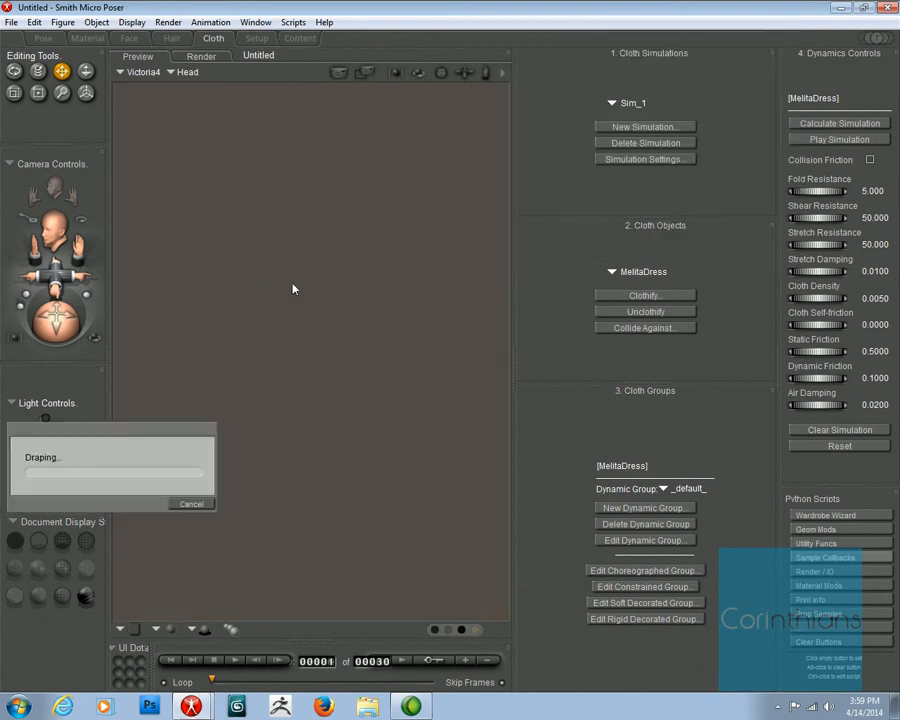
{"action": "mouse_move", "coordinate": [382, 314]}
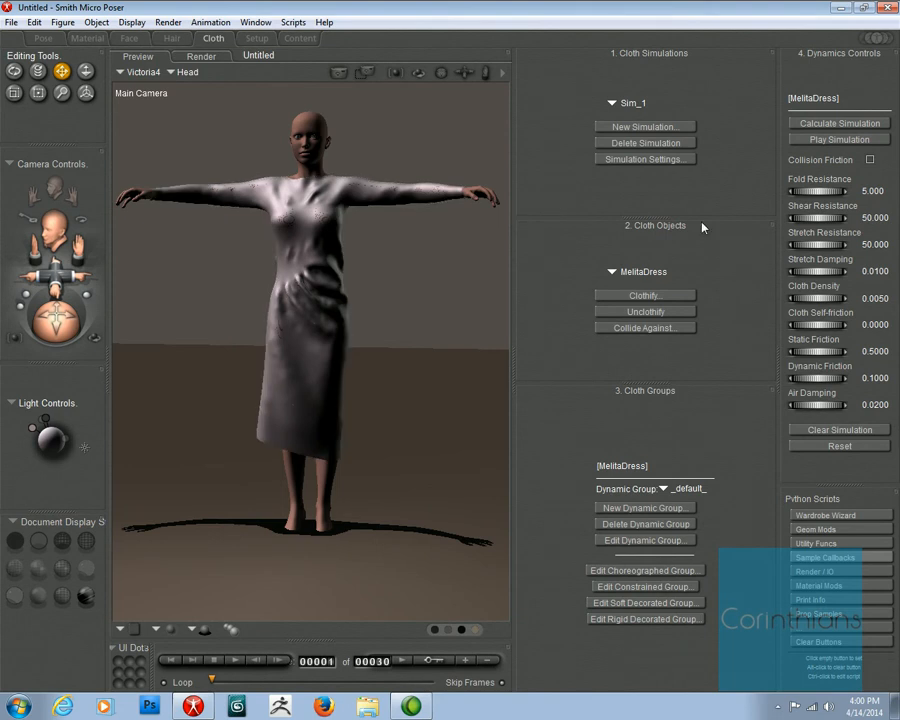
{"action": "left_click", "coordinate": [645, 159]}
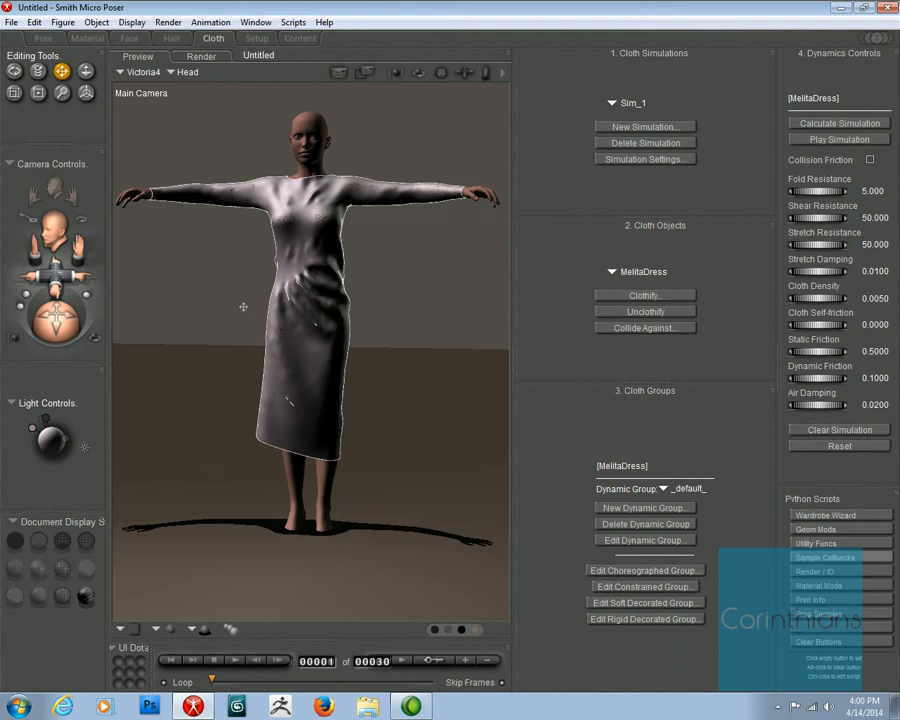
{"action": "mouse_move", "coordinate": [414, 301]}
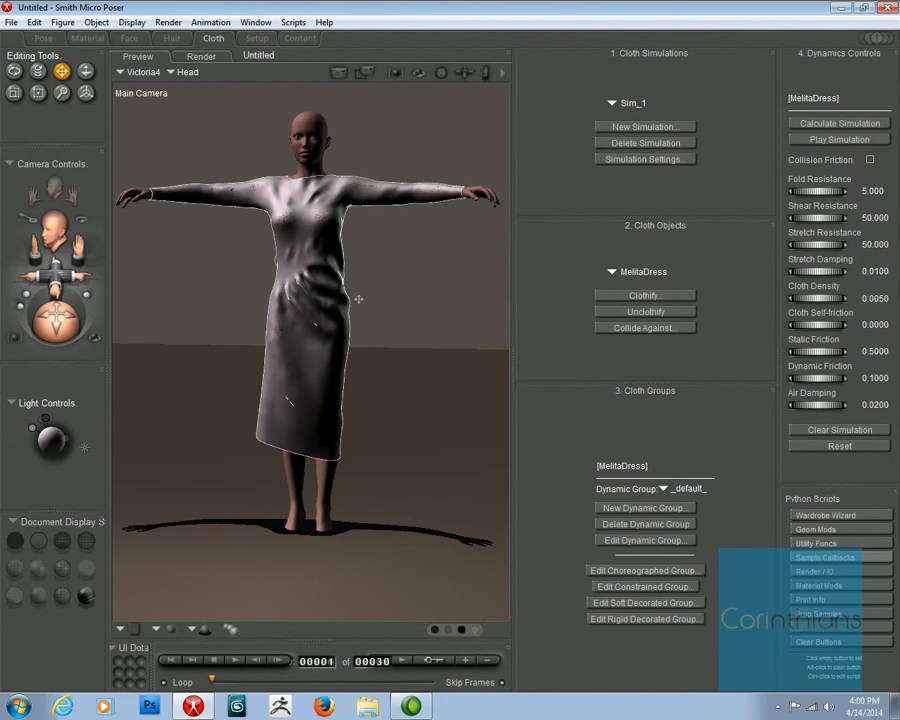
{"action": "left_click", "coordinate": [43, 38]}
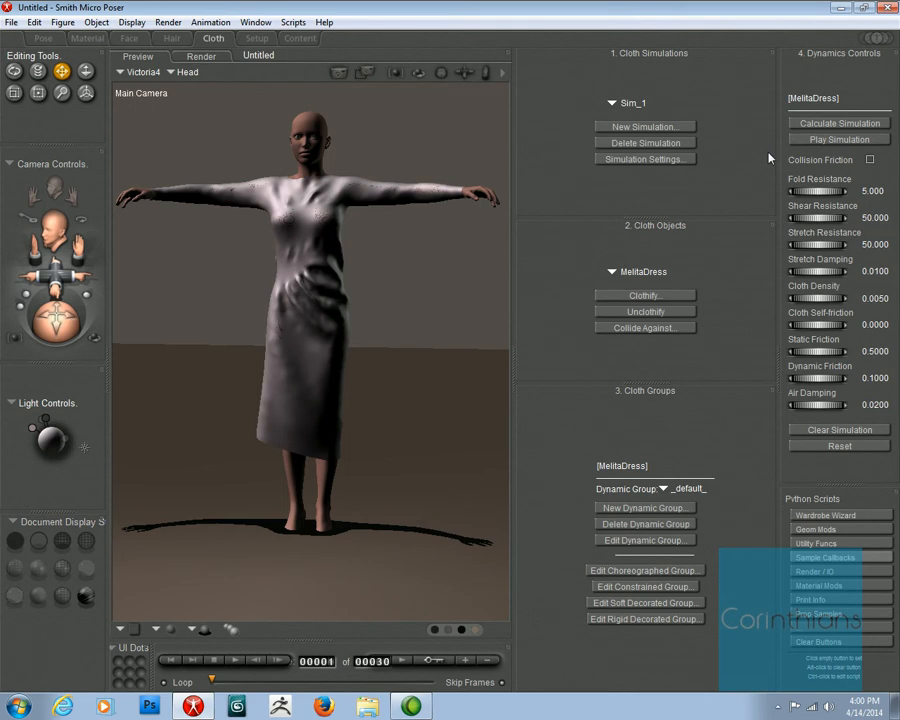
{"action": "mouse_move", "coordinate": [620, 437]}
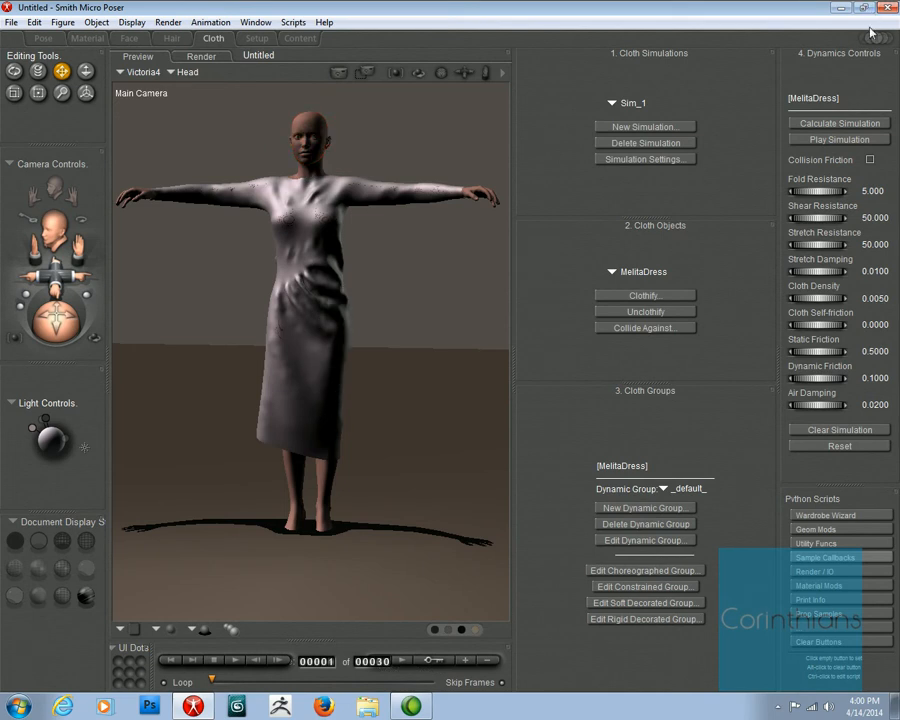
Open the content library and apply the IrelandFBM_INJ morph to Victoria4.
{"action": "left_click_drag", "start_coordinate": [213, 678], "coordinate": [320, 685]}
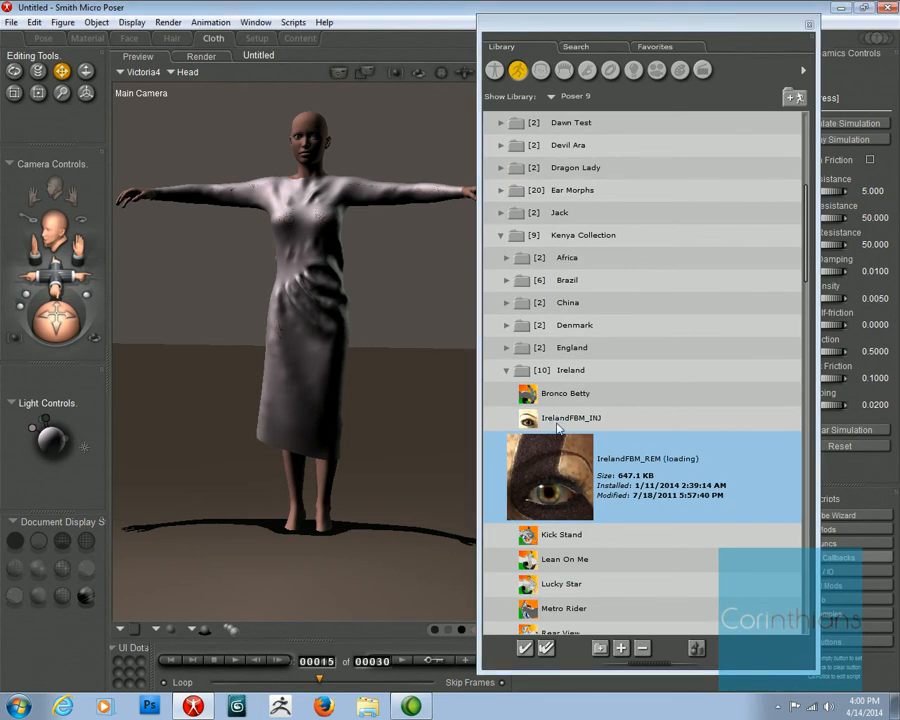
{"action": "left_click", "coordinate": [572, 417]}
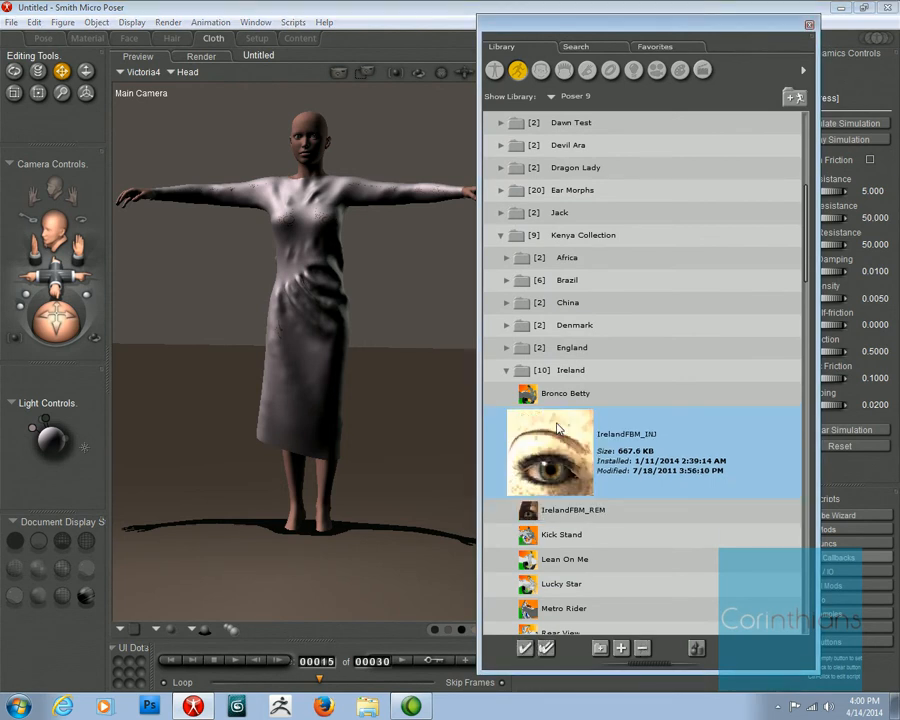
{"action": "double_click", "coordinate": [550, 450]}
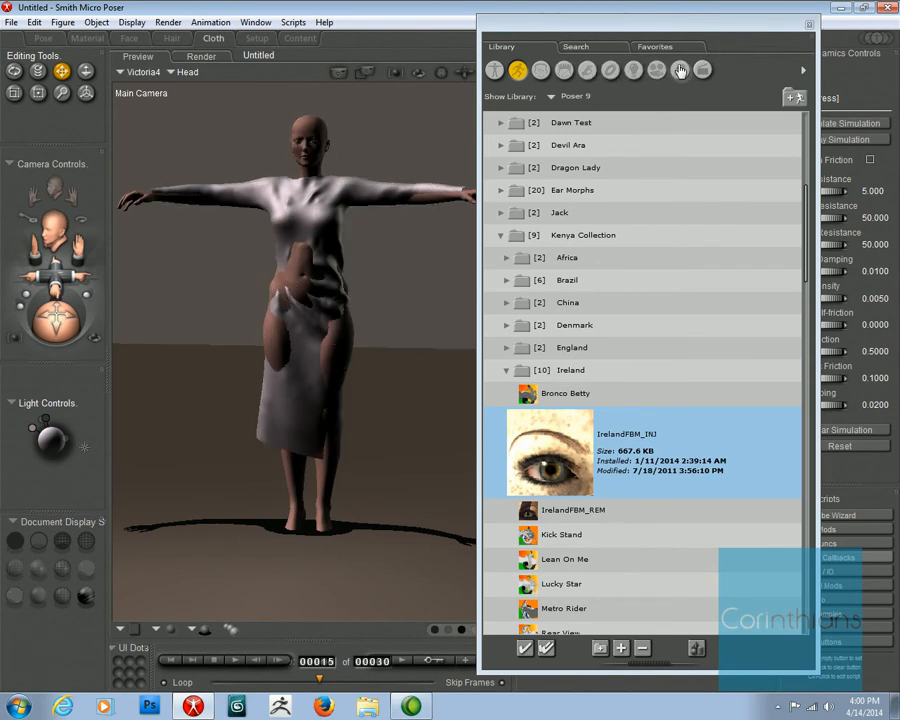
Apply the V4 Seduction 02 pose from Favorites and close the library.
{"action": "left_click", "coordinate": [655, 46]}
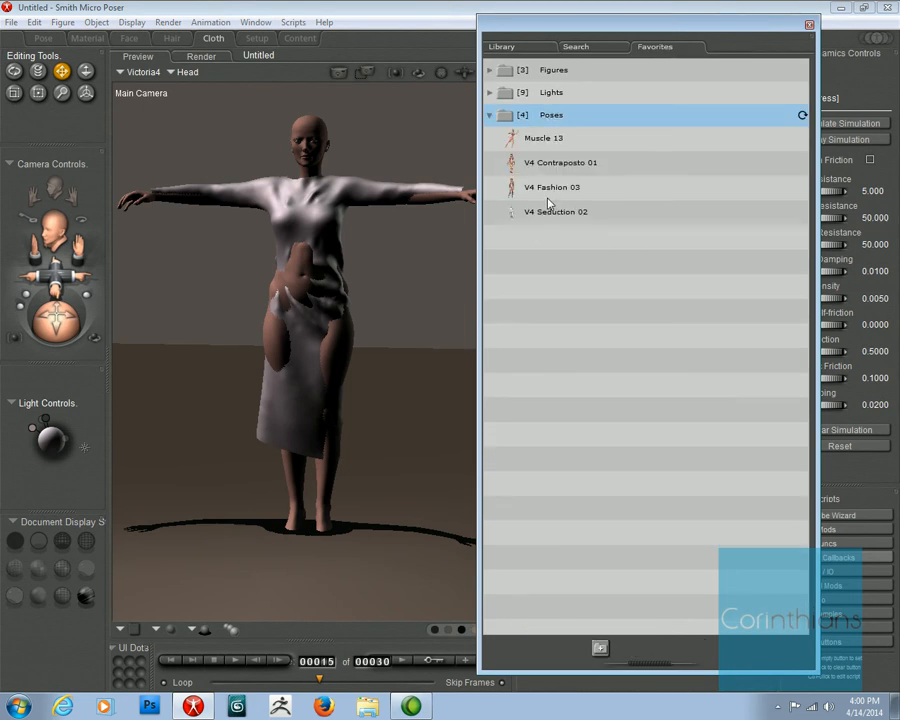
{"action": "left_click", "coordinate": [556, 211]}
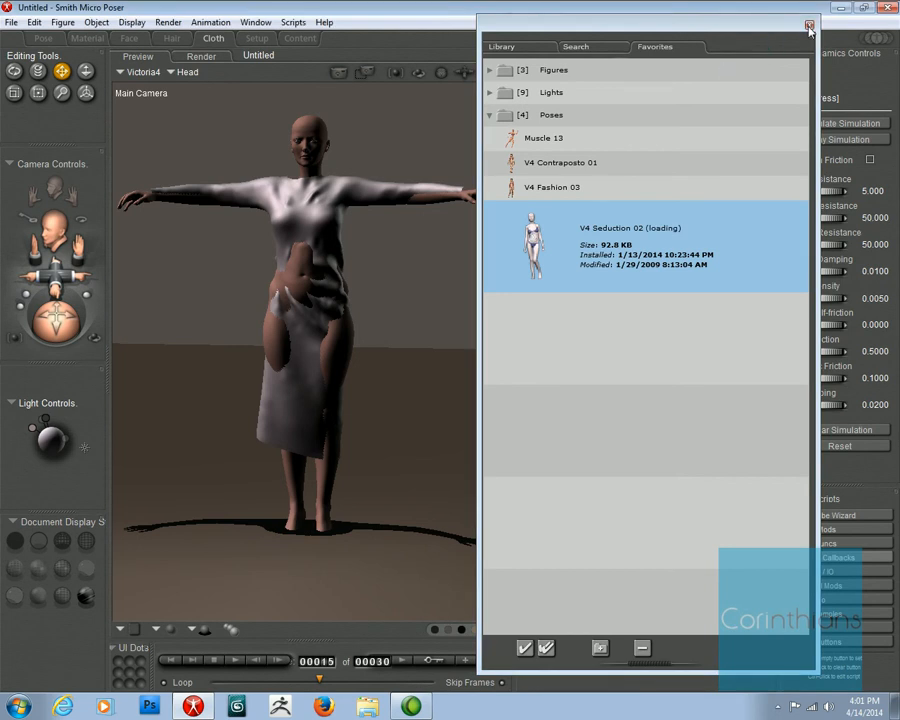
{"action": "left_click", "coordinate": [809, 25]}
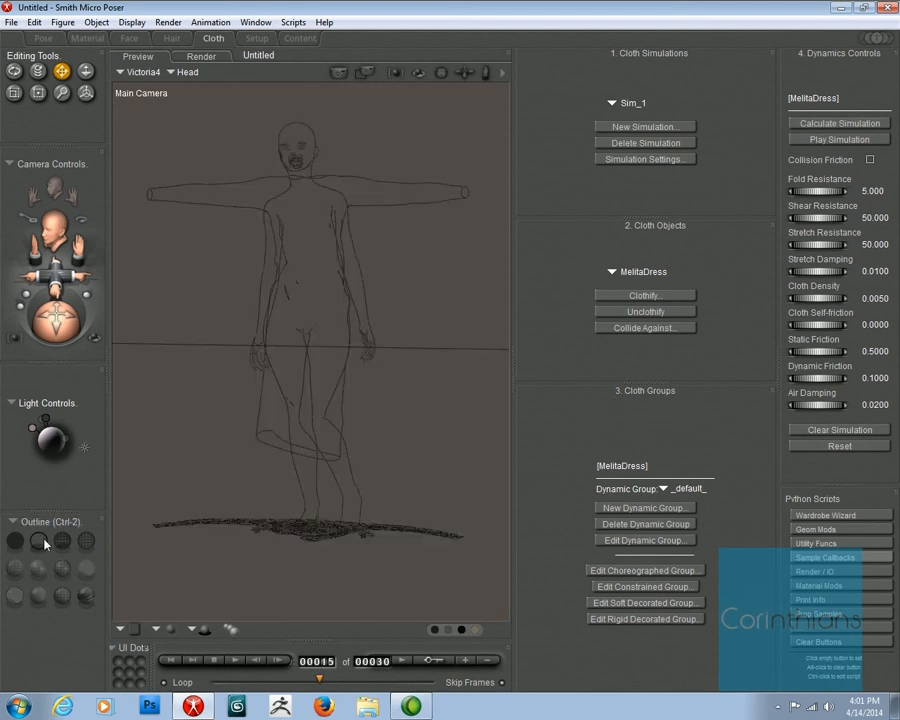
Switch the display to Silhouette and calculate the MelitaDress cloth simulation.
{"action": "left_click", "coordinate": [38, 540]}
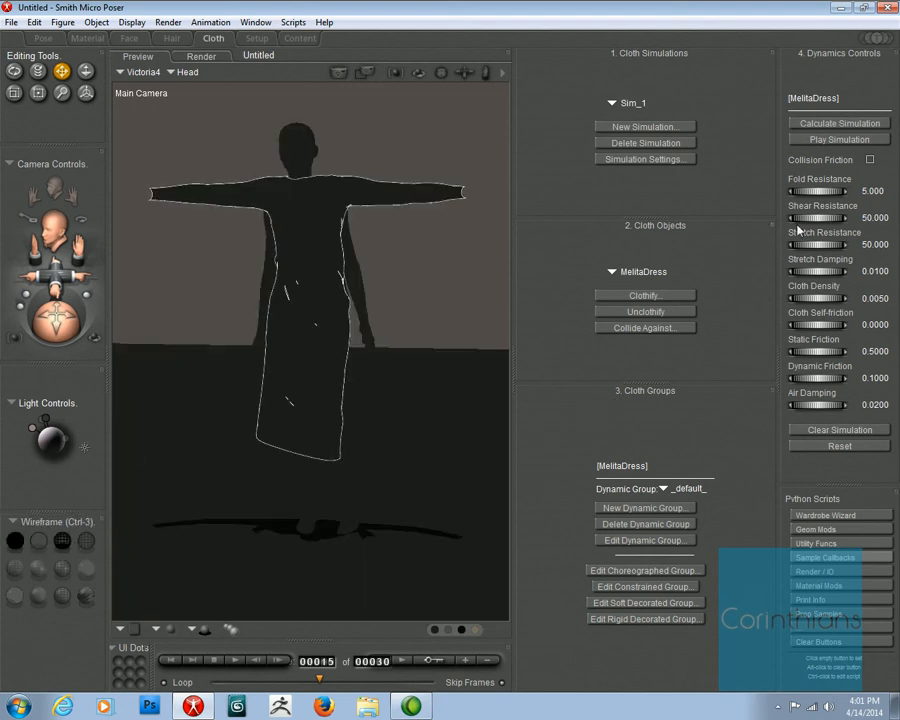
{"action": "left_click", "coordinate": [839, 123]}
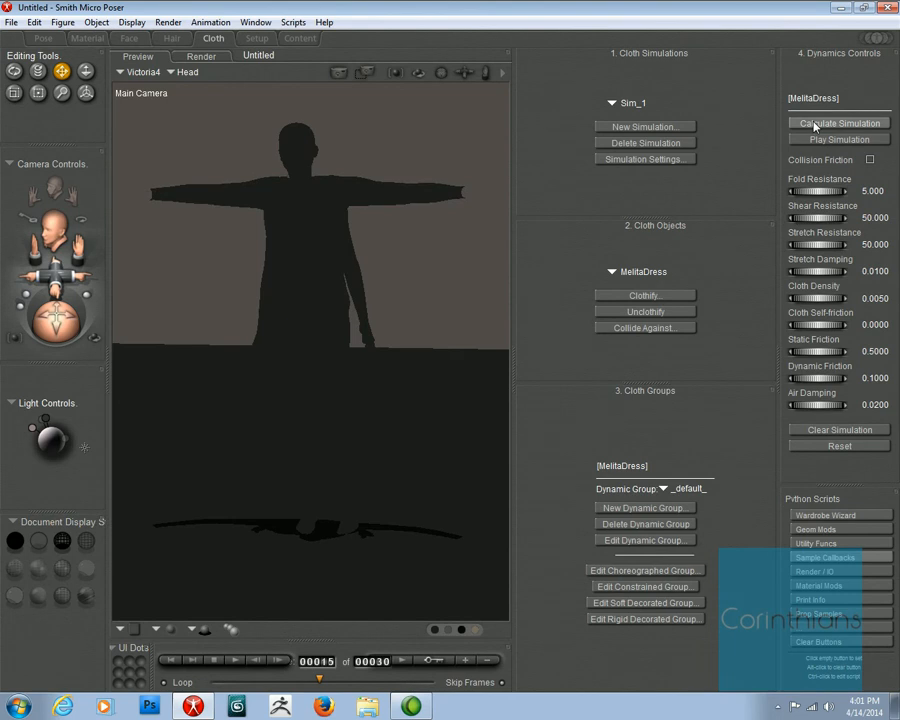
{"action": "left_click", "coordinate": [838, 123]}
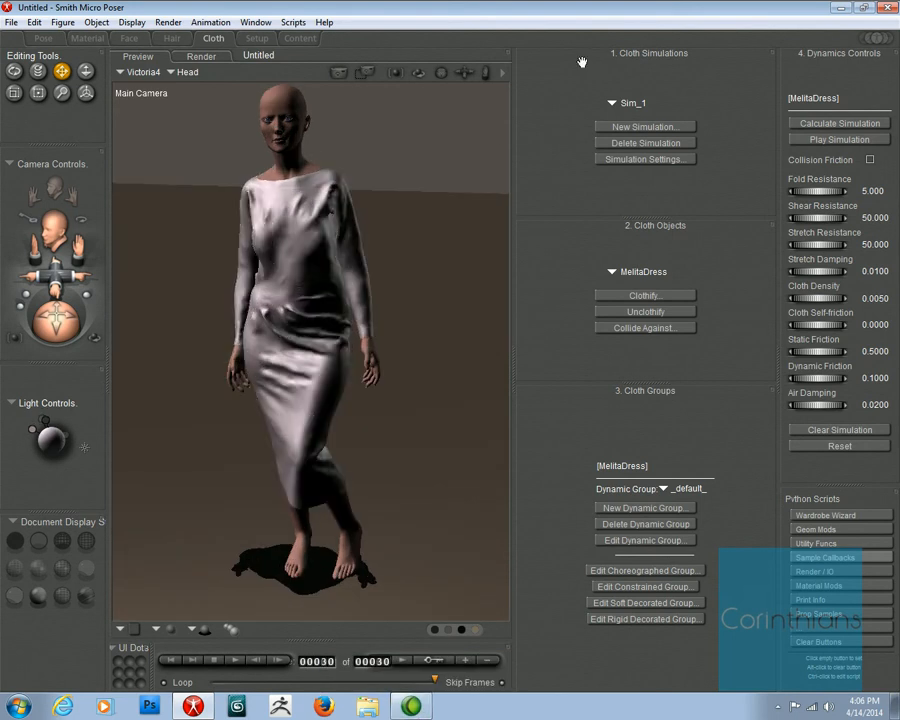
{"action": "mouse_move", "coordinate": [580, 68]}
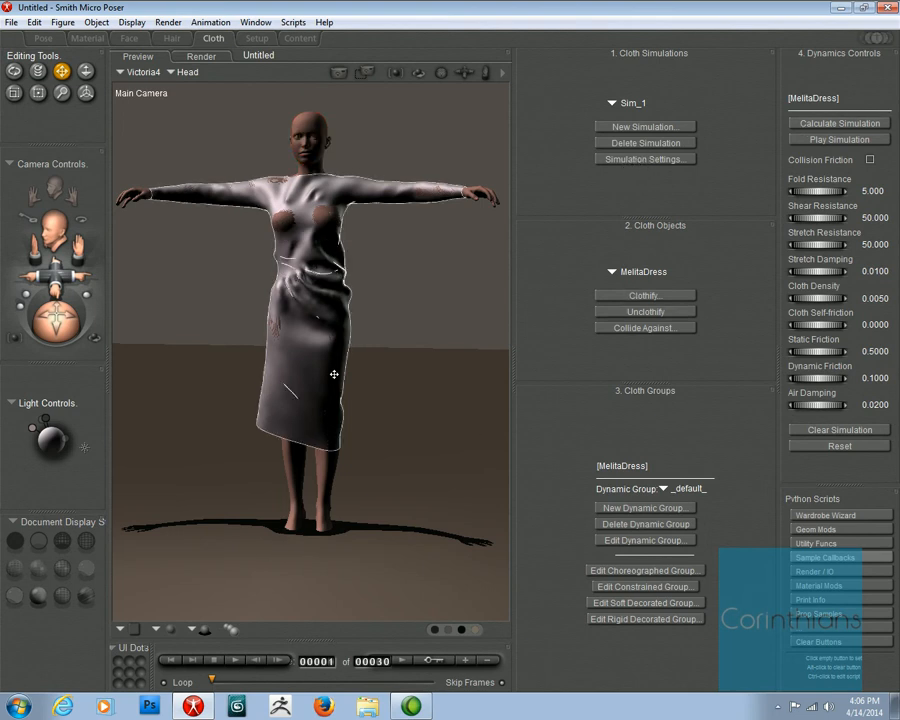
{"action": "left_click", "coordinate": [645, 159]}
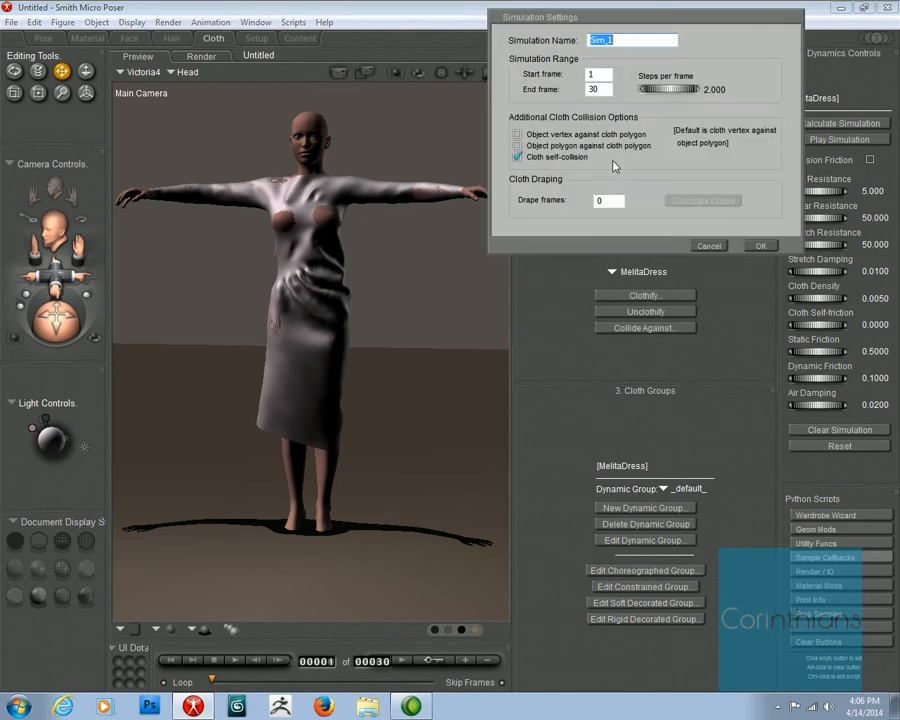
{"action": "mouse_move", "coordinate": [560, 195]}
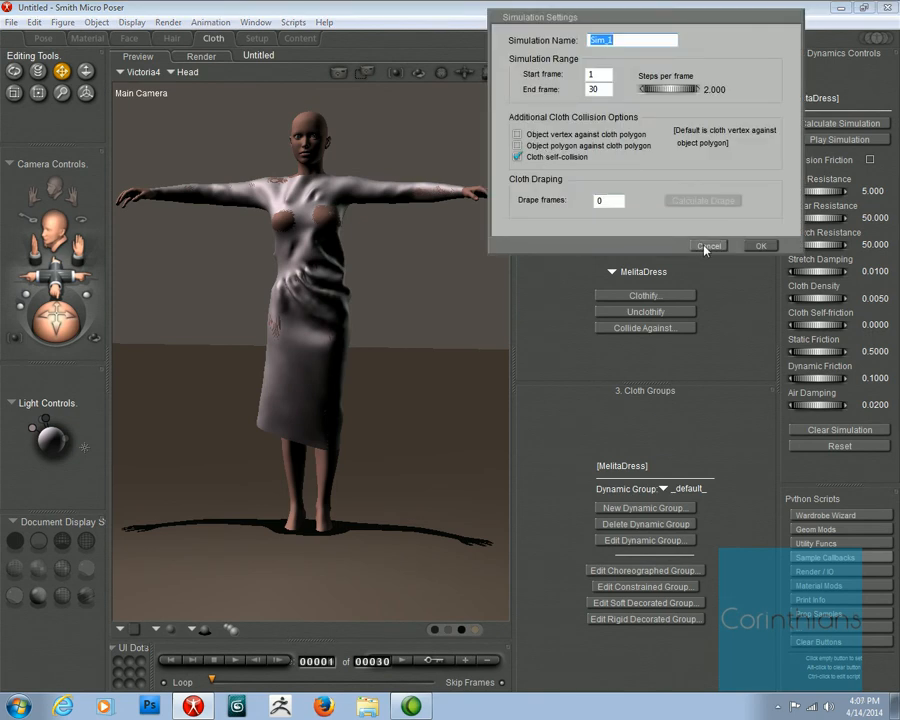
{"action": "left_click", "coordinate": [709, 245]}
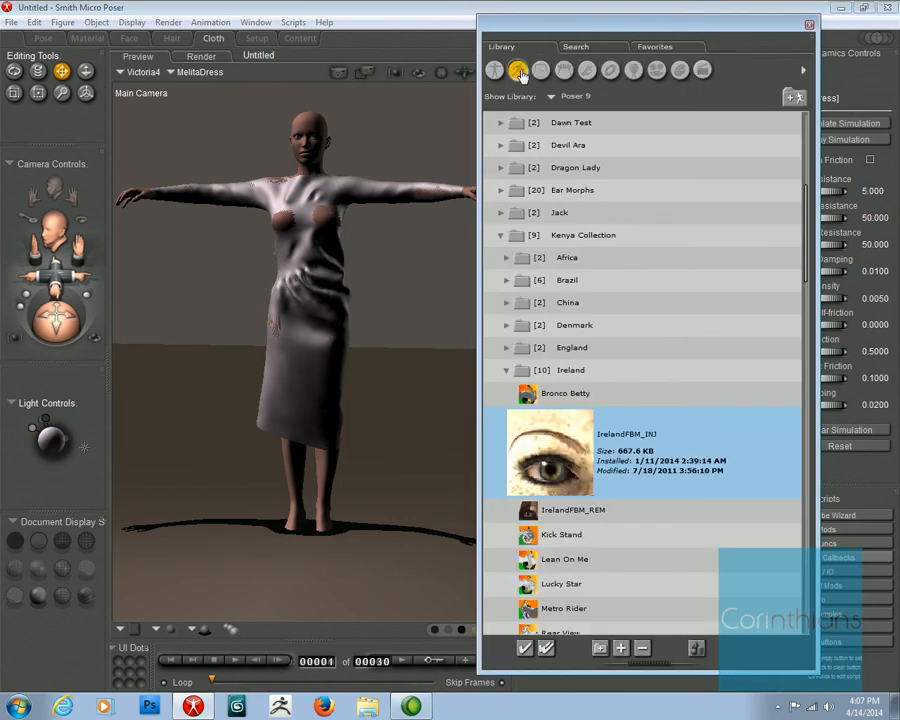
Open the Props library and expand Poser 9 > Corinthianscori.
{"action": "left_click", "coordinate": [610, 70]}
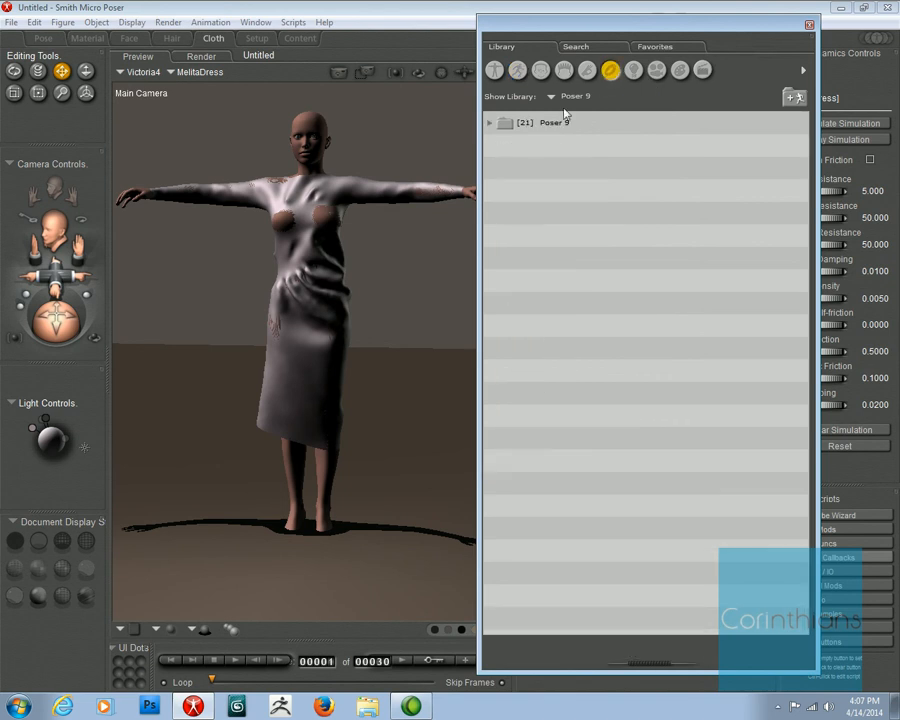
{"action": "left_click", "coordinate": [490, 122]}
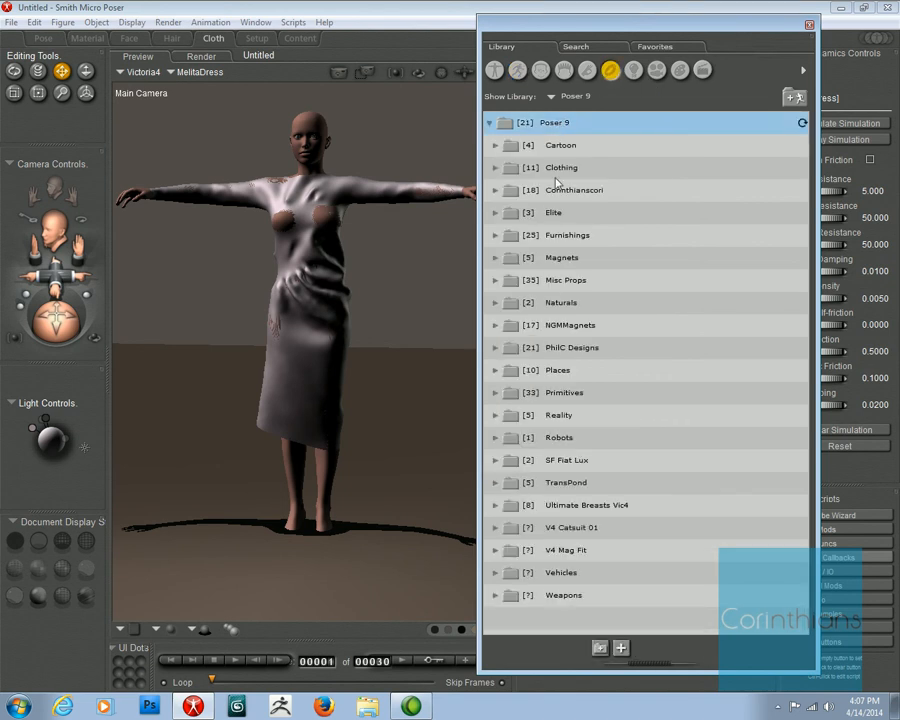
{"action": "left_click", "coordinate": [496, 190]}
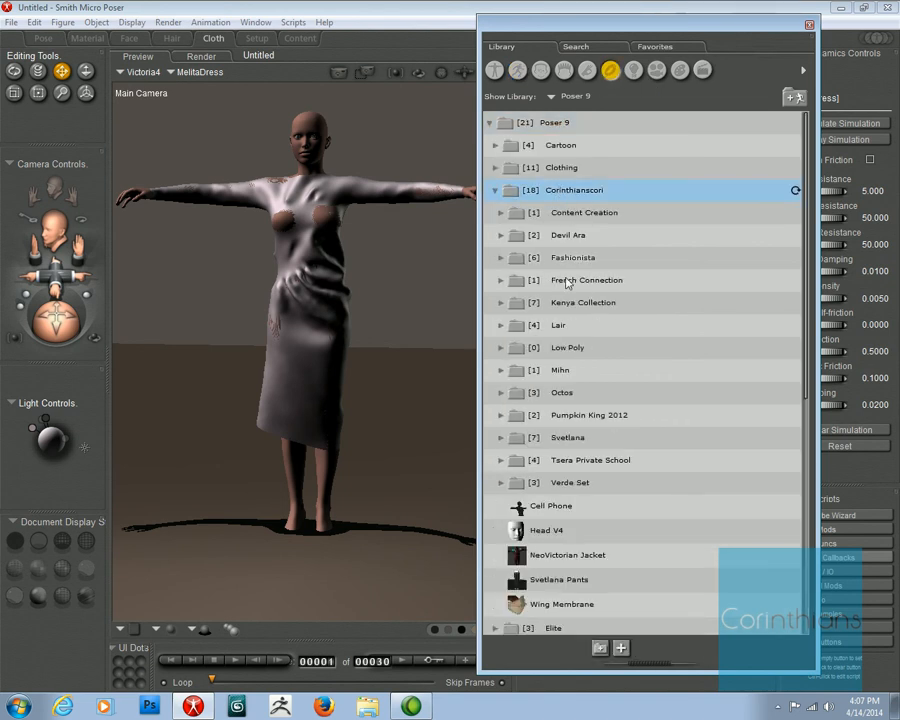
{"action": "mouse_move", "coordinate": [567, 347]}
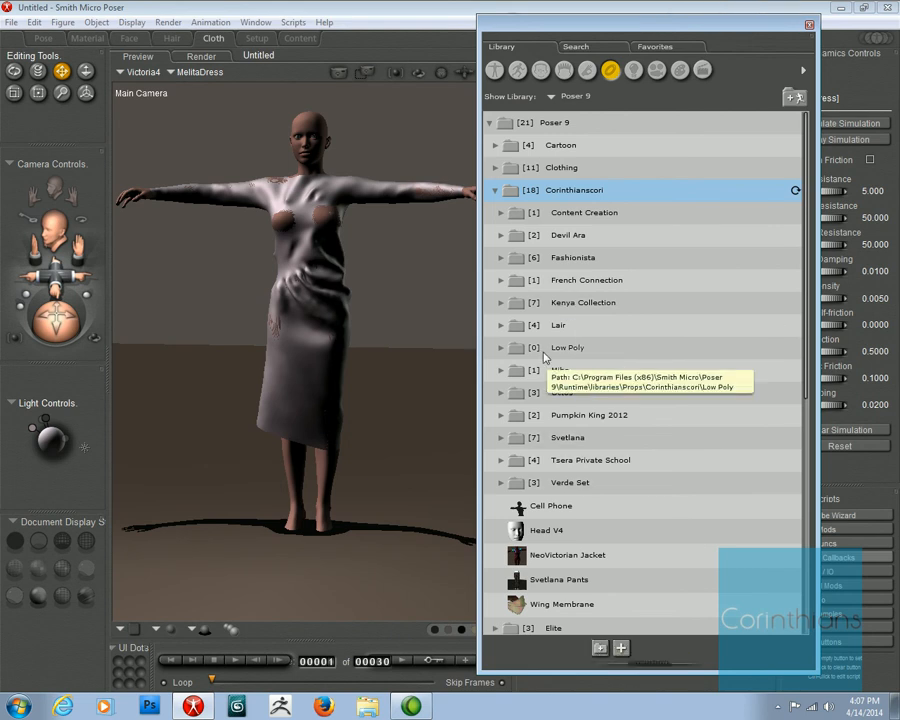